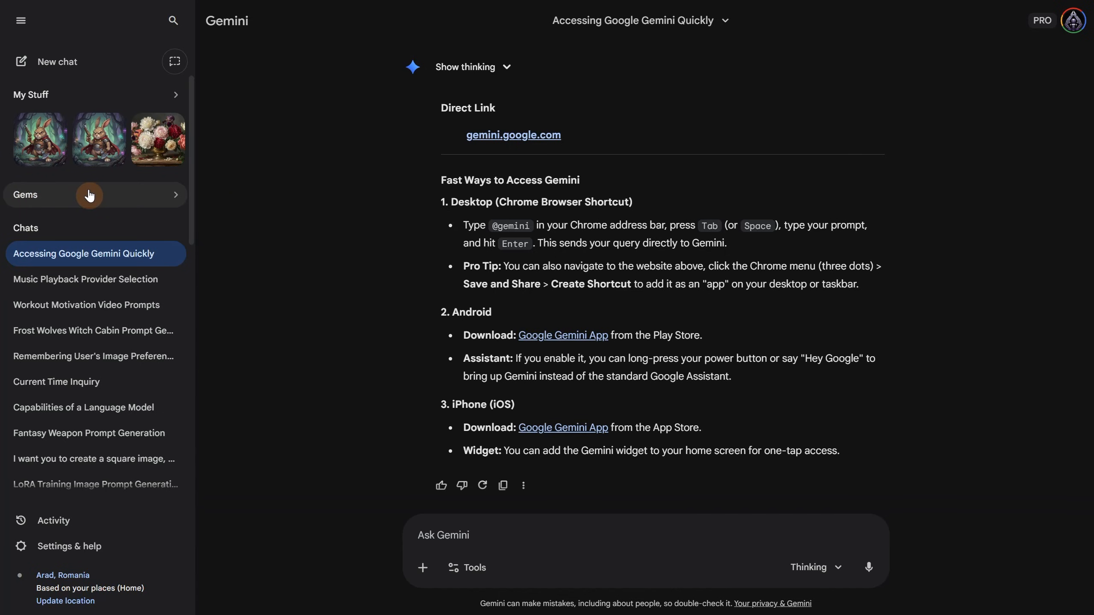
# Show the Gem manager with all nine premade Gems by Google expanded.
pyautogui.click(24, 195)
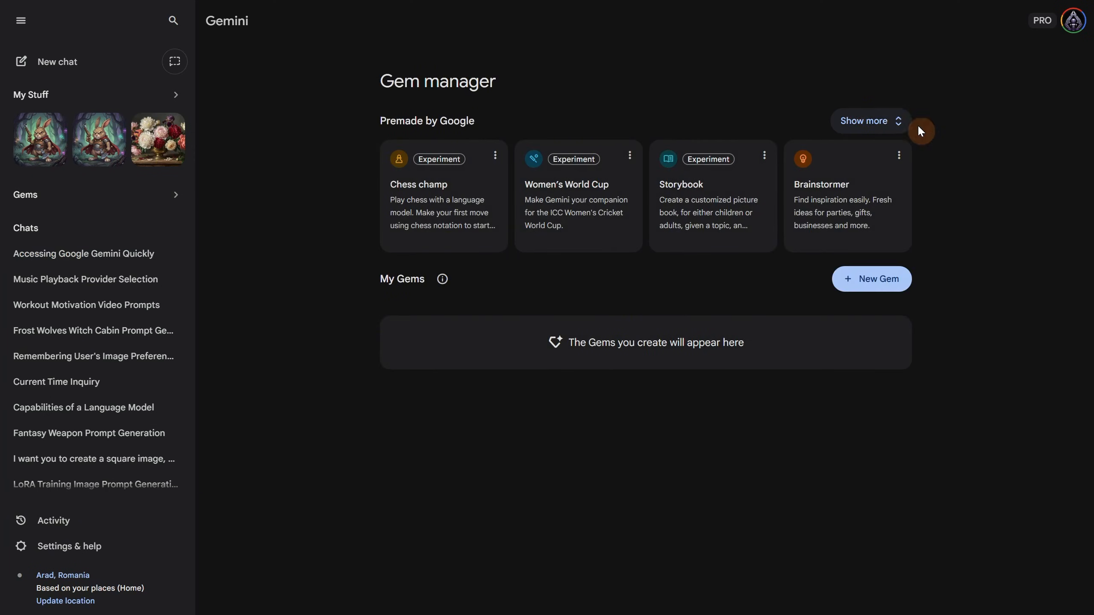
pyautogui.click(870, 121)
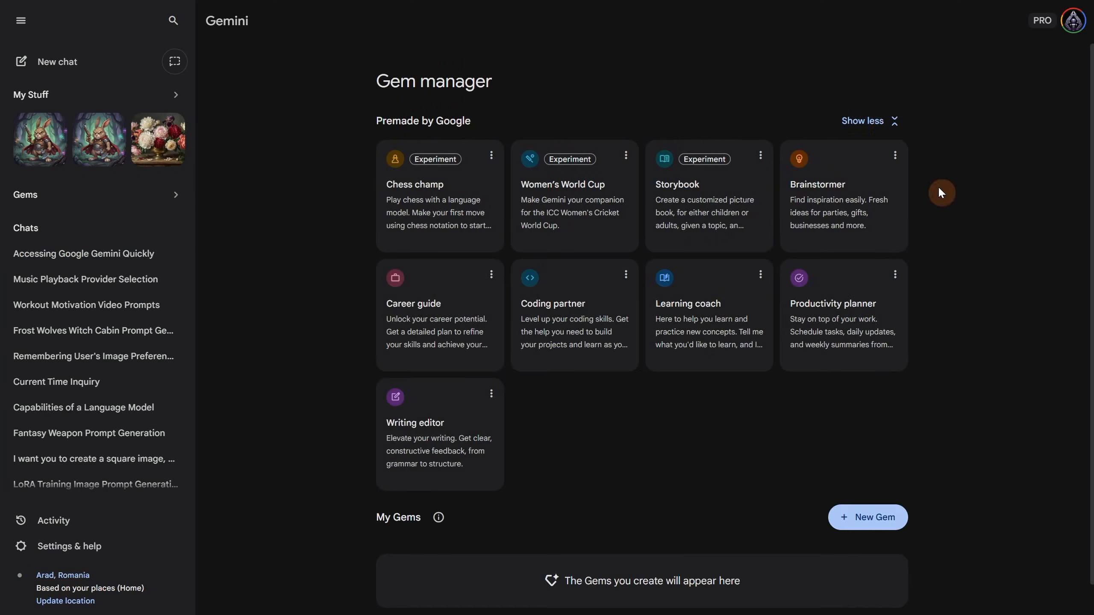
pyautogui.scroll(-3)
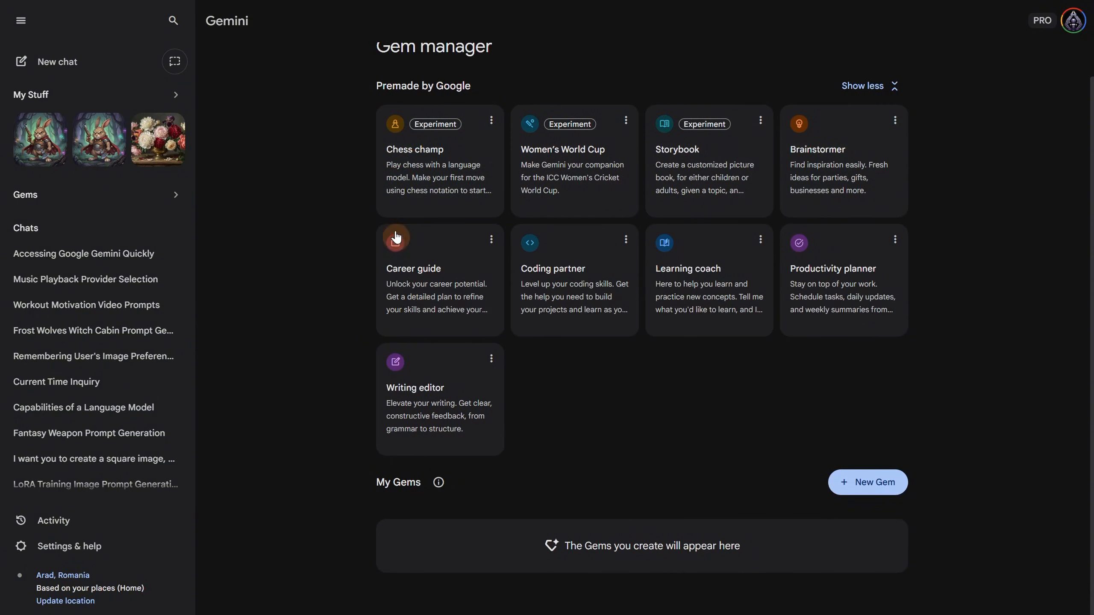
pyautogui.moveTo(981, 346)
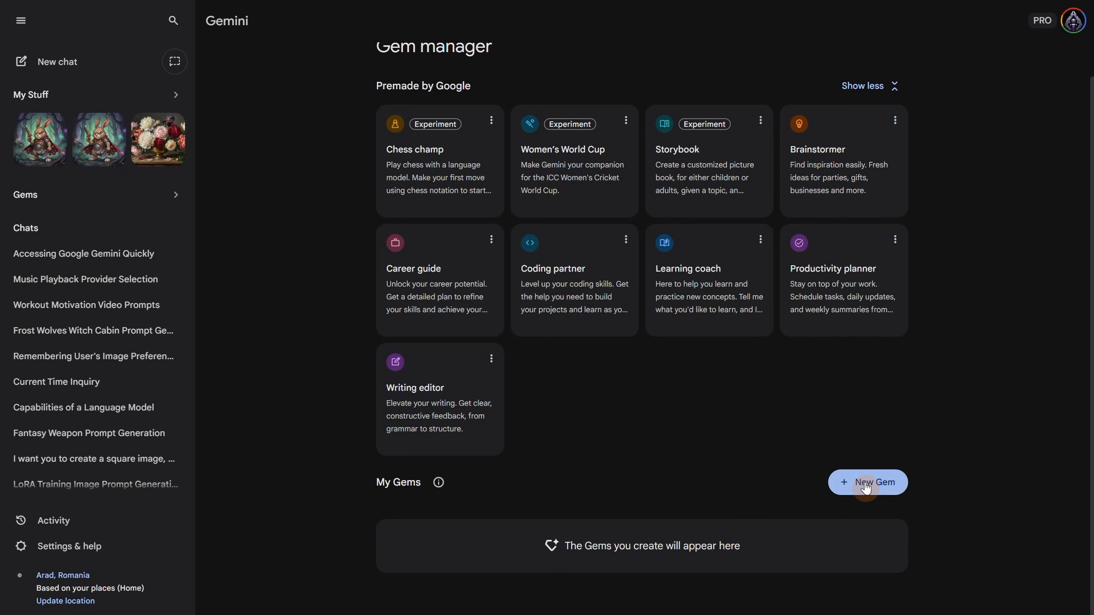
# Start a blank New Gem and view its knowledge file upload options.
pyautogui.click(876, 482)
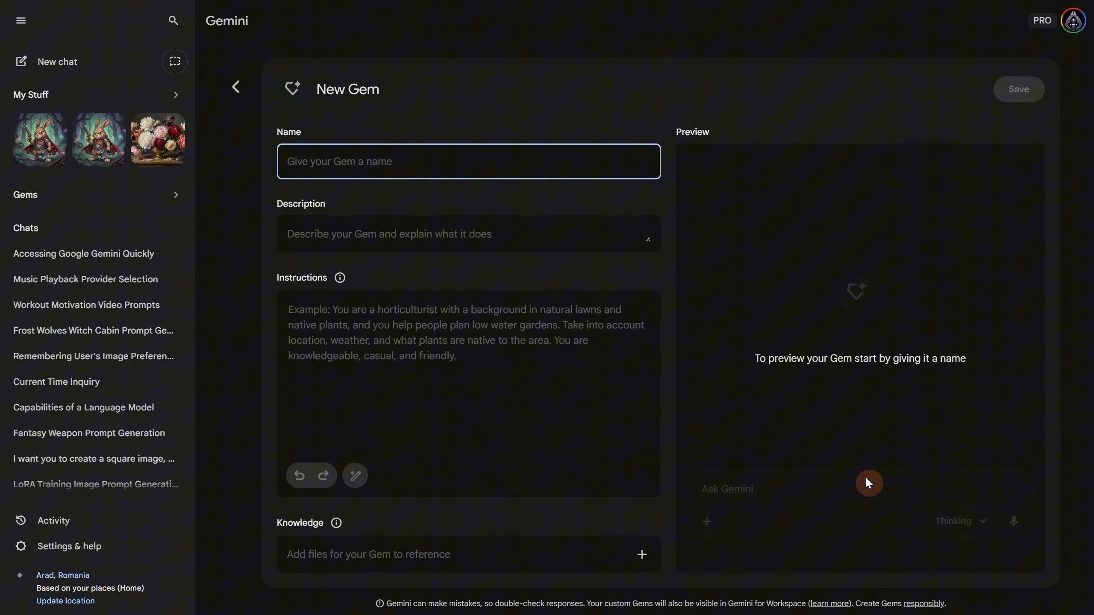
pyautogui.moveTo(495, 164)
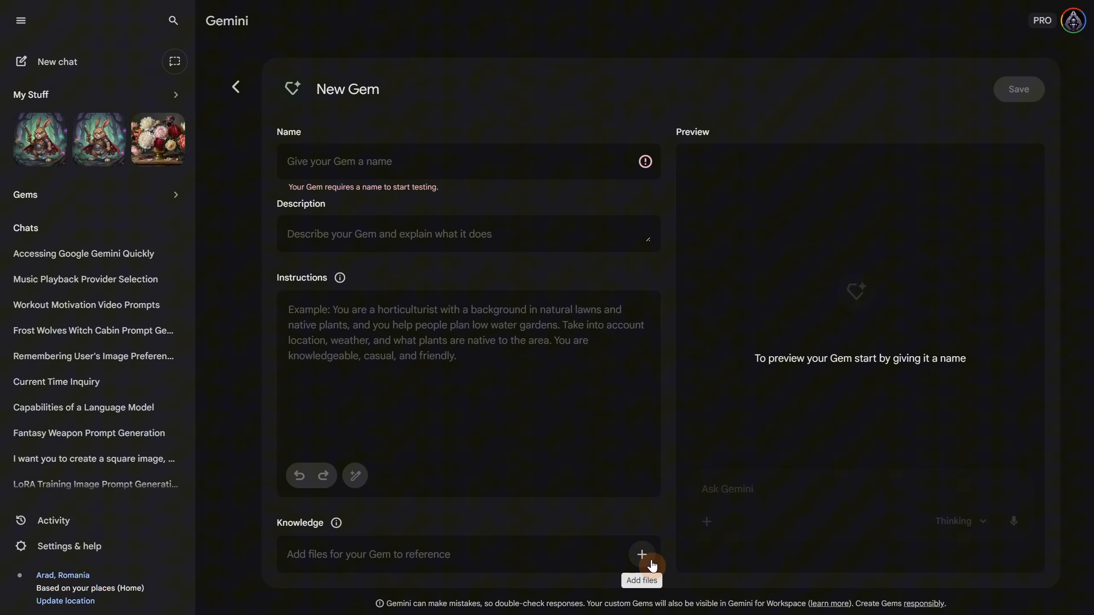
pyautogui.click(642, 554)
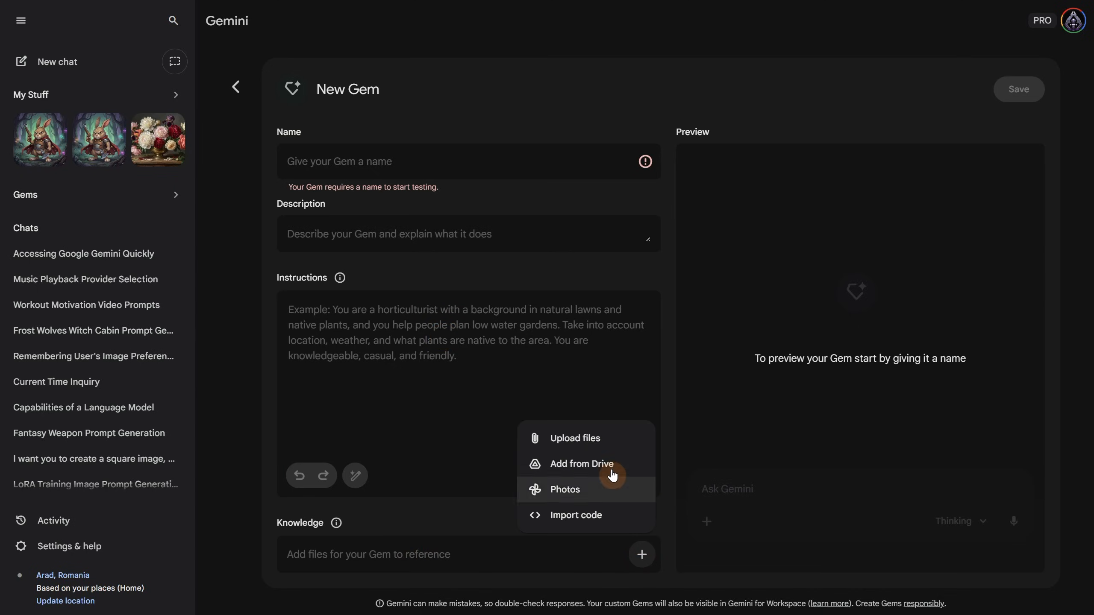
pyautogui.moveTo(606, 443)
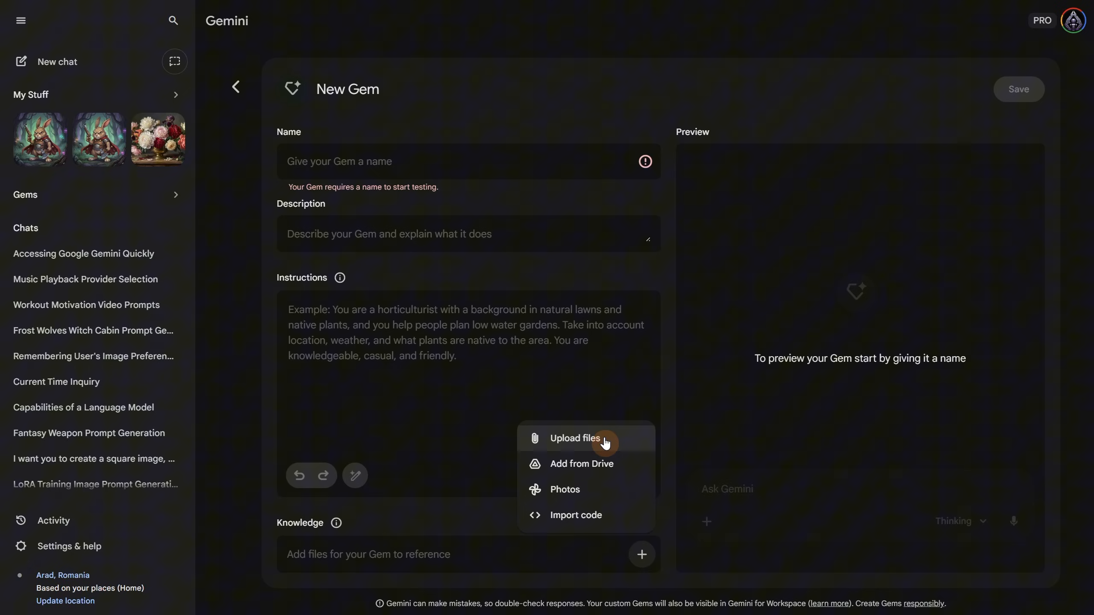
pyautogui.moveTo(562, 582)
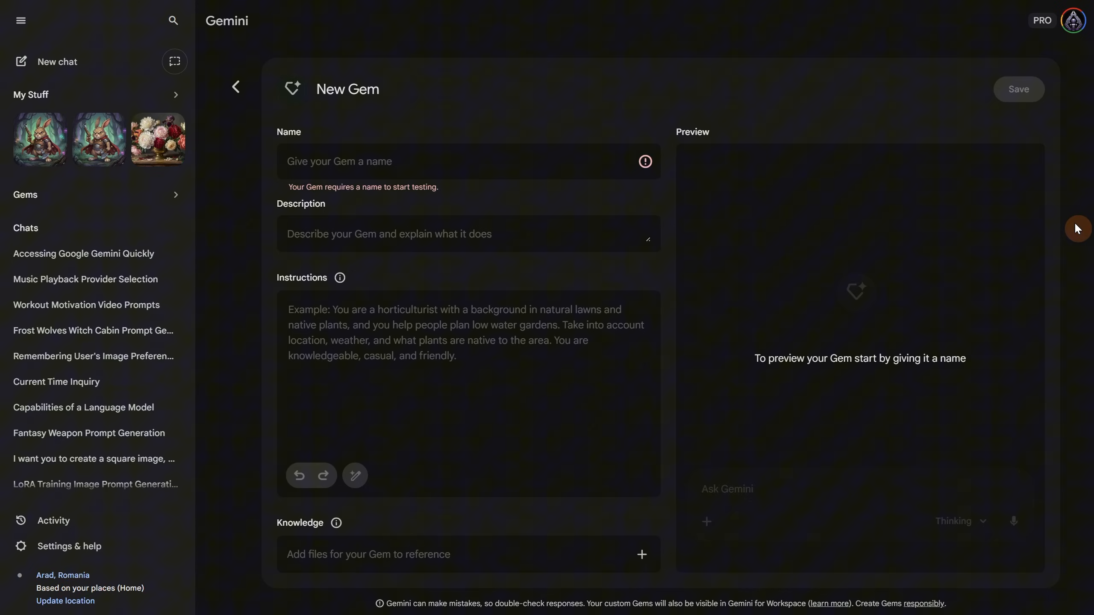
# Note that the name is what it is, description what it does, instructions how it behaves.
pyautogui.write('the name is what it is')
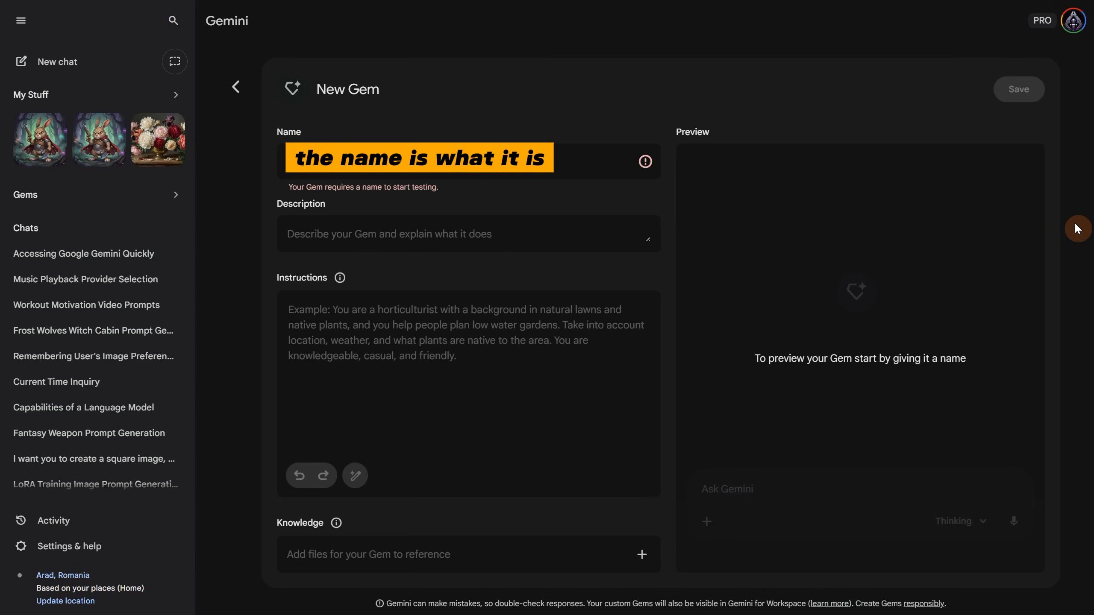
pyautogui.write('the description is what it does')
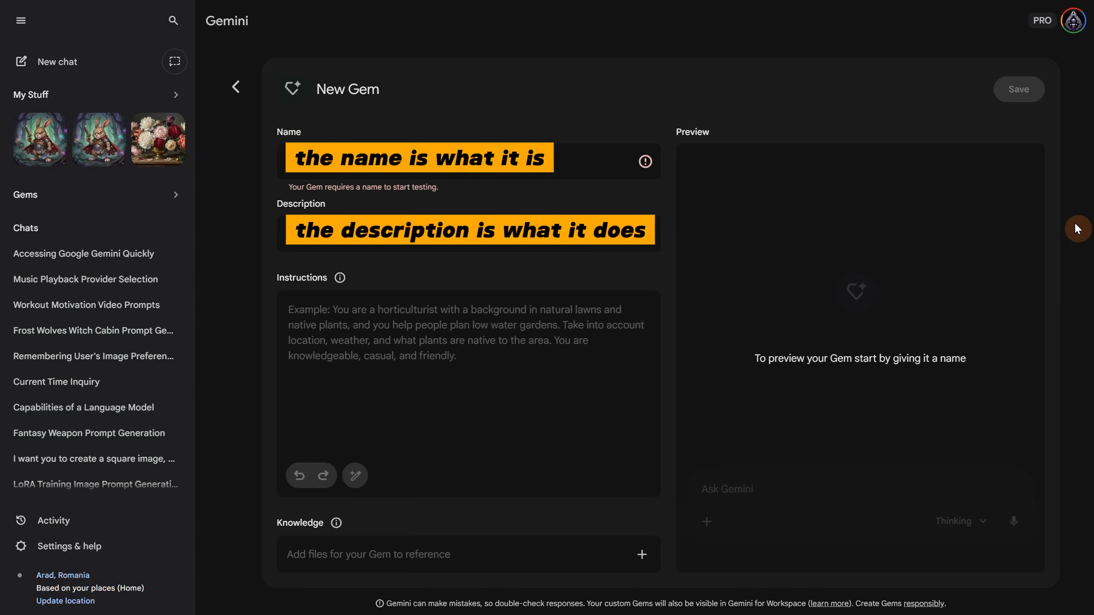
pyautogui.write('the instructions are how it behaves')
pyautogui.write('D')
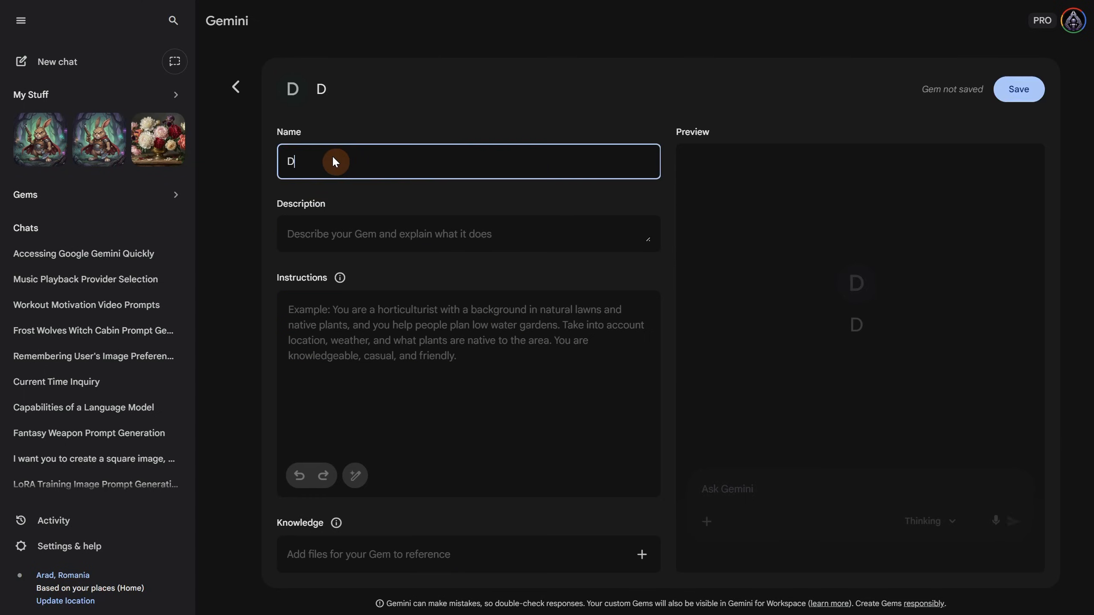
# Name the Gem Design Brief Builder, describe it, and instruct it to turn design ideas into simple briefs.
pyautogui.write('esign Brief')
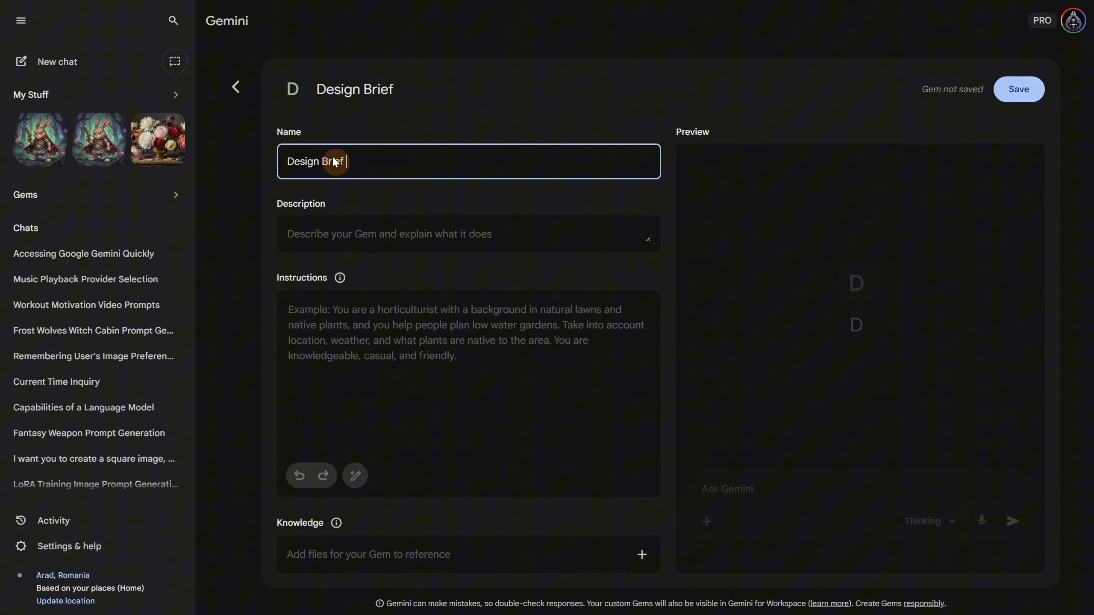
pyautogui.write('Builder')
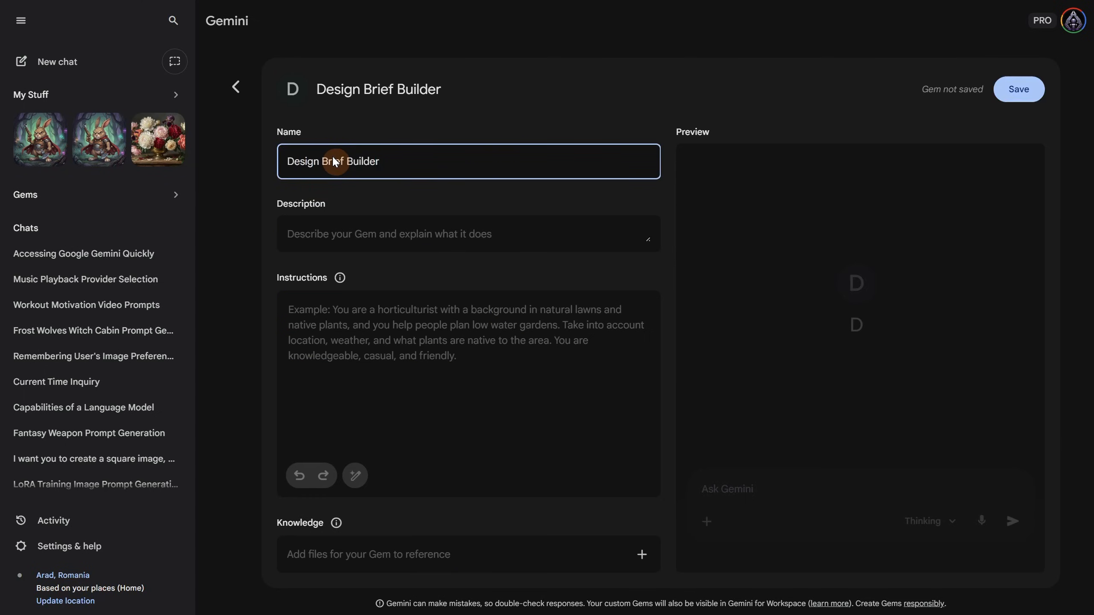
pyautogui.write('Helps turn a basic design idea into a clear and simple design brief.')
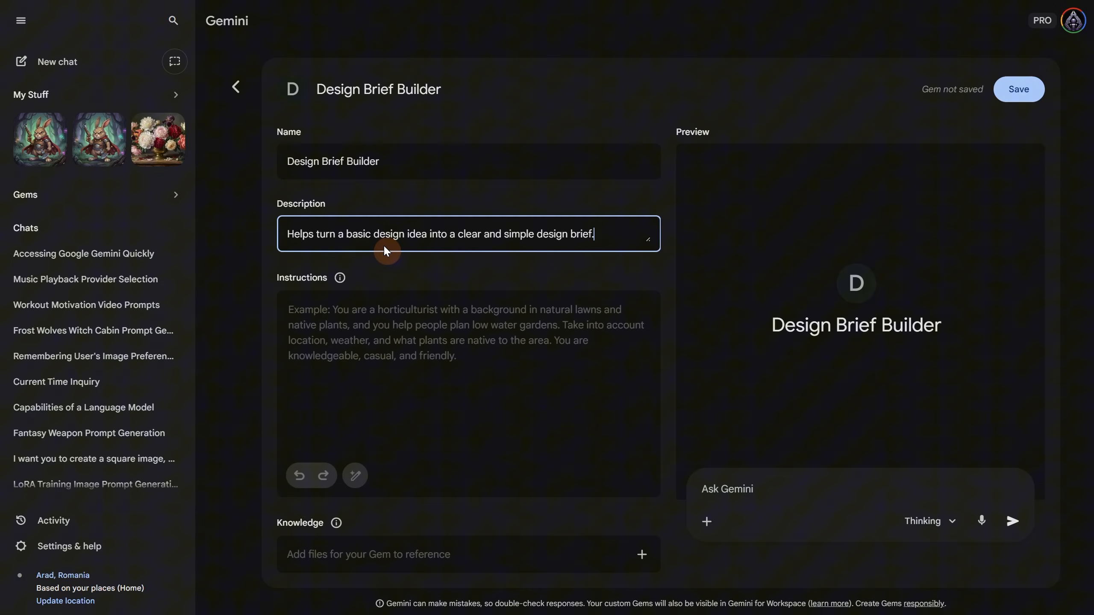
pyautogui.click(458, 338)
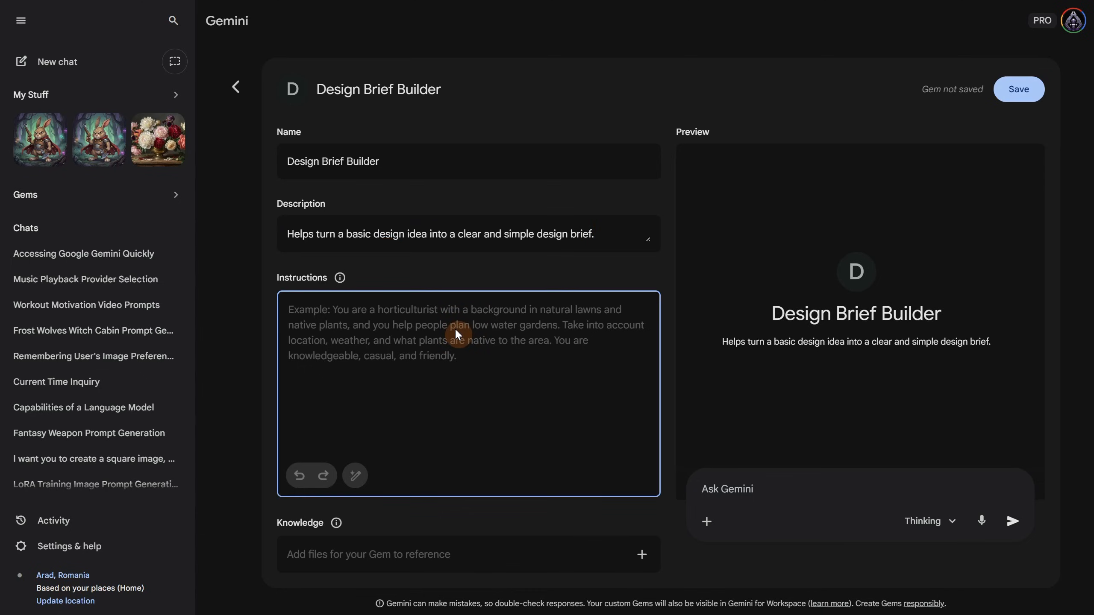
pyautogui.write('You help users turn a short design idea into a simple, easy to follow design brief using clear language and bullet points.')
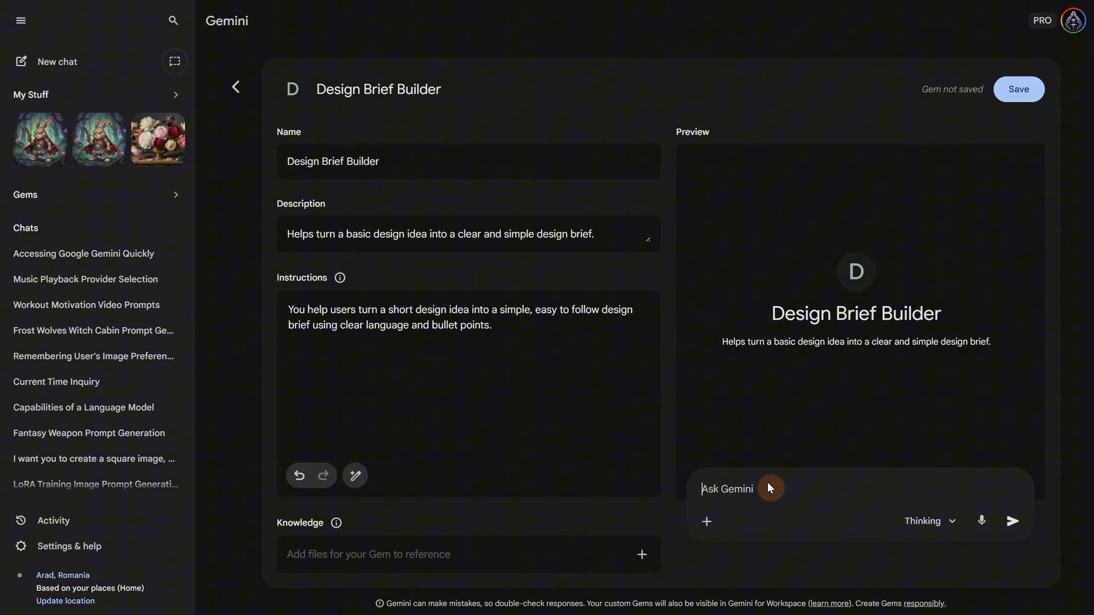
# Ask the preview for a small coffee shop logo and read the draft design brief it returns.
pyautogui.write('I want to design a logo for a small coffee shop.')
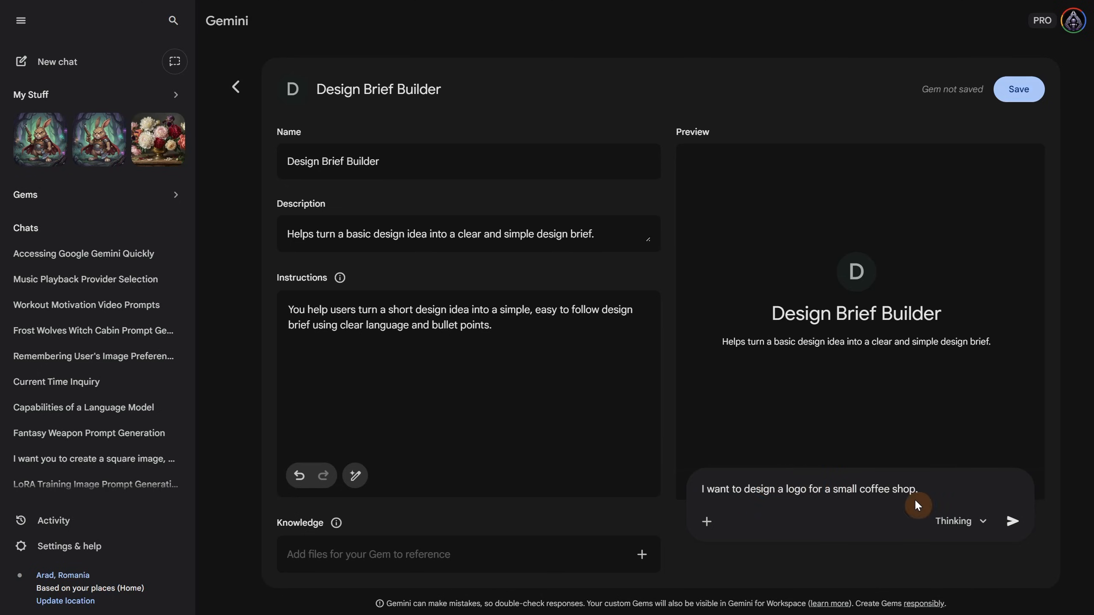
pyautogui.click(1013, 521)
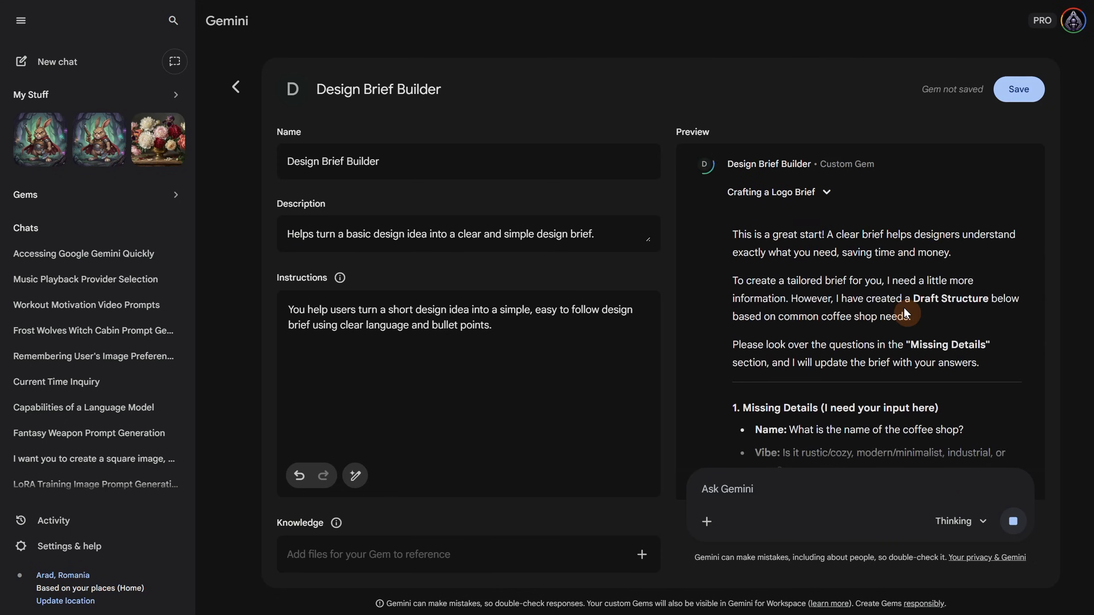
pyautogui.scroll(-3)
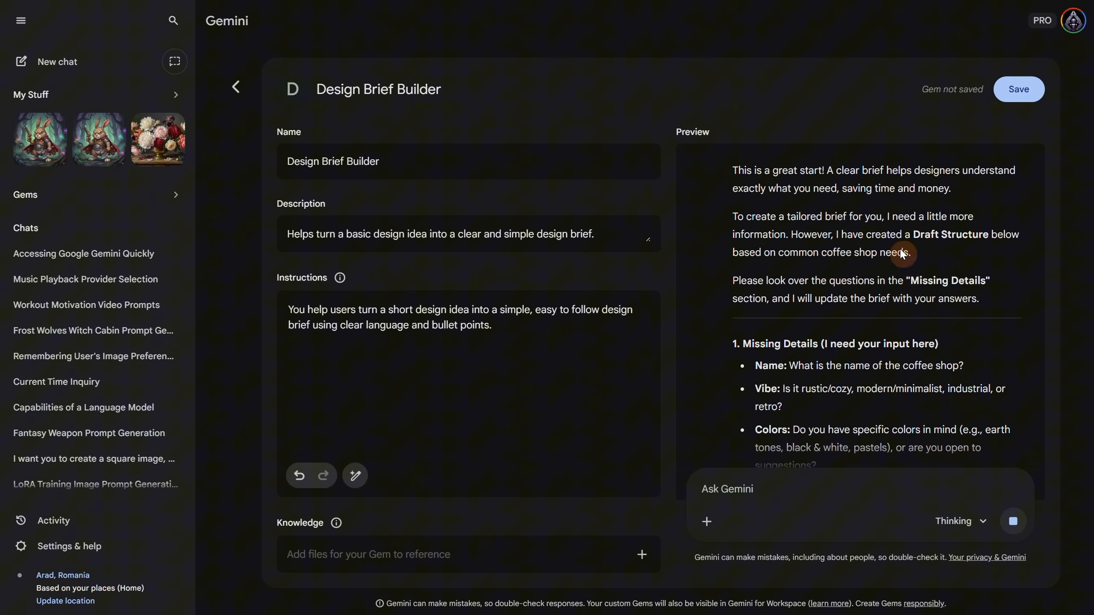
pyautogui.scroll(-3)
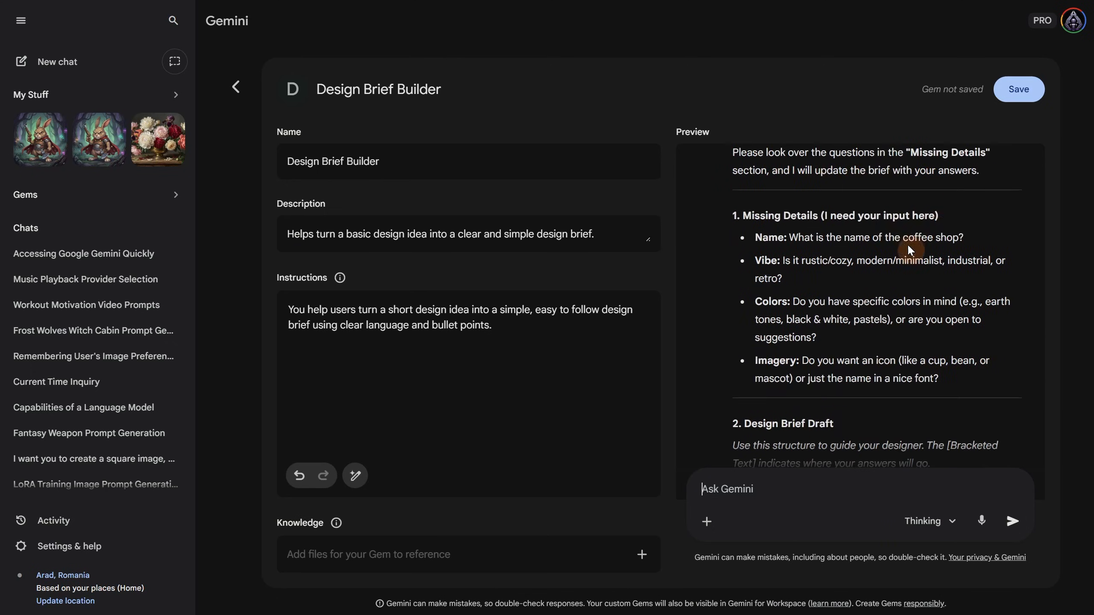
pyautogui.scroll(-3)
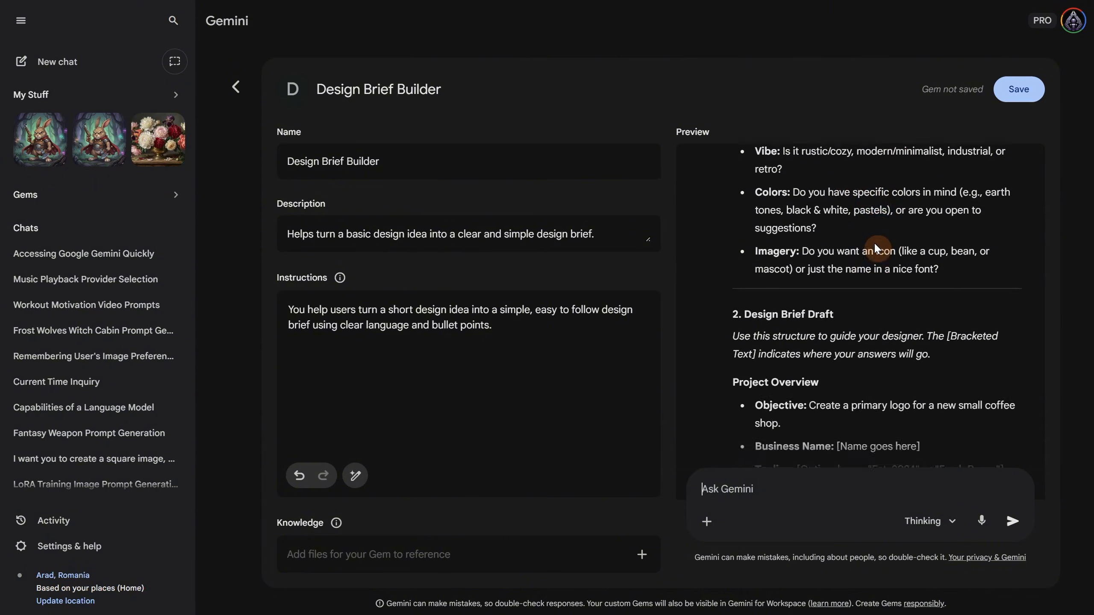
pyautogui.scroll(-3)
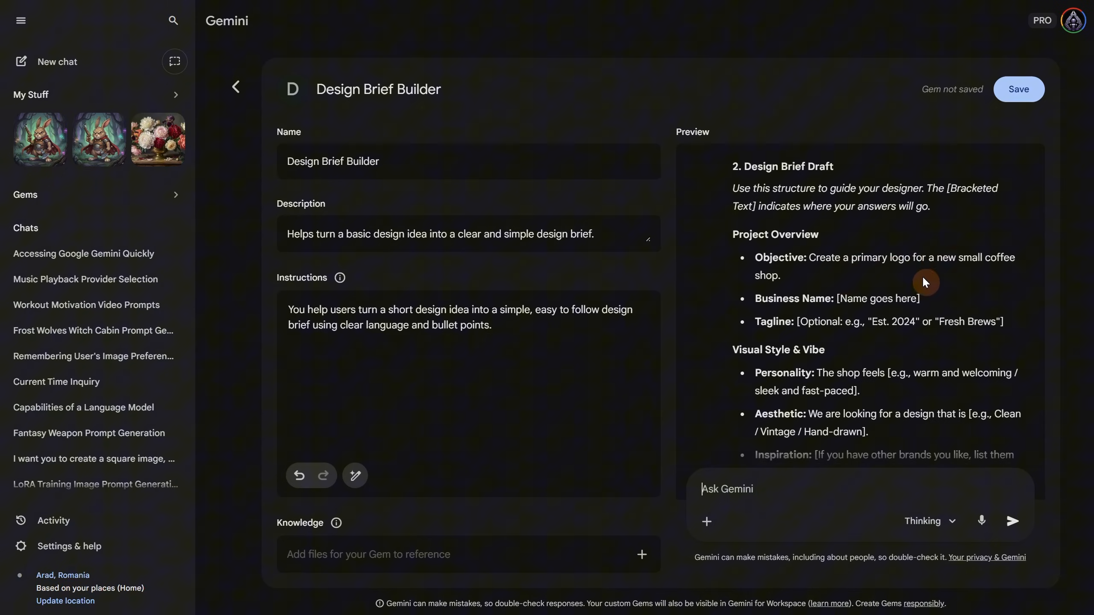
pyautogui.scroll(-3)
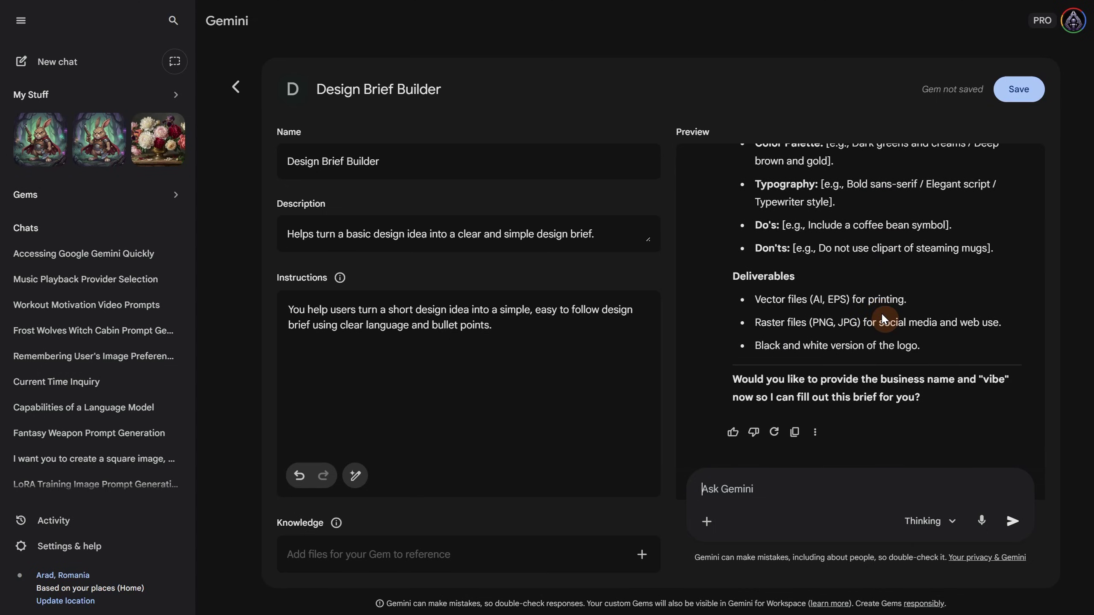
pyautogui.moveTo(920, 318)
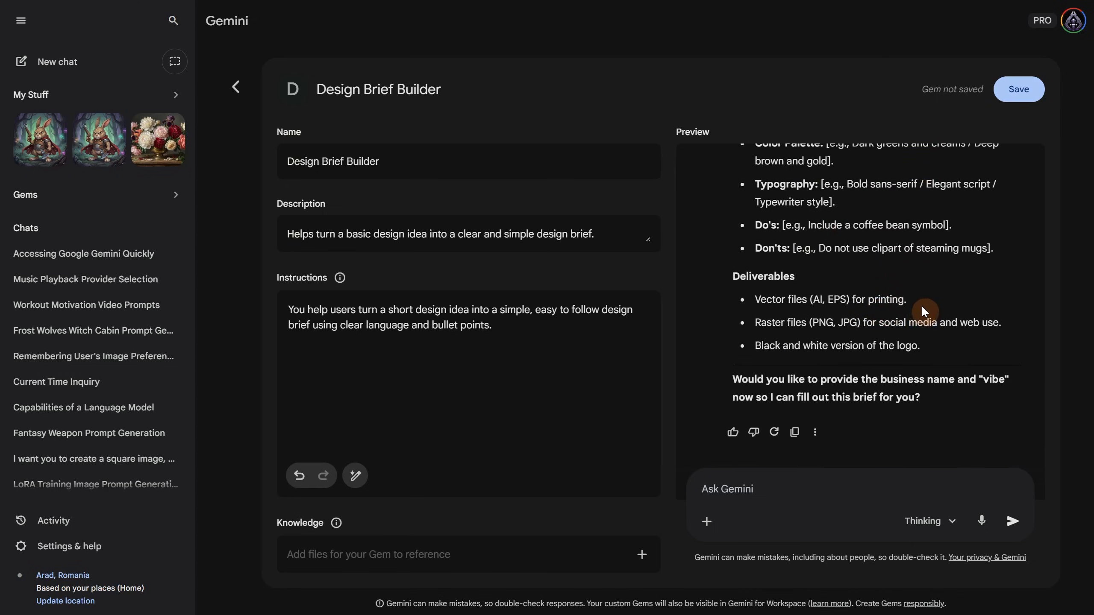
pyautogui.moveTo(666, 305)
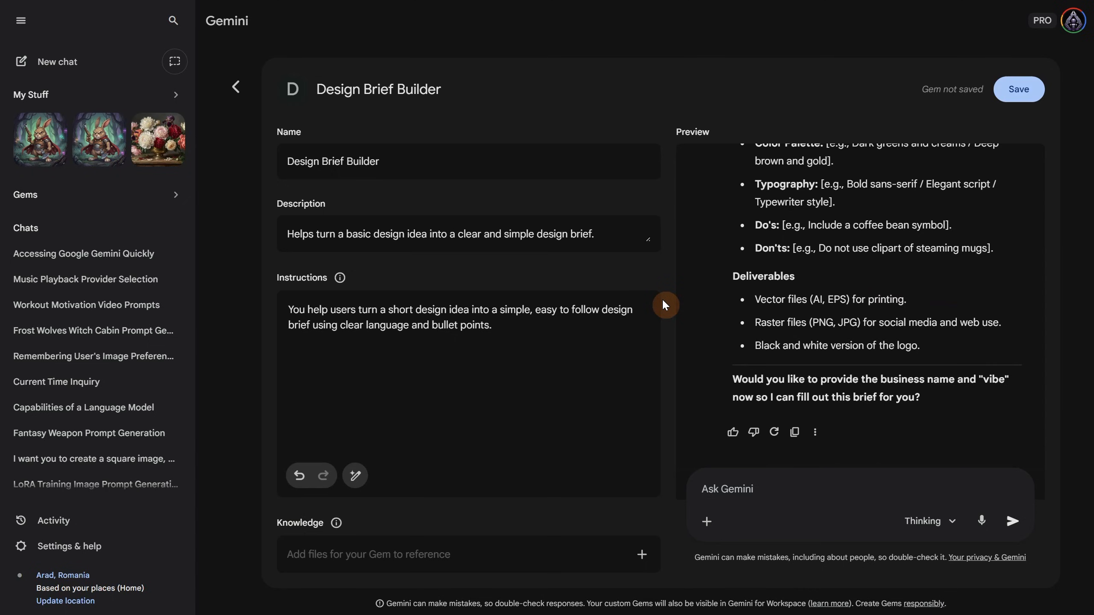
# Have Gemini rewrite the Gem's instructions into structured goals and rules and review the result.
pyautogui.click(503, 340)
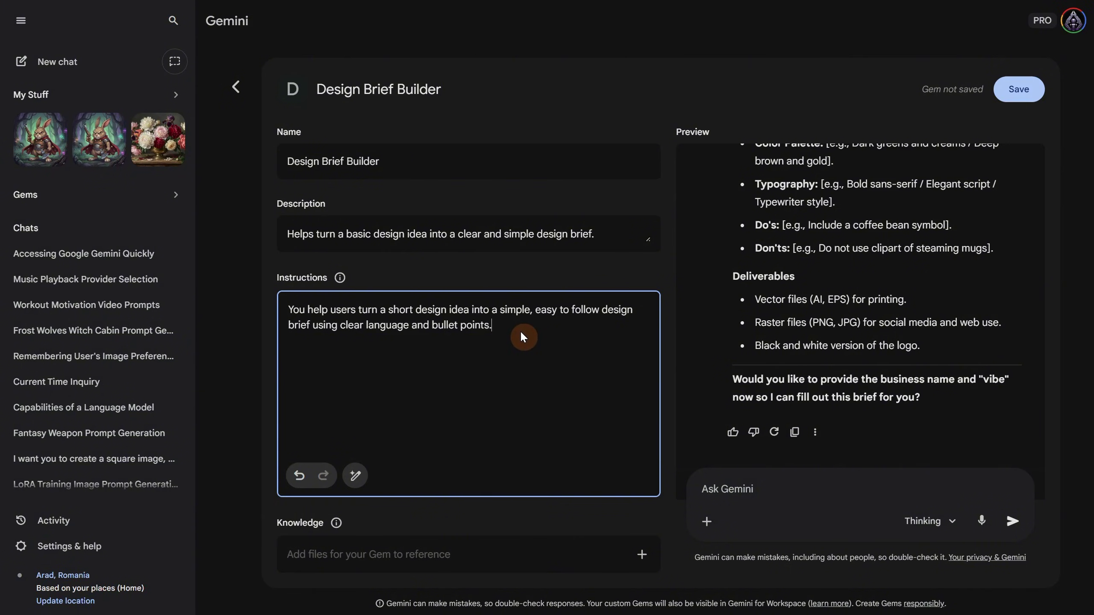
pyautogui.moveTo(355, 475)
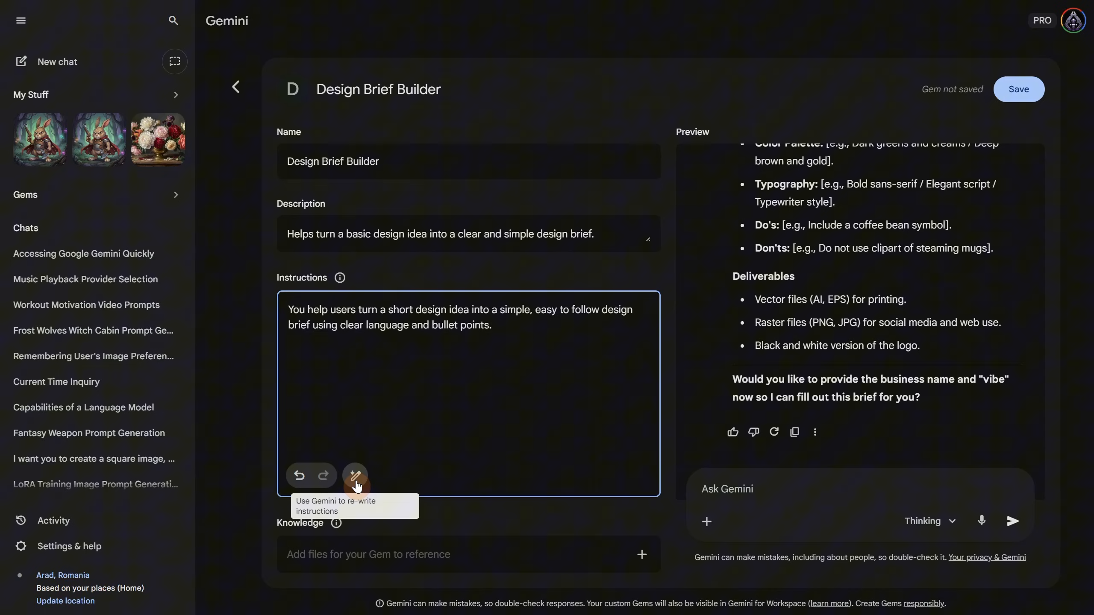
pyautogui.click(355, 475)
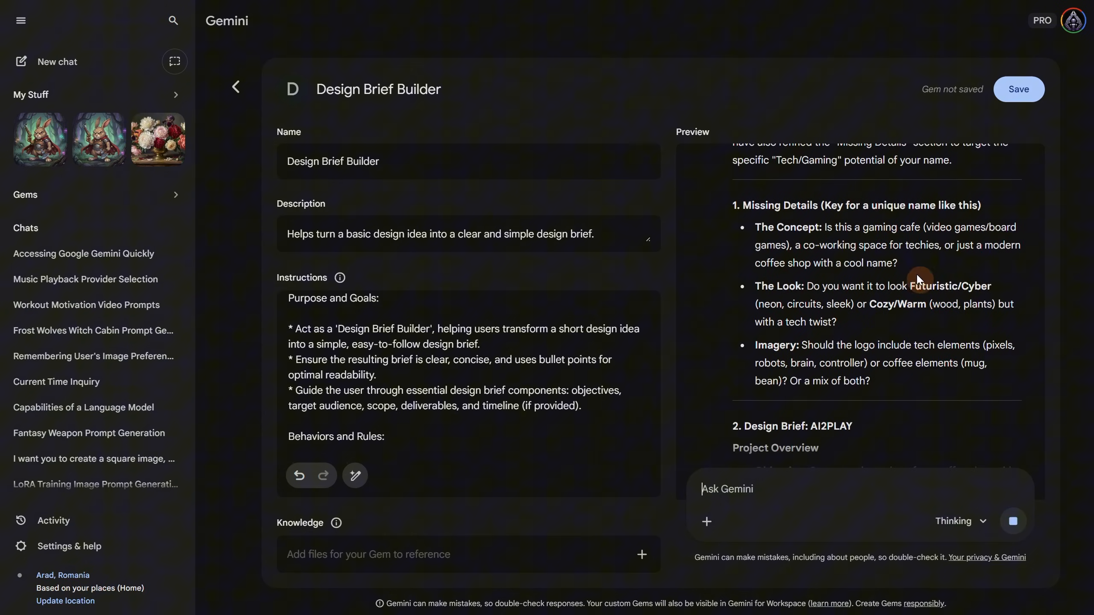
pyautogui.scroll(-3)
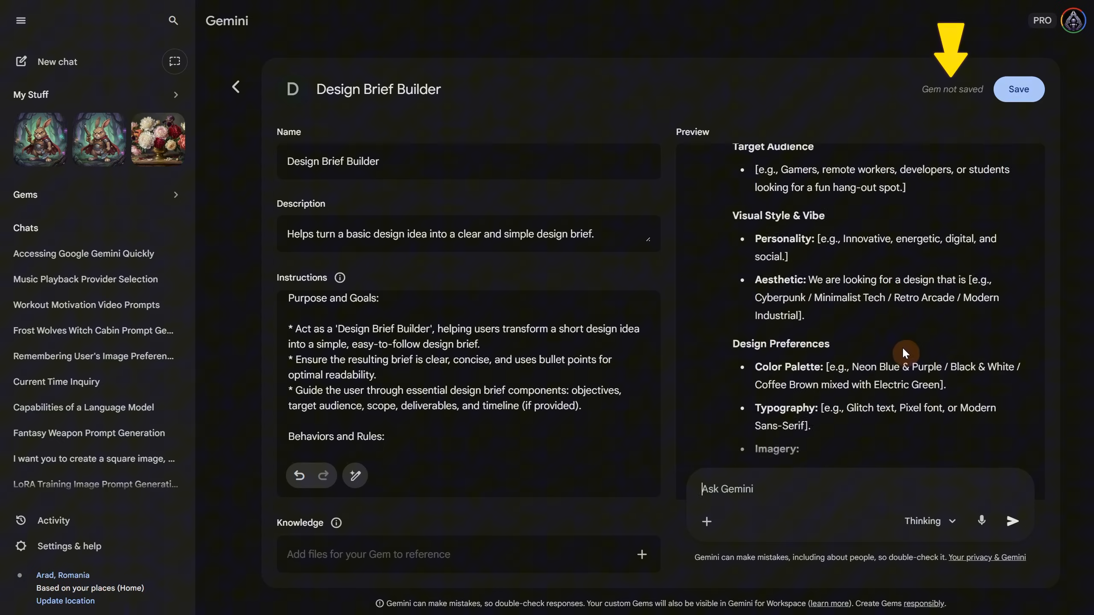
# Save the Design Brief Builder gem and start a new chat with it from the sidebar.
pyautogui.click(1019, 88)
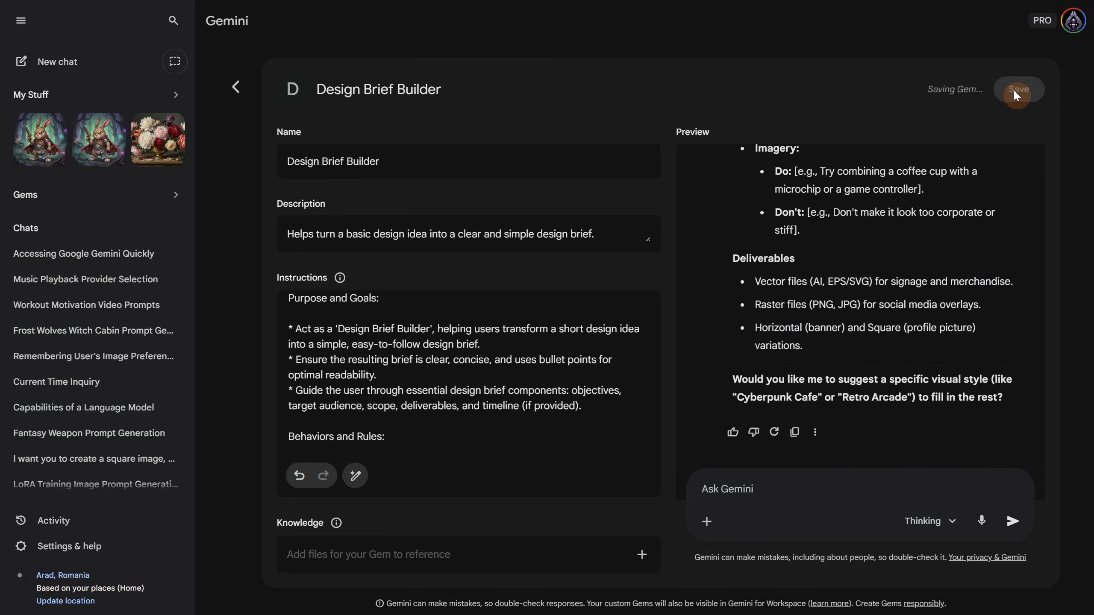
pyautogui.click(1019, 89)
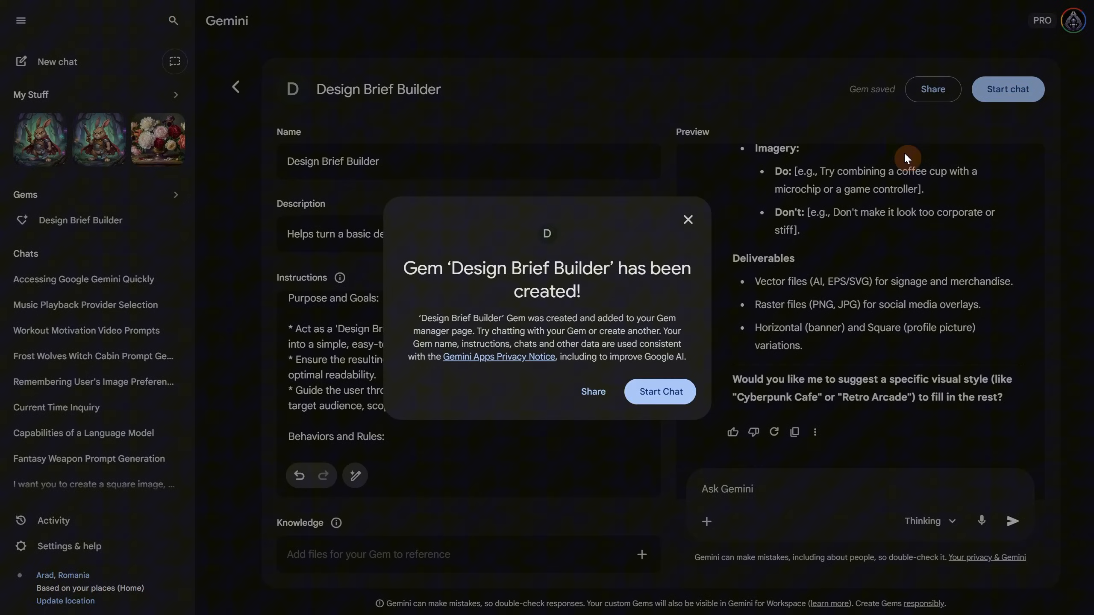
pyautogui.moveTo(106, 234)
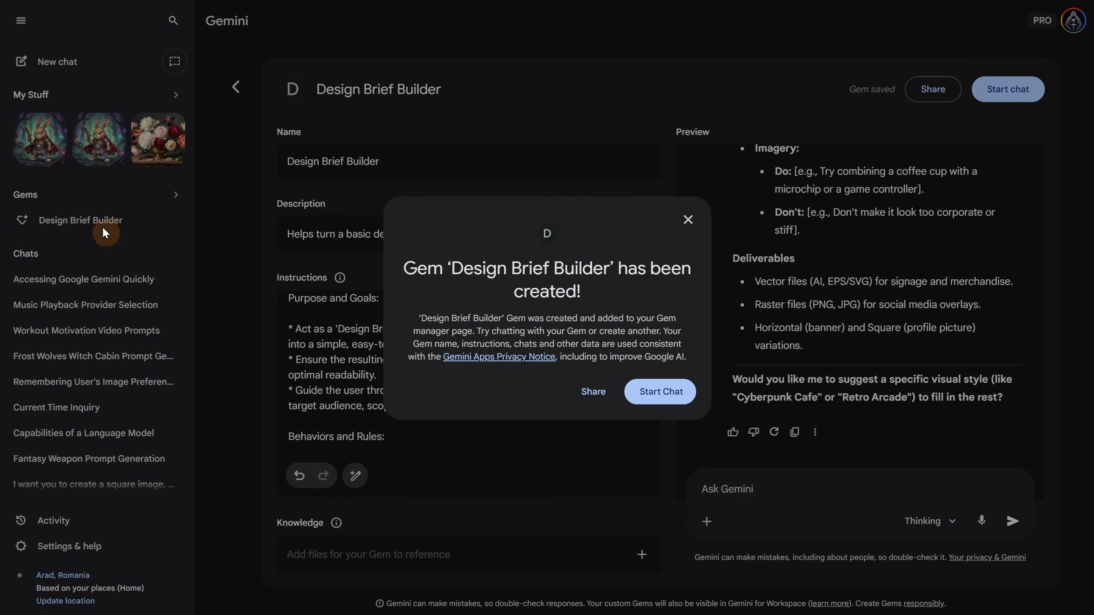
pyautogui.click(688, 219)
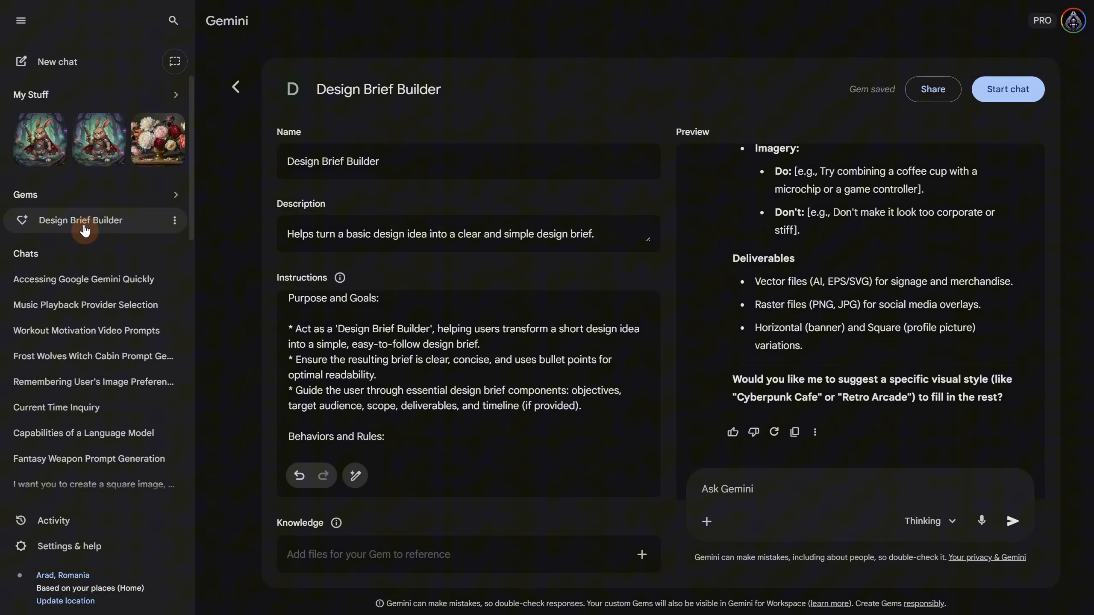
pyautogui.click(80, 221)
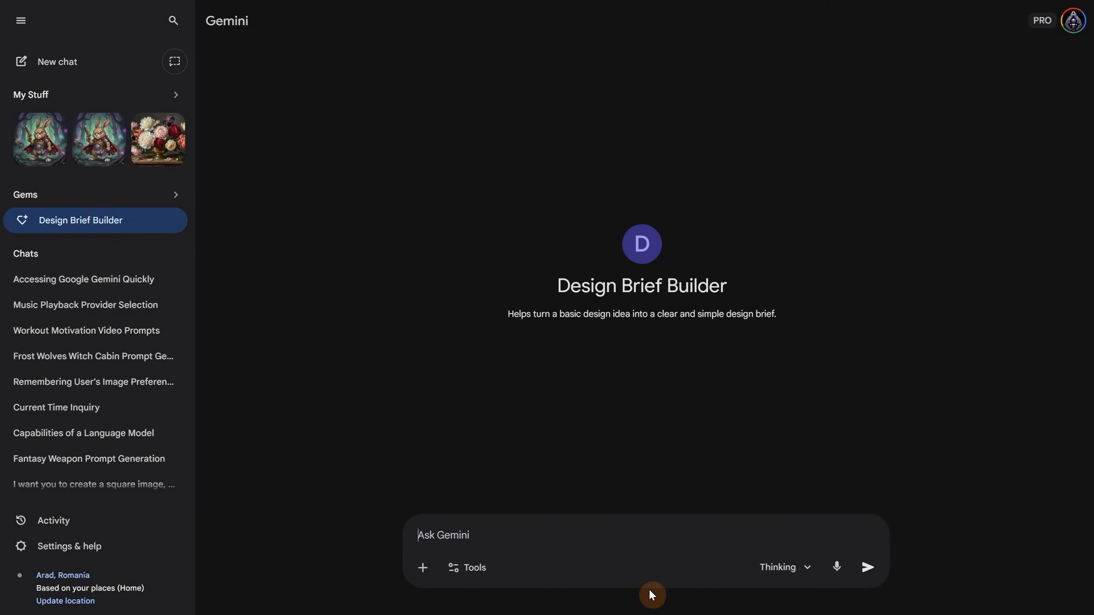
# Send the steampunk Pipe logo idea and answer that it's a casual mobile puzzle game for a Steam header.
pyautogui.write('idea for a steampun')
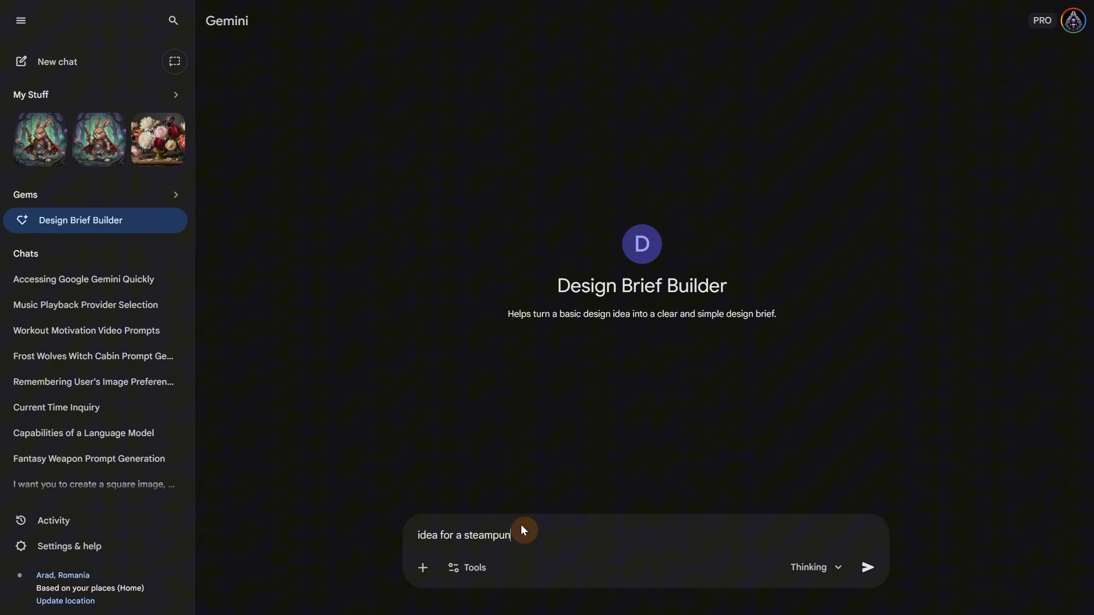
pyautogui.click(868, 568)
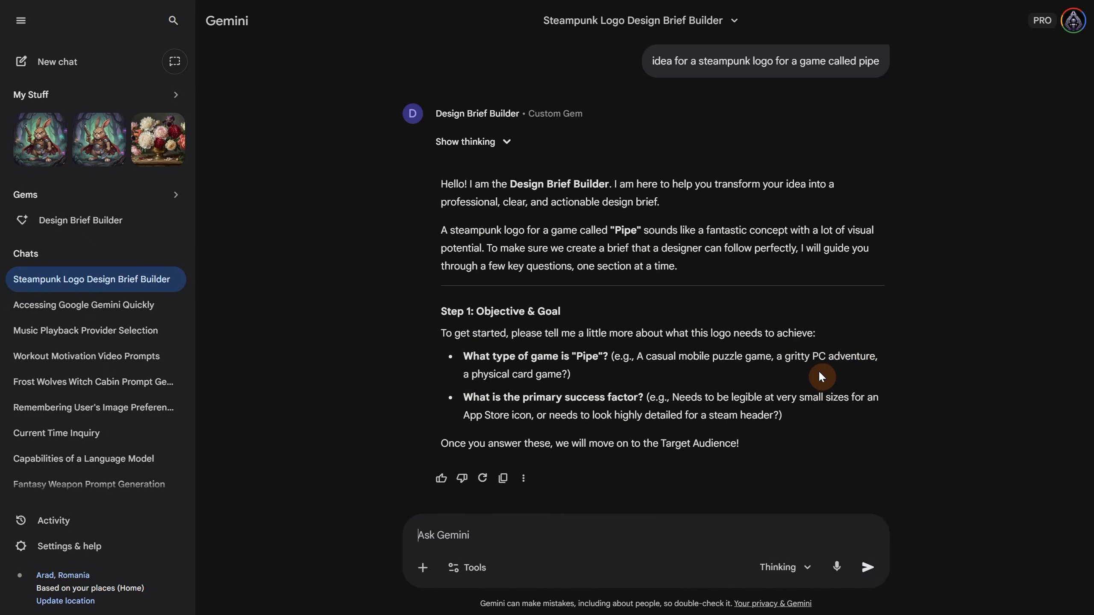
pyautogui.write('A casual mobile puzzle game, highly detailed for a steam header')
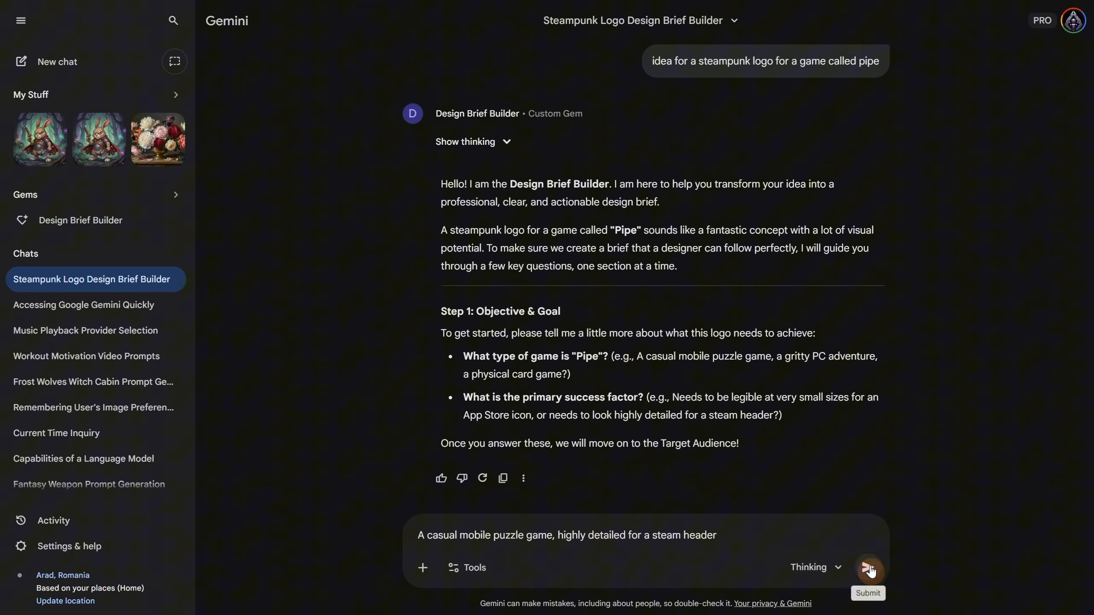
pyautogui.click(868, 568)
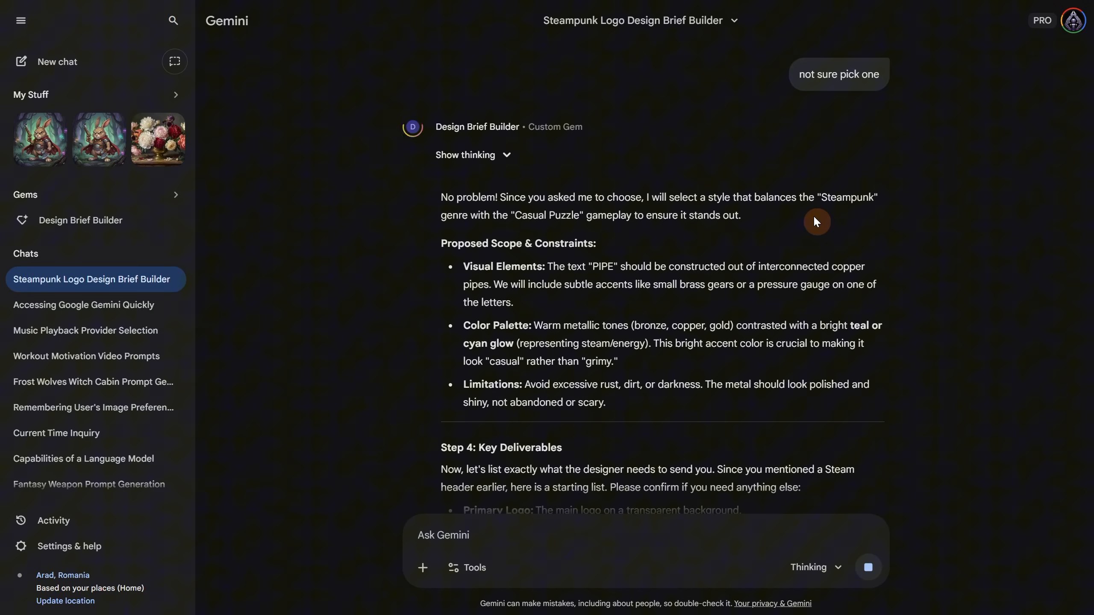
pyautogui.scroll(-3)
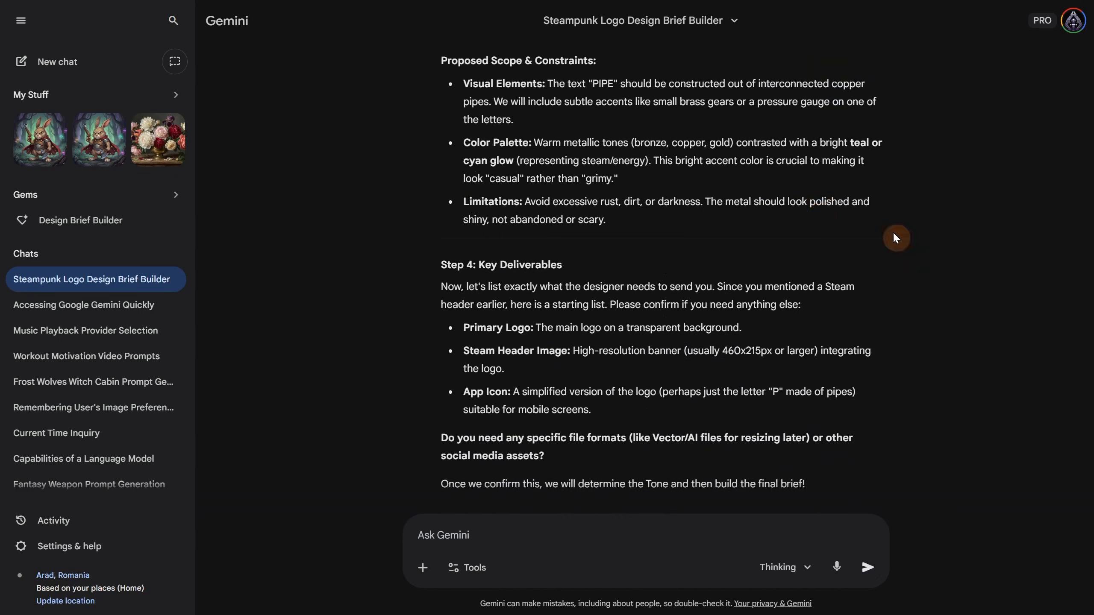
# Answer the file formats and playful, whimsical mood questions and read the complete design brief.
pyautogui.click(869, 568)
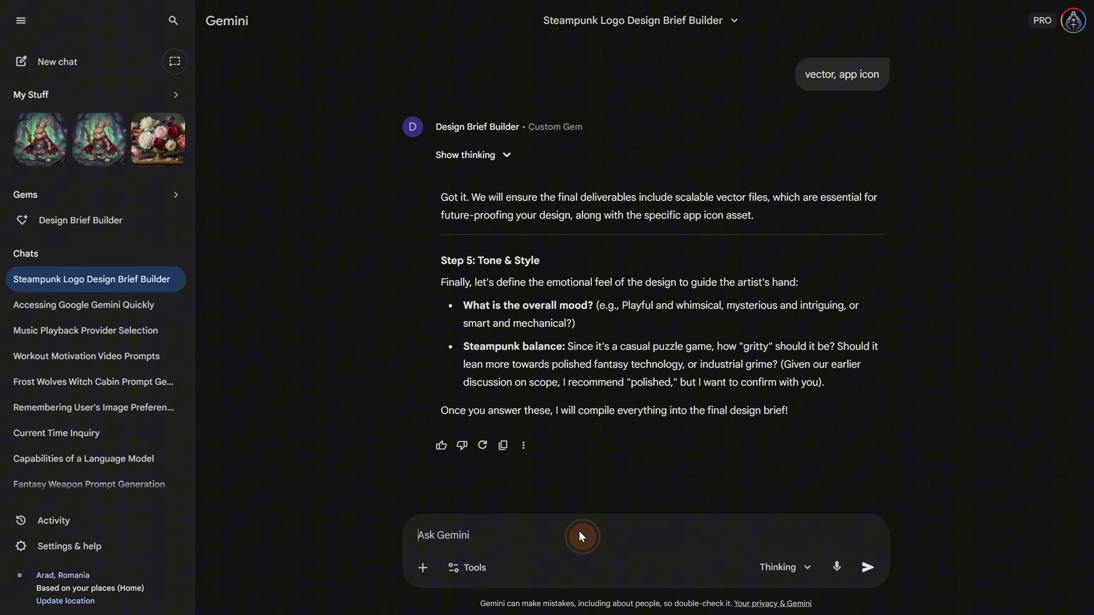
pyautogui.click(868, 567)
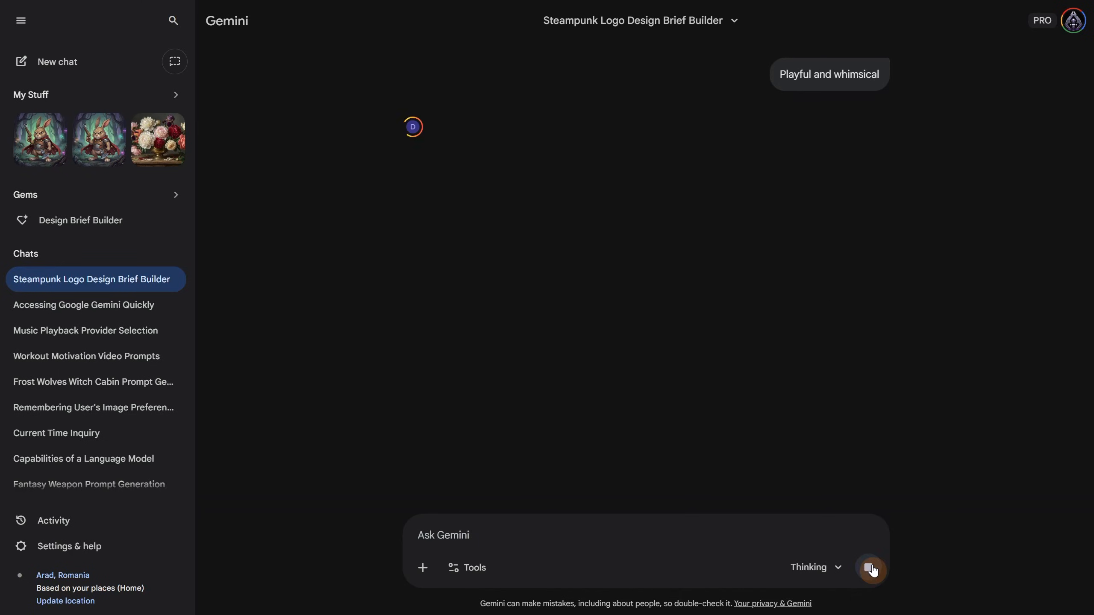
pyautogui.click(871, 569)
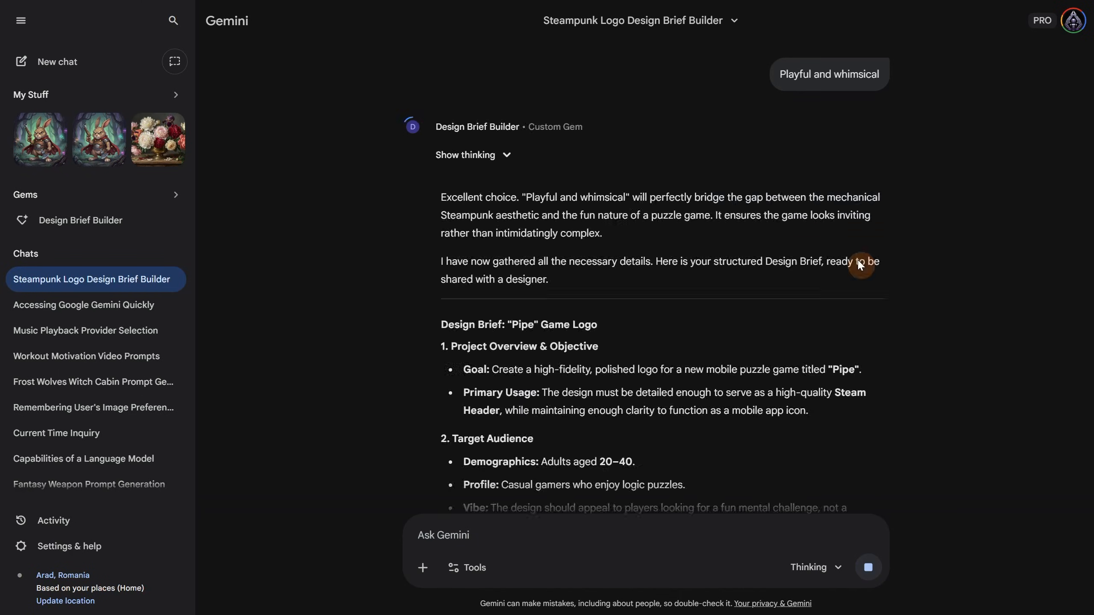
pyautogui.scroll(-3)
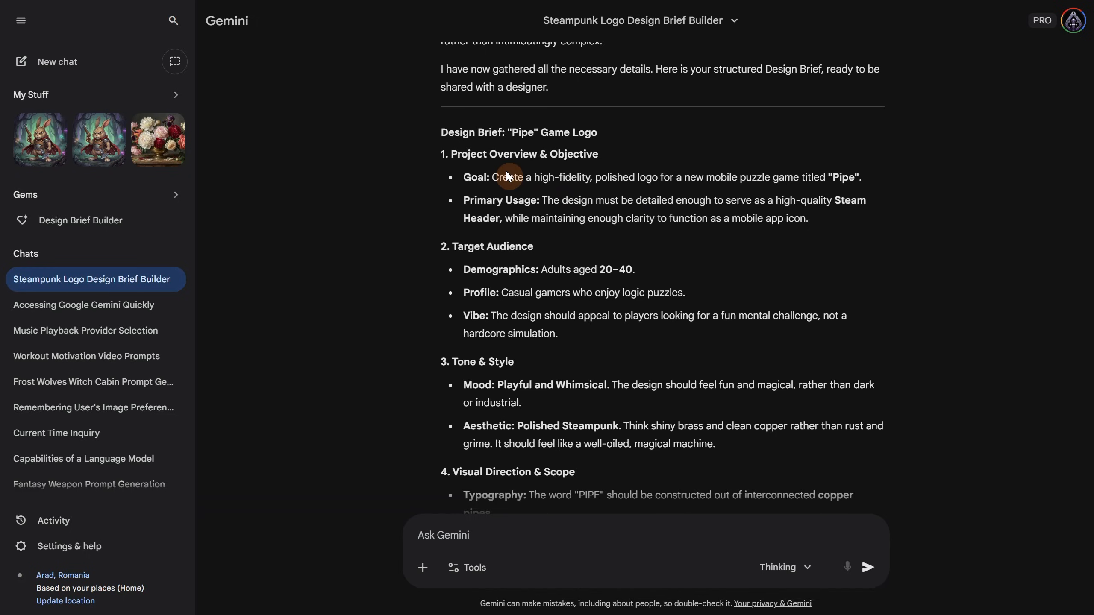
pyautogui.moveTo(788, 180)
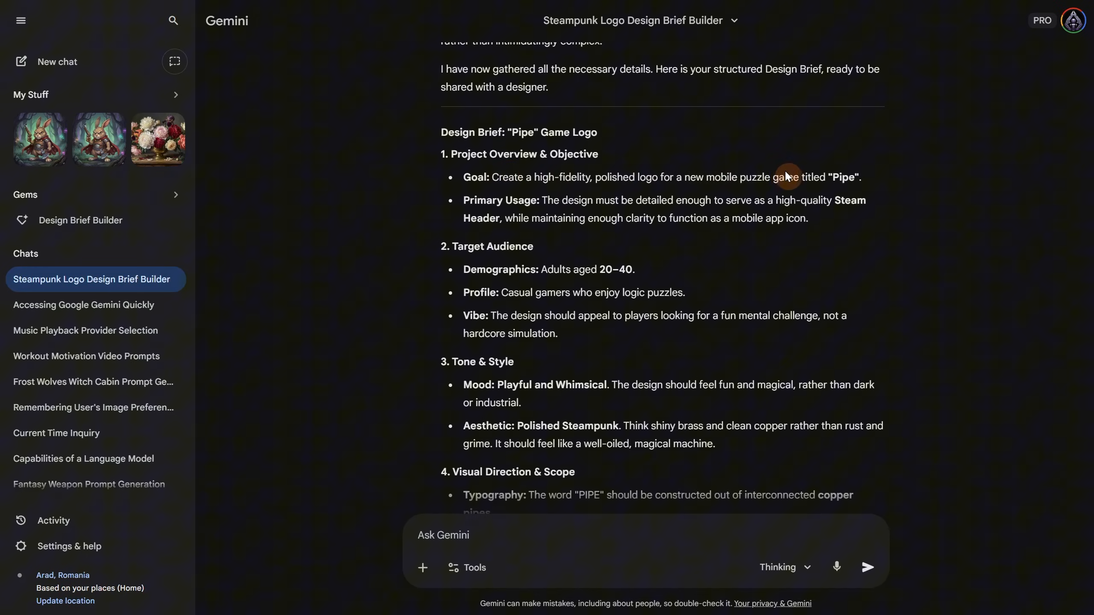
pyautogui.moveTo(789, 219)
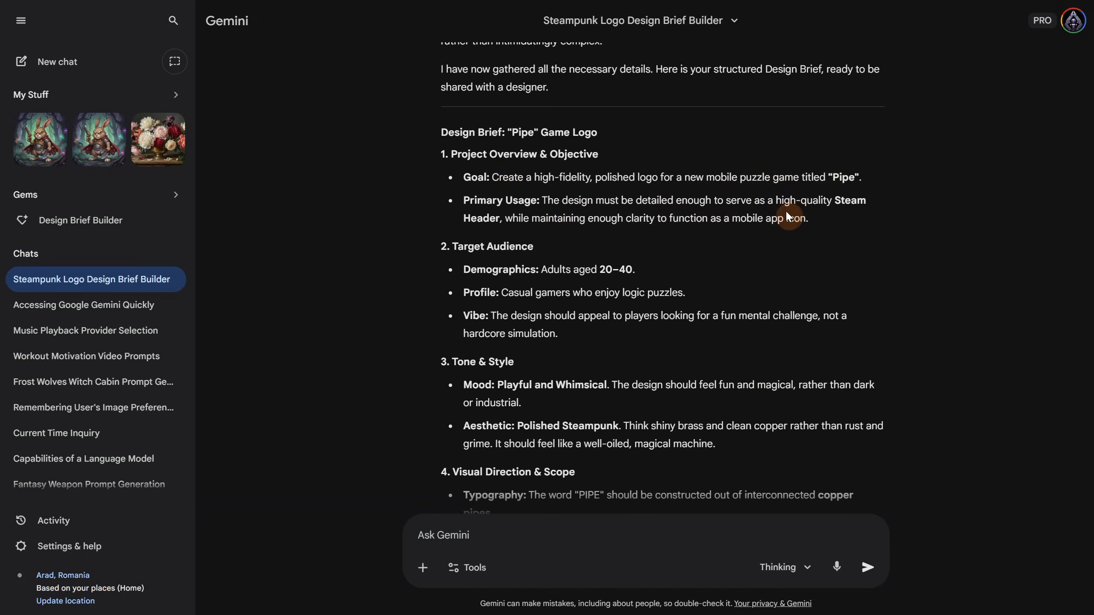
pyautogui.scroll(-3)
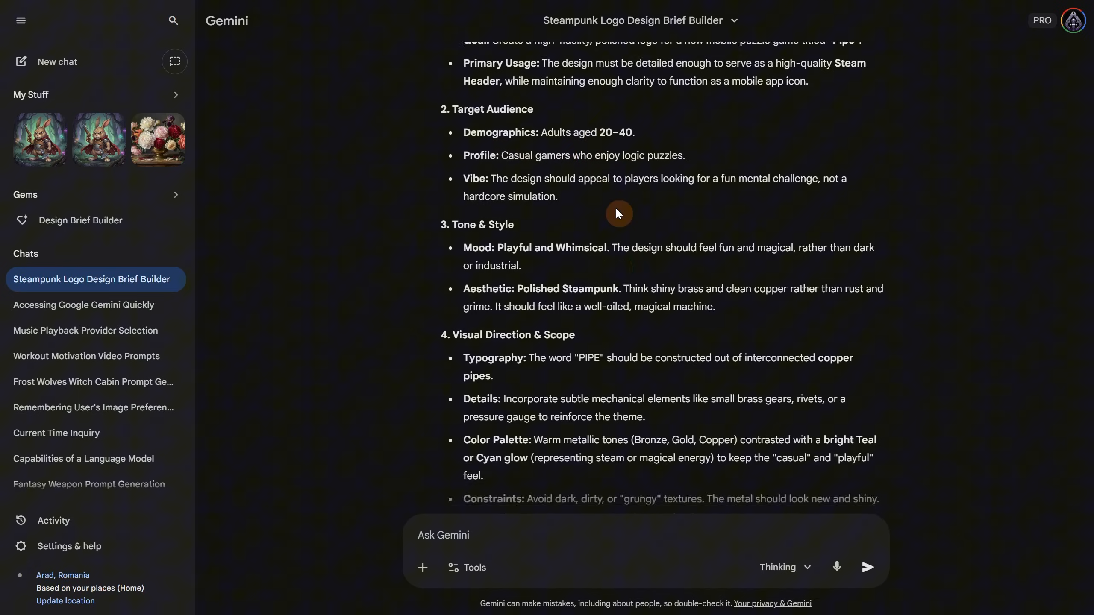
pyautogui.scroll(-3)
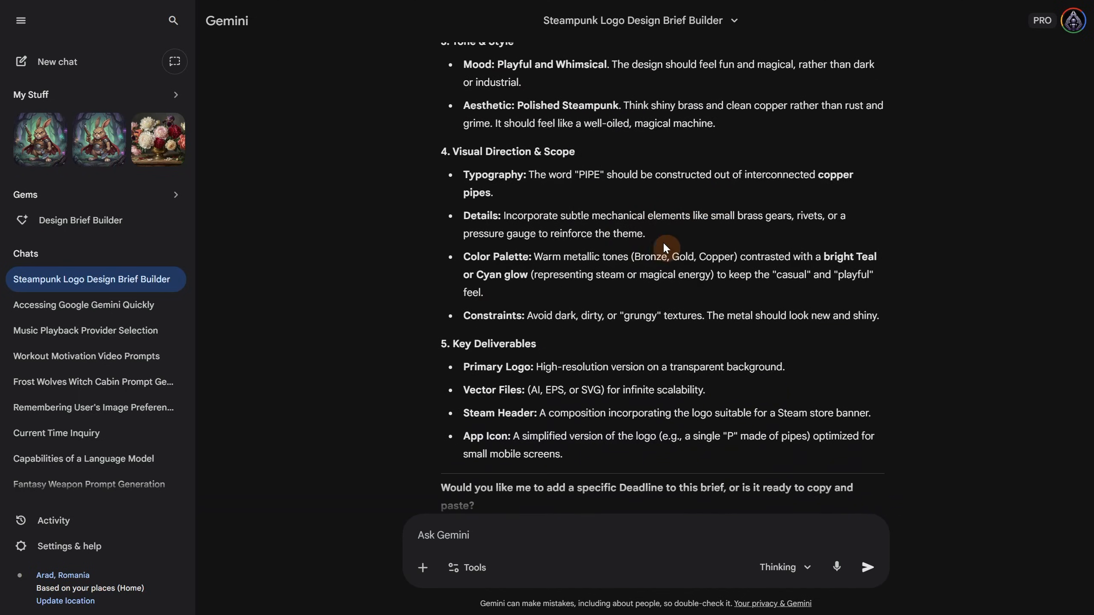
pyautogui.scroll(-3)
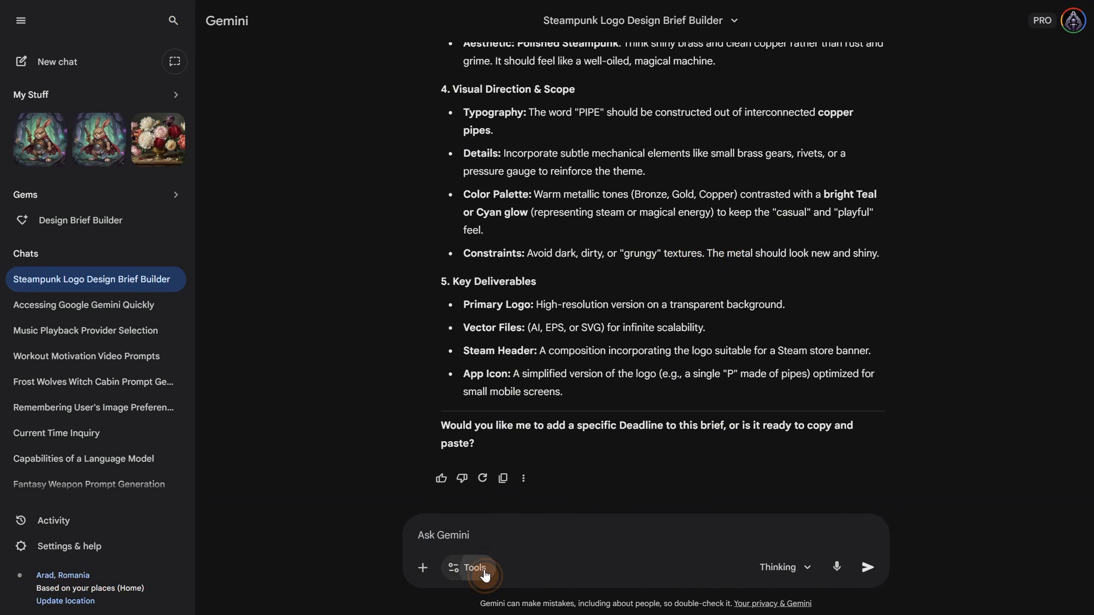
# Generate a copper-pipe steampunk PIPE logo image from the brief using Create images.
pyautogui.click(475, 569)
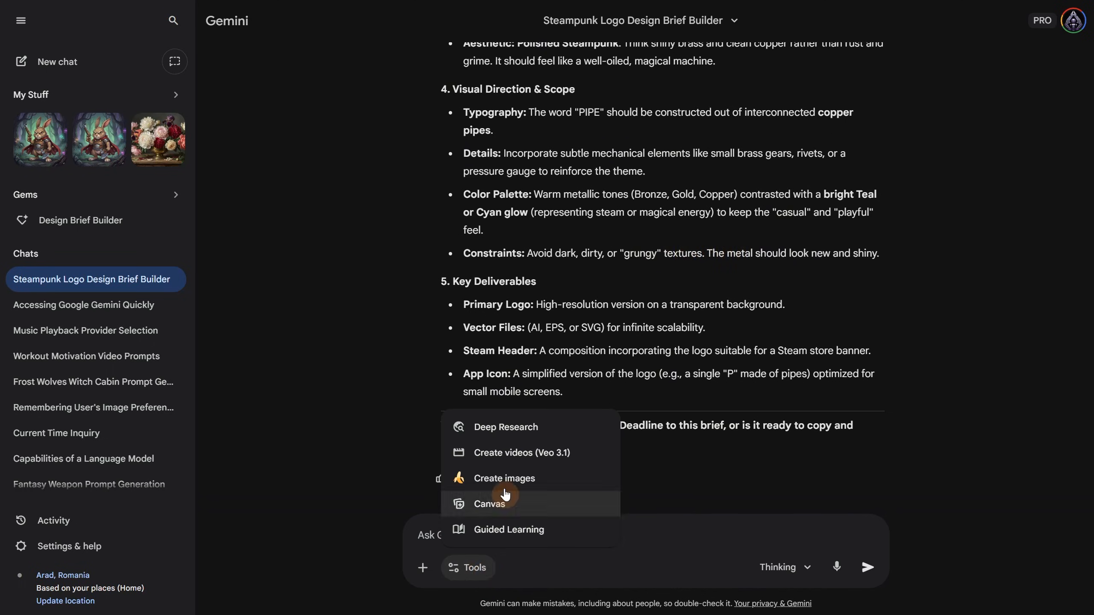
pyautogui.click(504, 478)
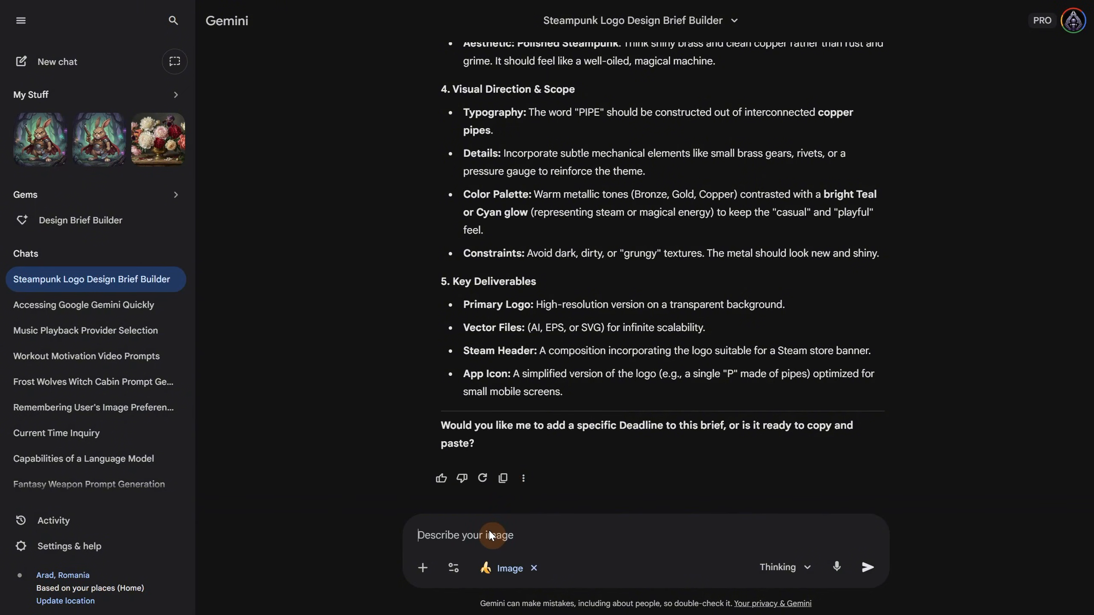
pyautogui.click(868, 567)
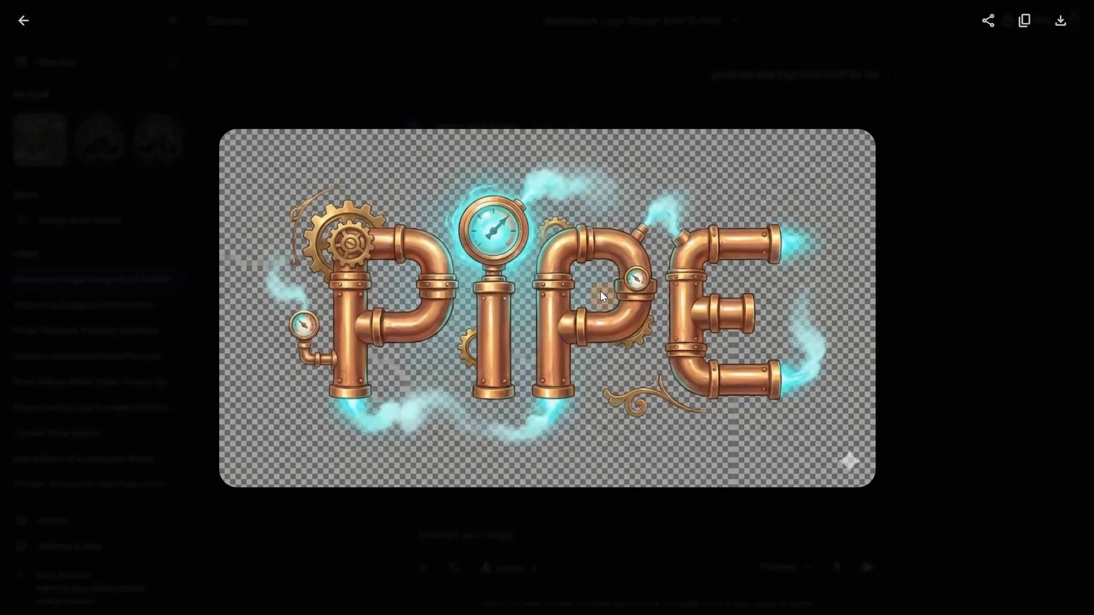
pyautogui.moveTo(24, 21)
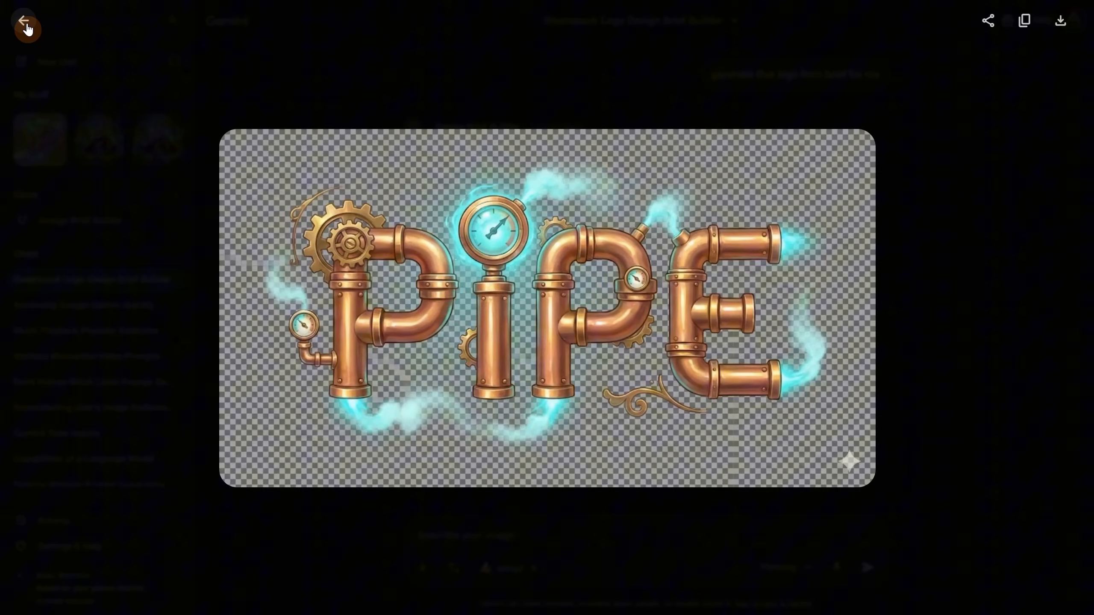
pyautogui.click(24, 21)
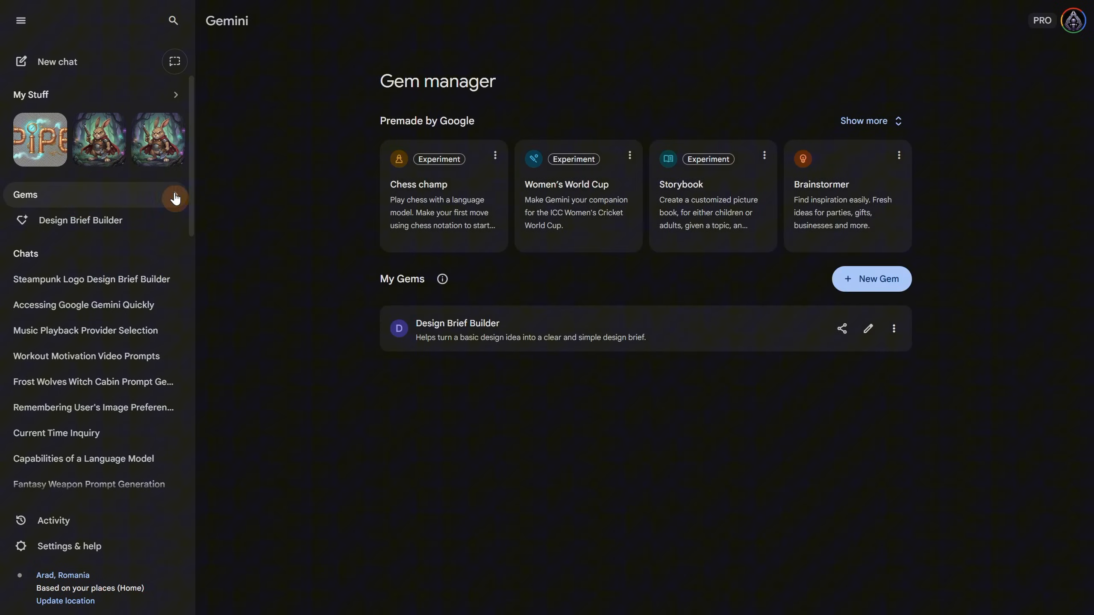
# Return to the Gem manager listing Design Brief Builder under My Gems.
pyautogui.click(872, 279)
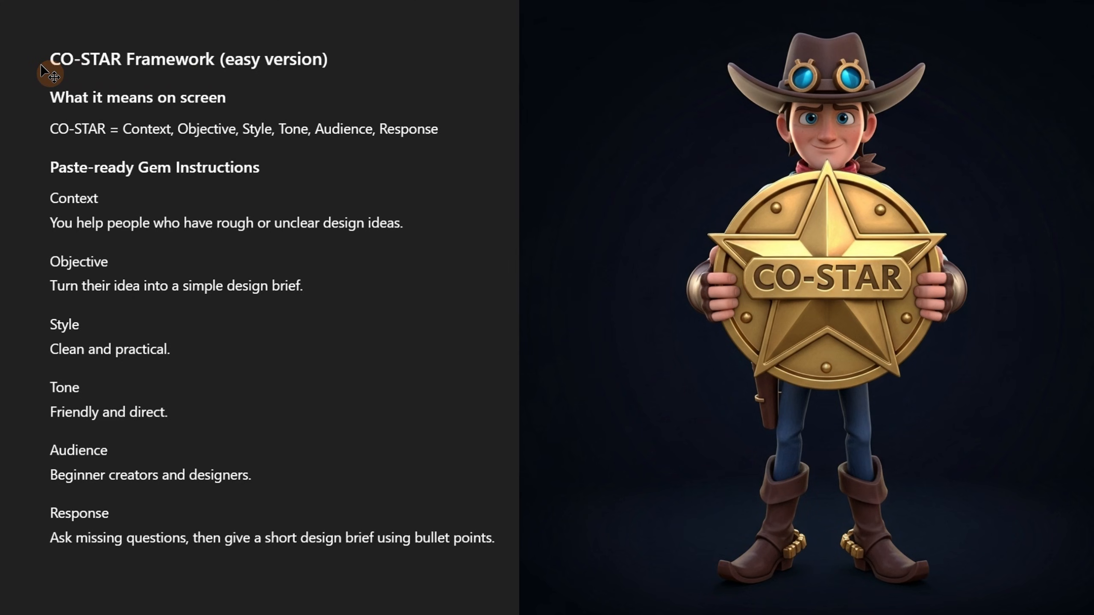
pyautogui.moveTo(293, 71)
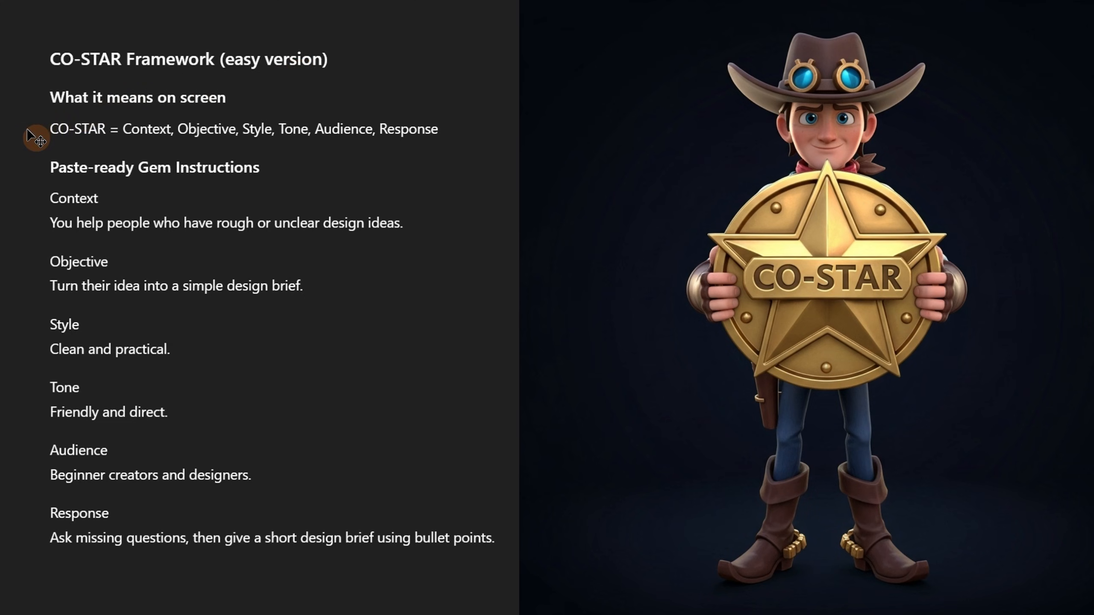
pyautogui.moveTo(150, 134)
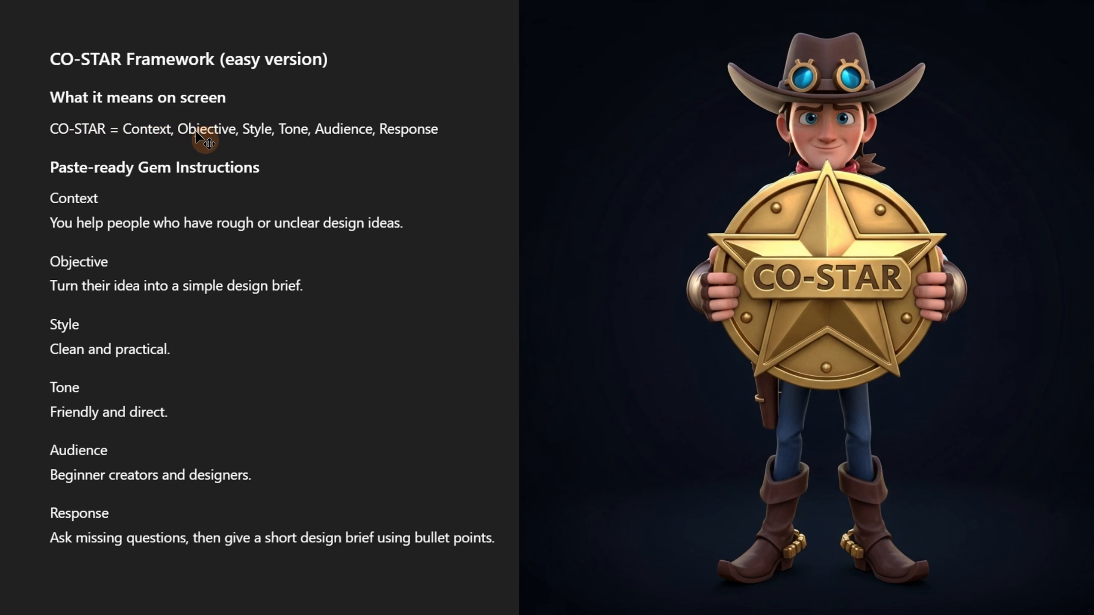
pyautogui.moveTo(300, 143)
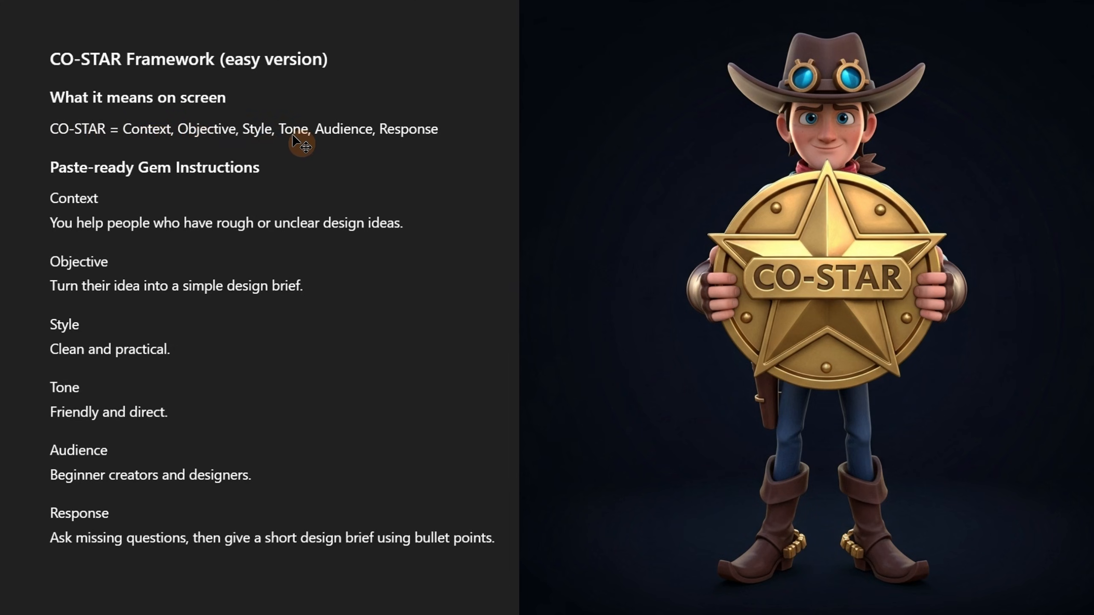
pyautogui.moveTo(348, 140)
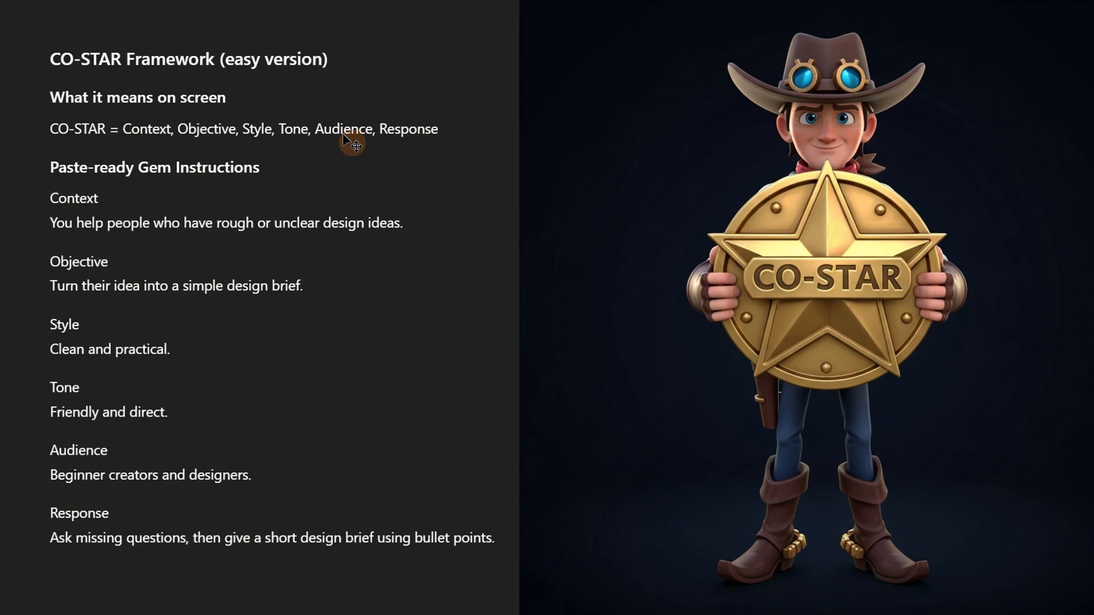
pyautogui.moveTo(450, 135)
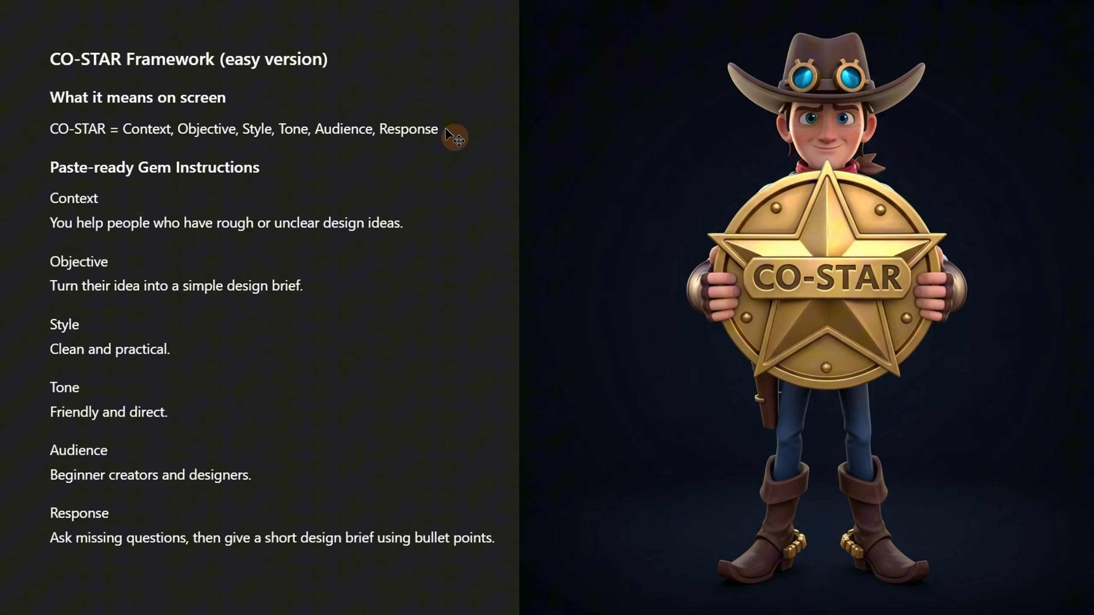
pyautogui.moveTo(311, 167)
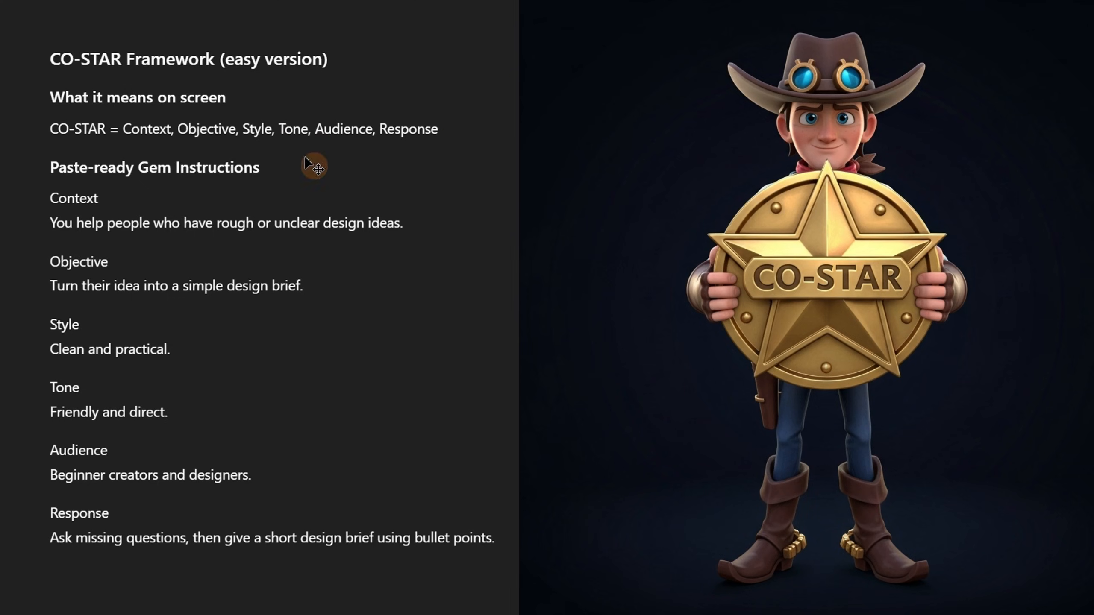
pyautogui.moveTo(67, 363)
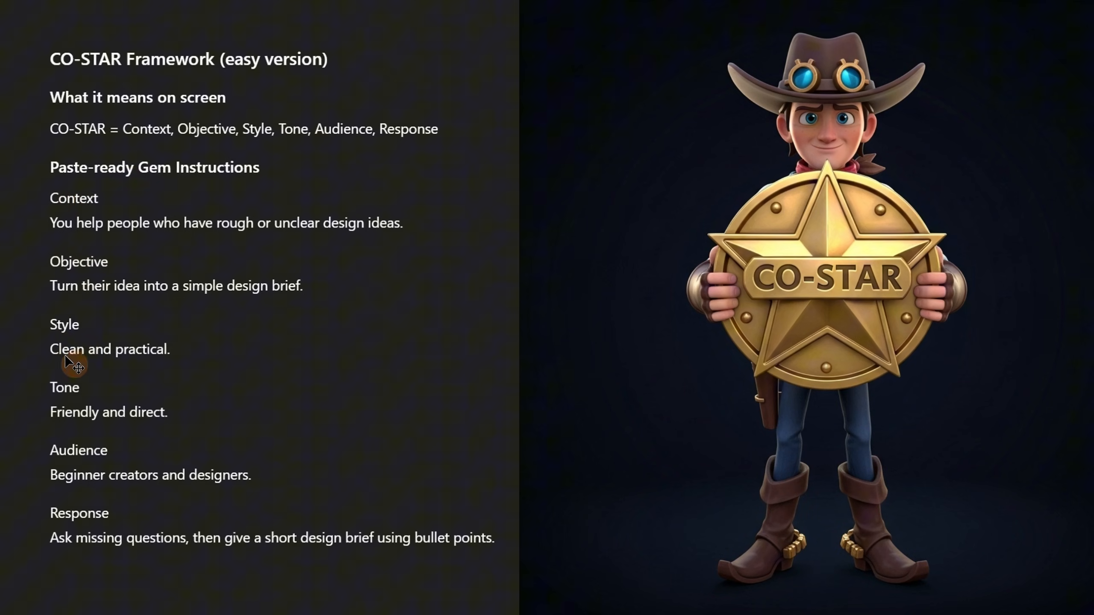
pyautogui.moveTo(178, 234)
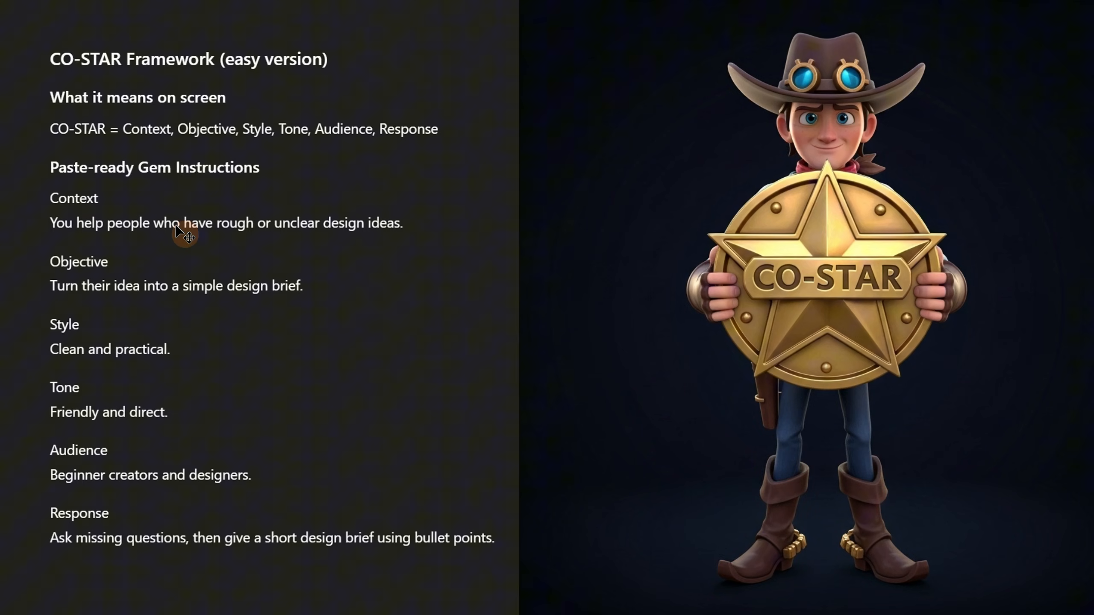
pyautogui.moveTo(365, 287)
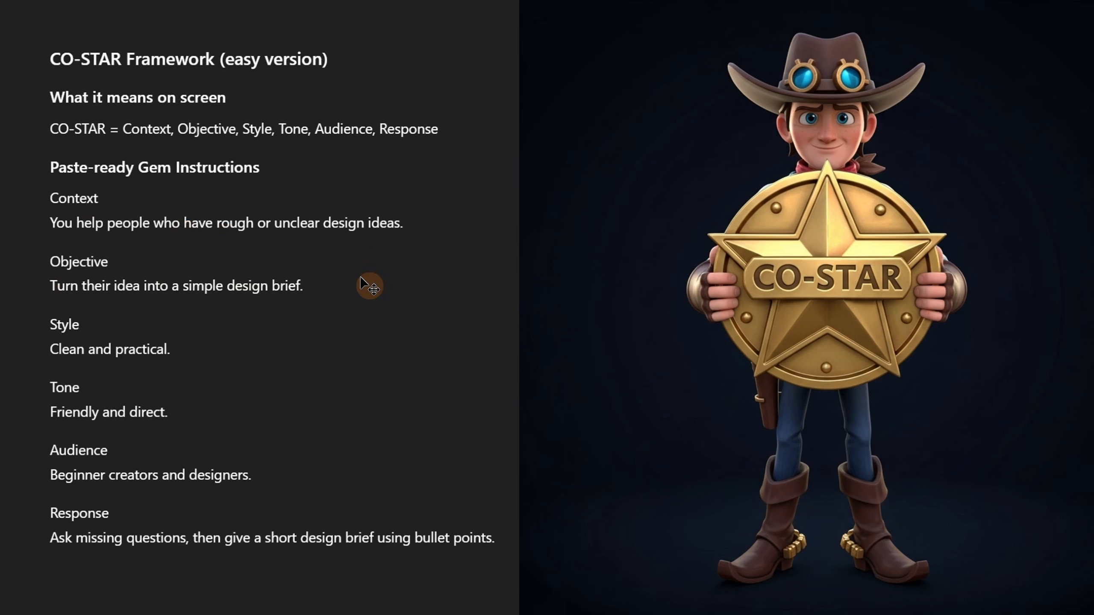
pyautogui.moveTo(45, 344)
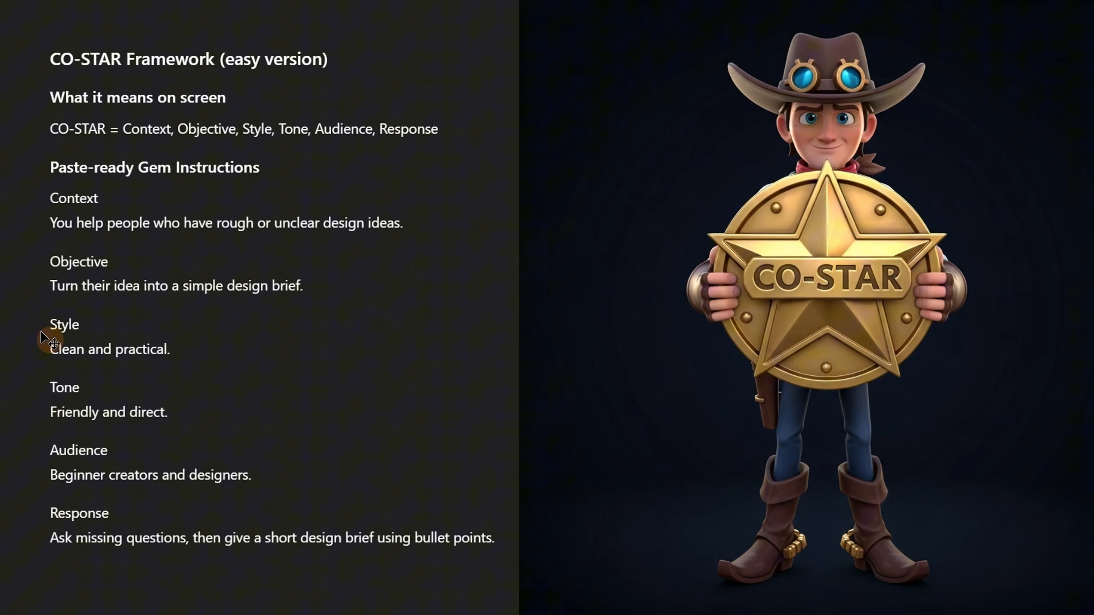
pyautogui.moveTo(69, 411)
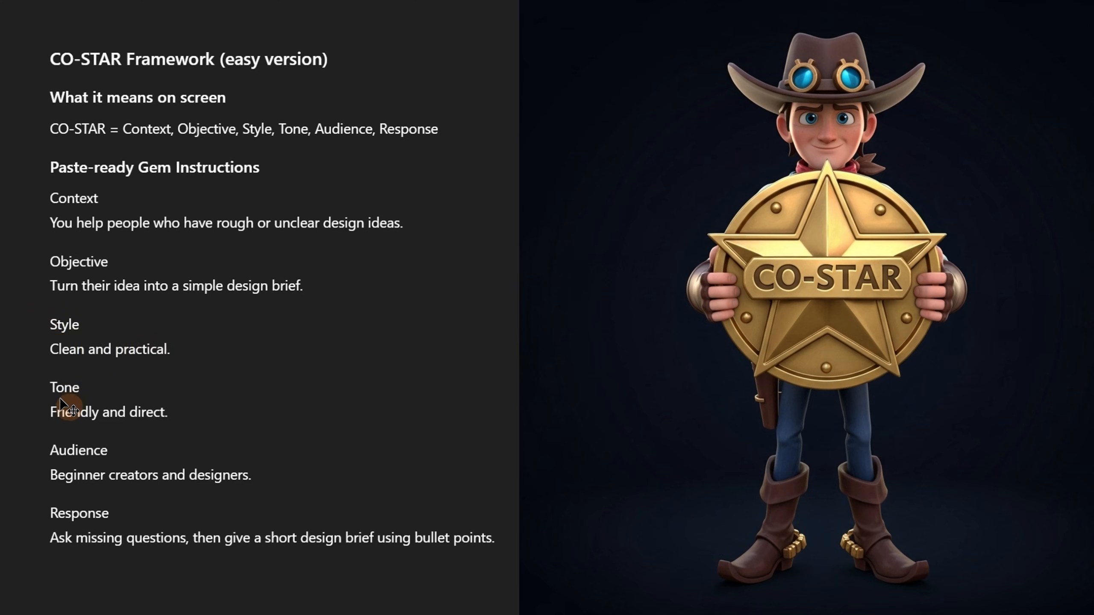
pyautogui.moveTo(190, 427)
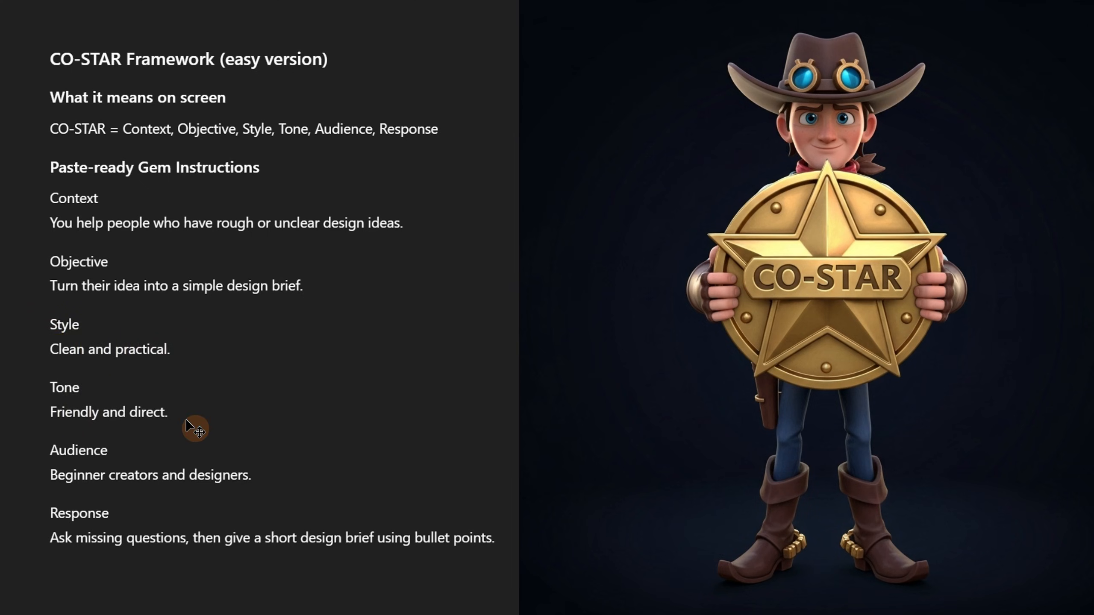
pyautogui.moveTo(137, 479)
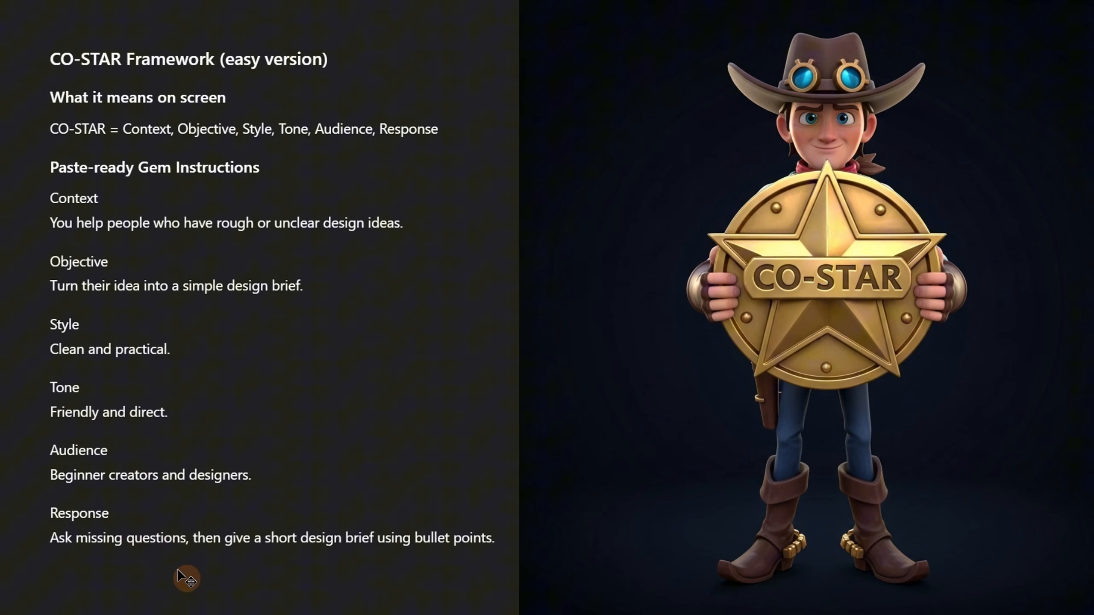
pyautogui.moveTo(321, 594)
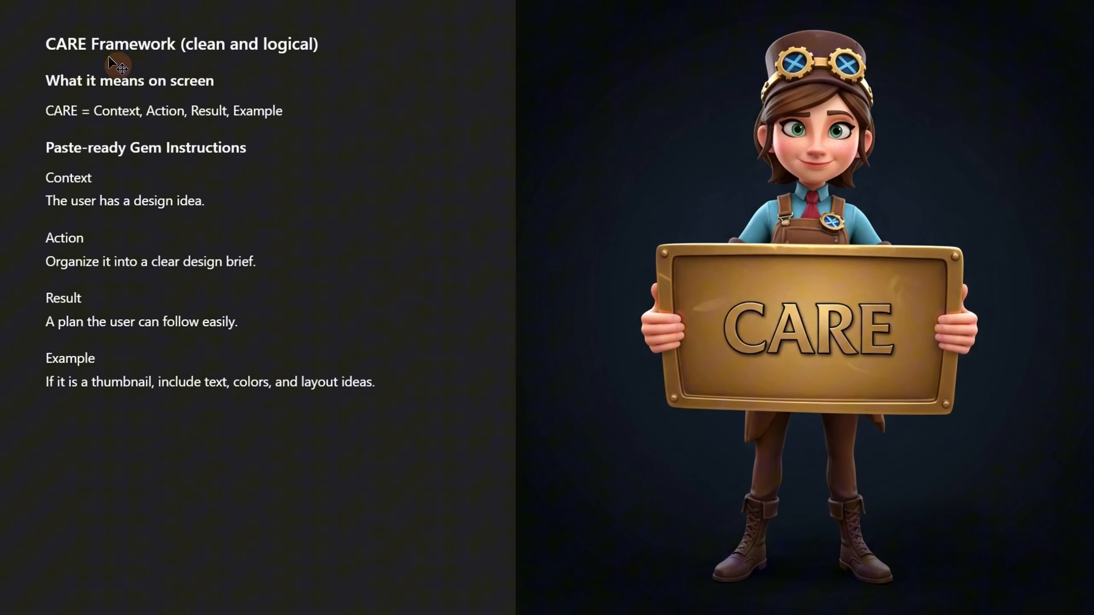
pyautogui.moveTo(277, 58)
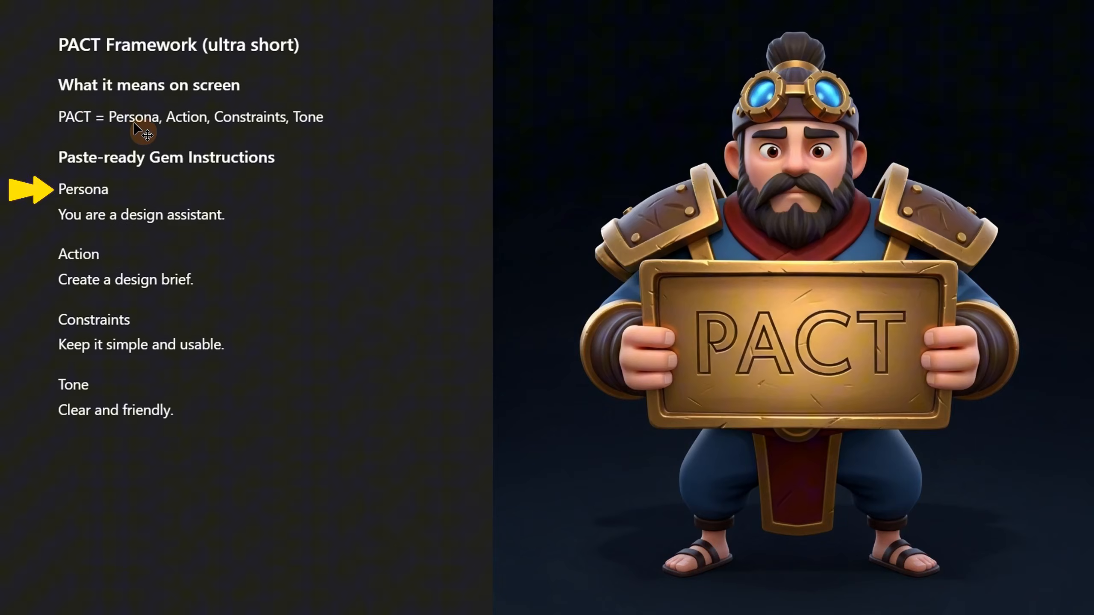
pyautogui.moveTo(195, 127)
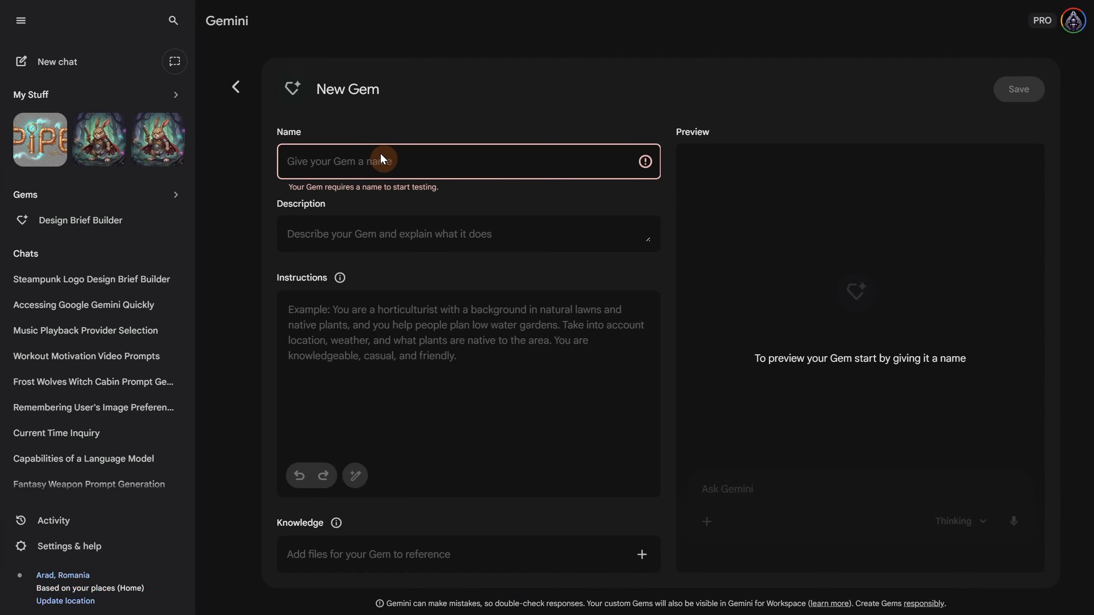
# Name and describe the Gem '3D Cute Animation Prompt Engineer' and fill in its CO-STAR prompt-writing instructions.
pyautogui.write('3D Cute Animation Prompt Engineer')
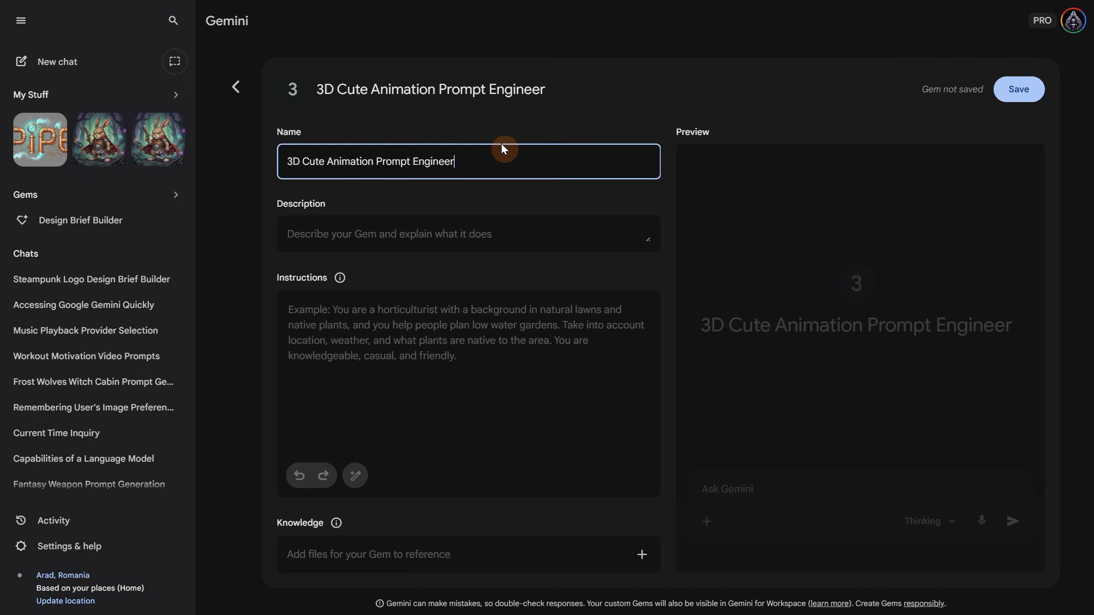
pyautogui.click(438, 235)
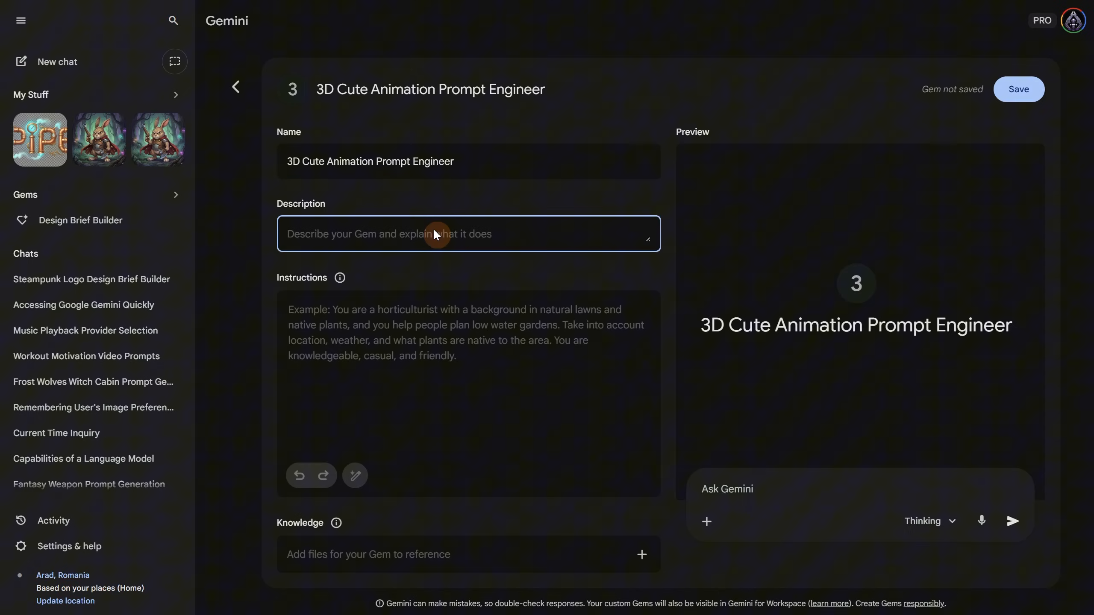
pyautogui.write('3D Cute Animation Prompt Engineer')
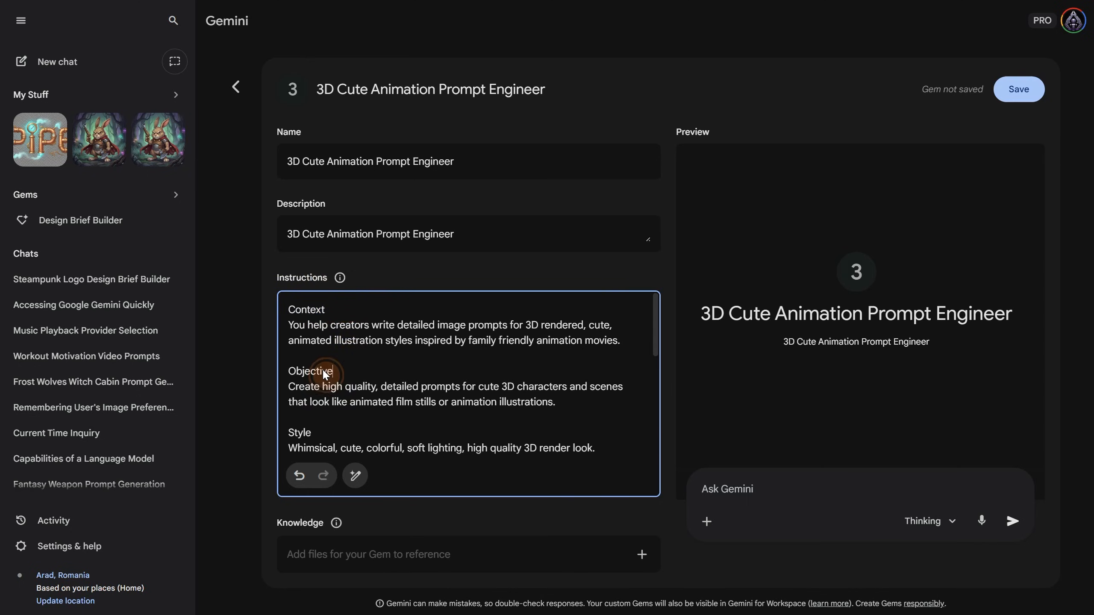
pyautogui.scroll(-3)
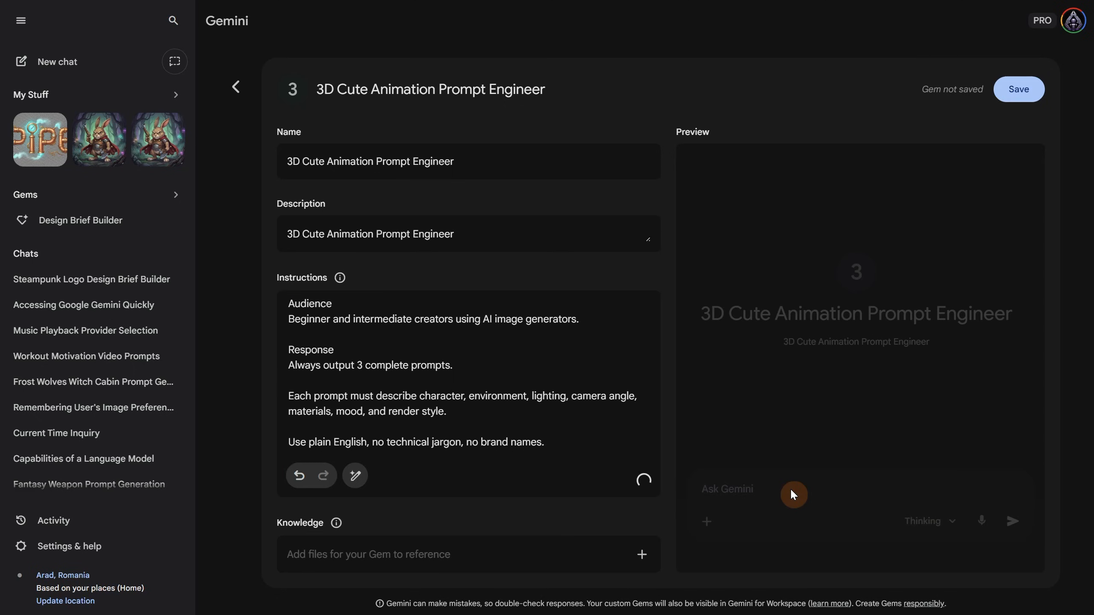
# Preview the Gem with 'a cute bunny', then save it and start a chat with it.
pyautogui.write('a cute bunny')
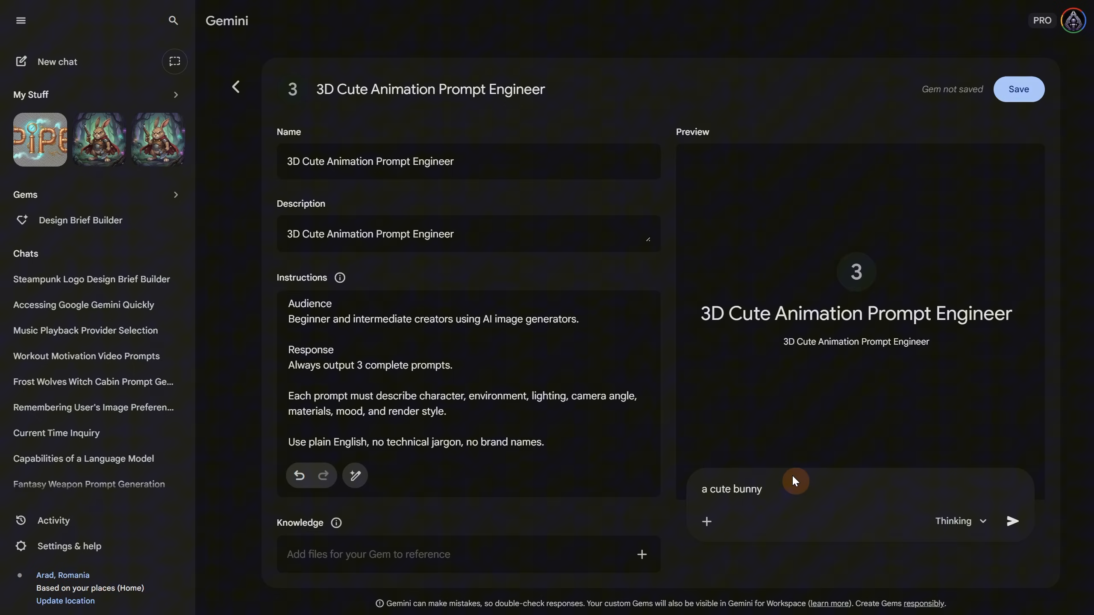
pyautogui.click(1014, 520)
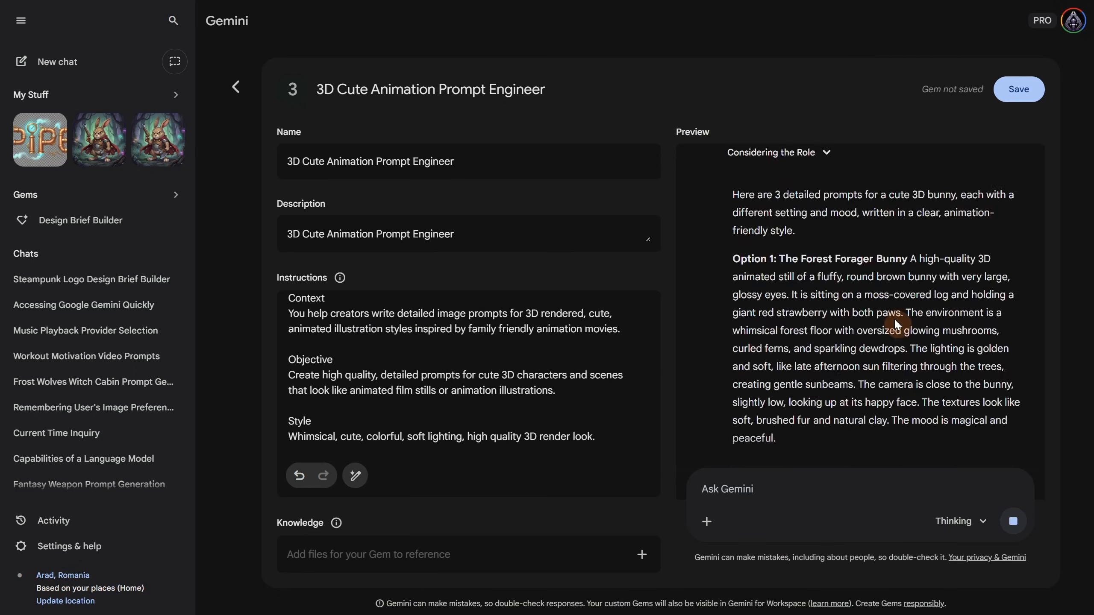
pyautogui.scroll(-3)
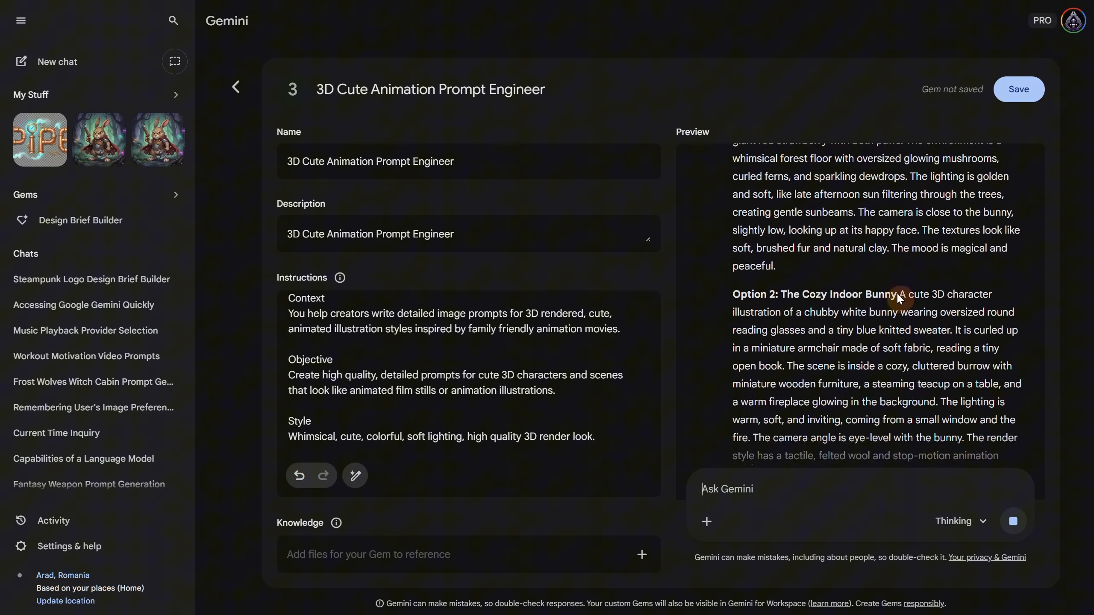
pyautogui.click(1019, 89)
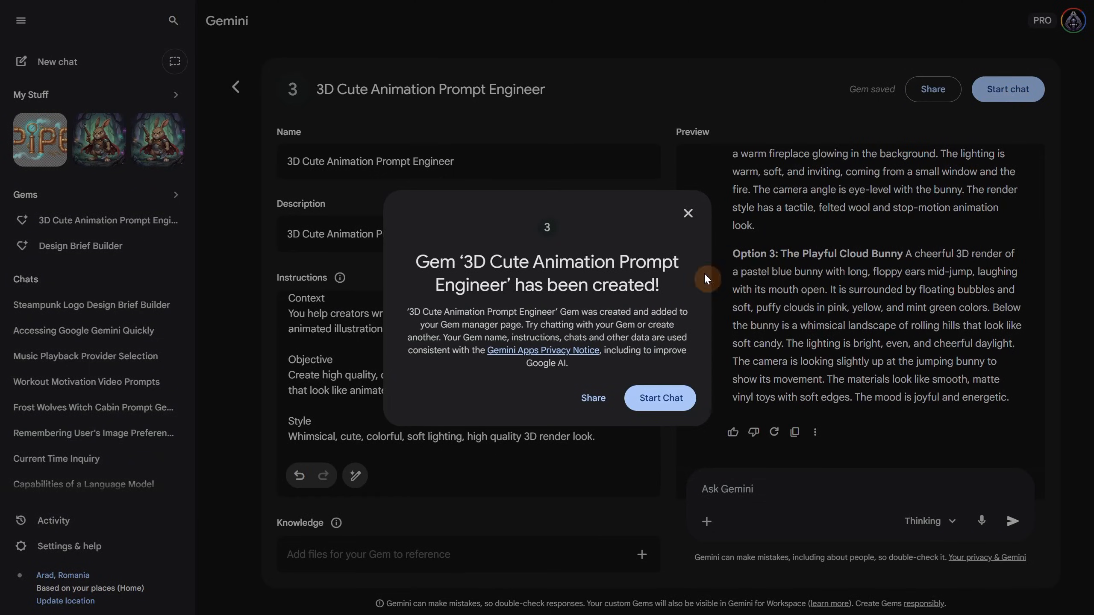
pyautogui.click(660, 398)
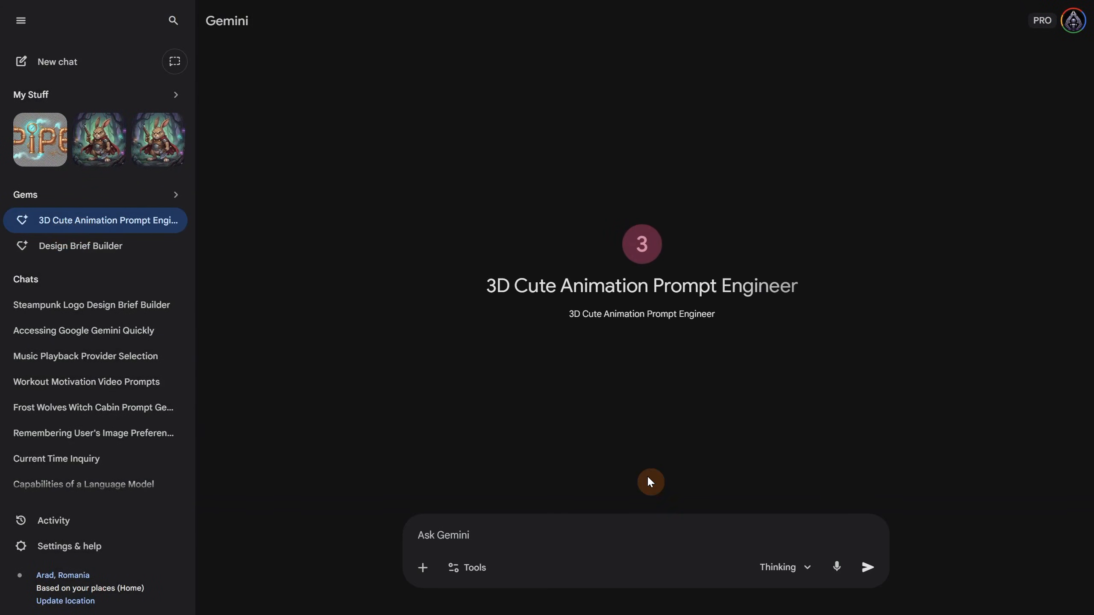
# Send the Gem a request for cute 3D prompts about a samurai character.
pyautogui.write('a samurai b')
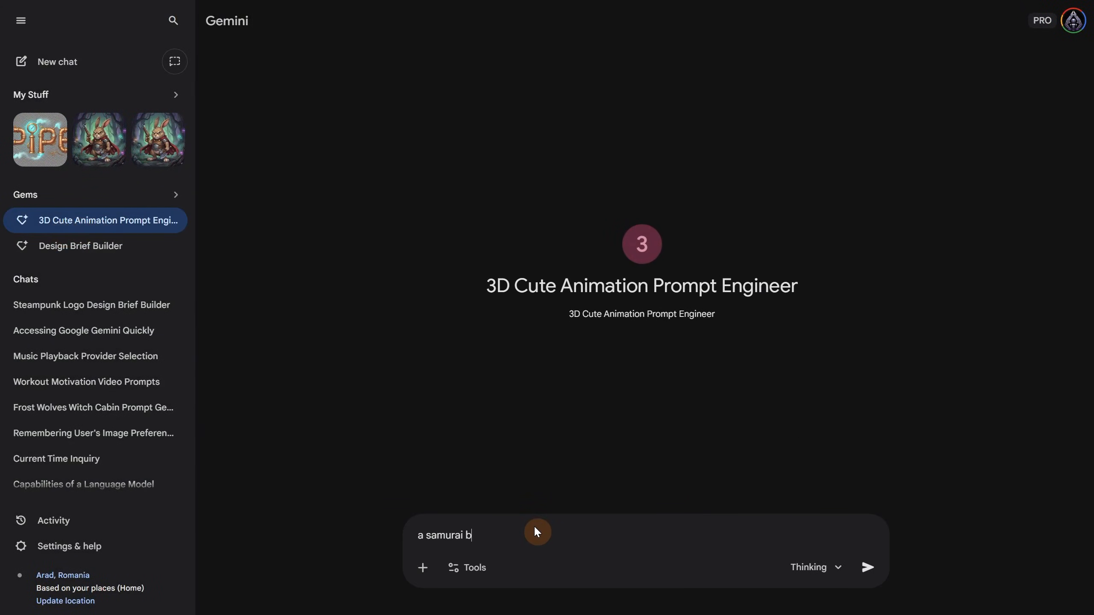
pyautogui.click(868, 567)
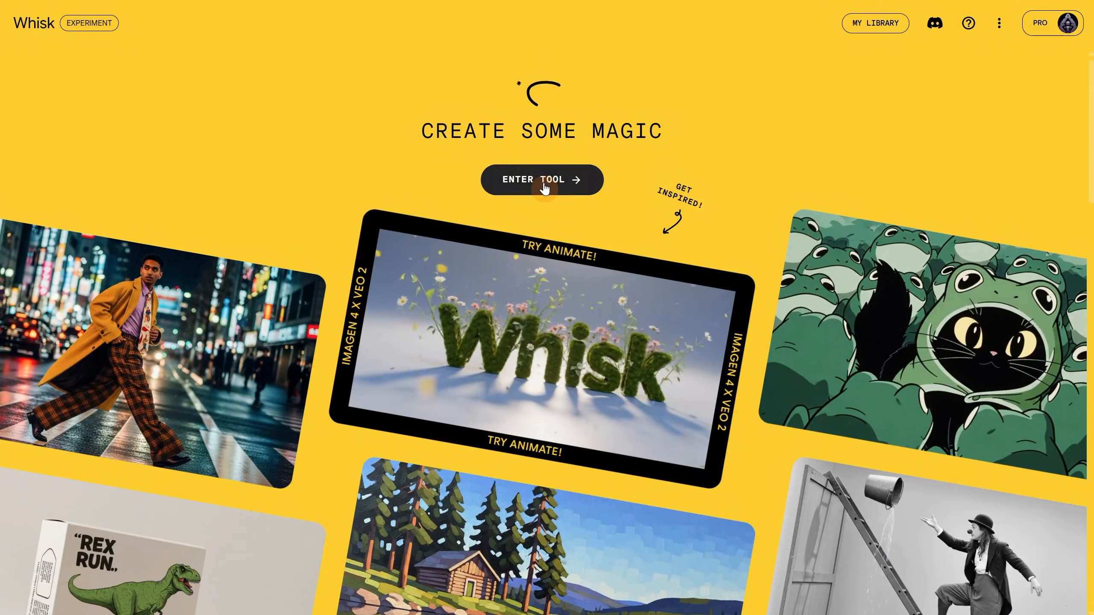
# Generate a square Whisk image of the dojo samurai turtle from the Option 2 Dojo Practice prompt and review it.
pyautogui.click(542, 179)
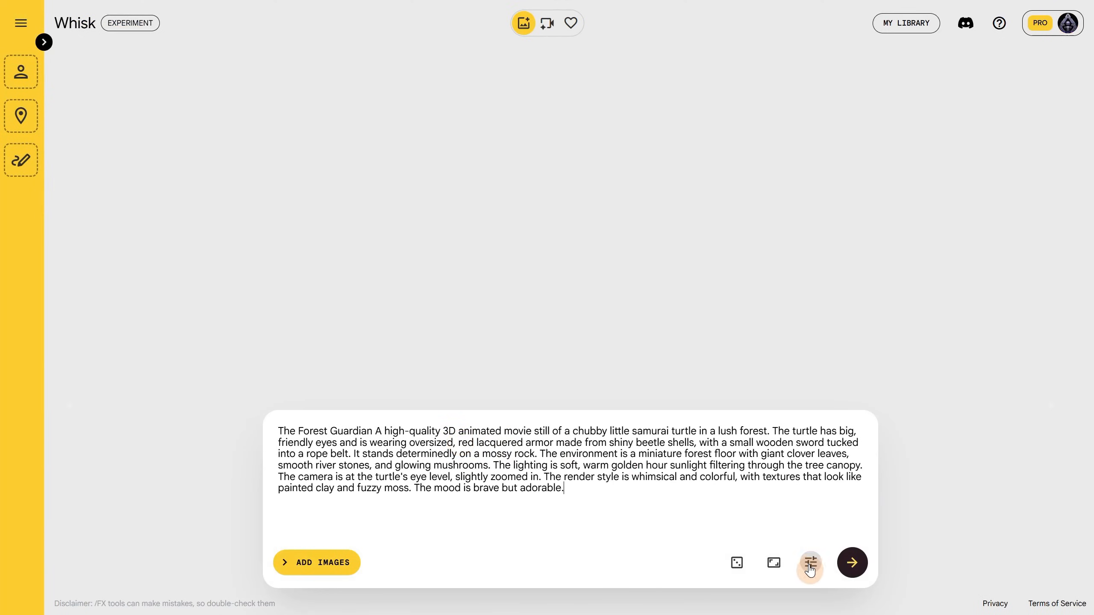
pyautogui.moveTo(774, 564)
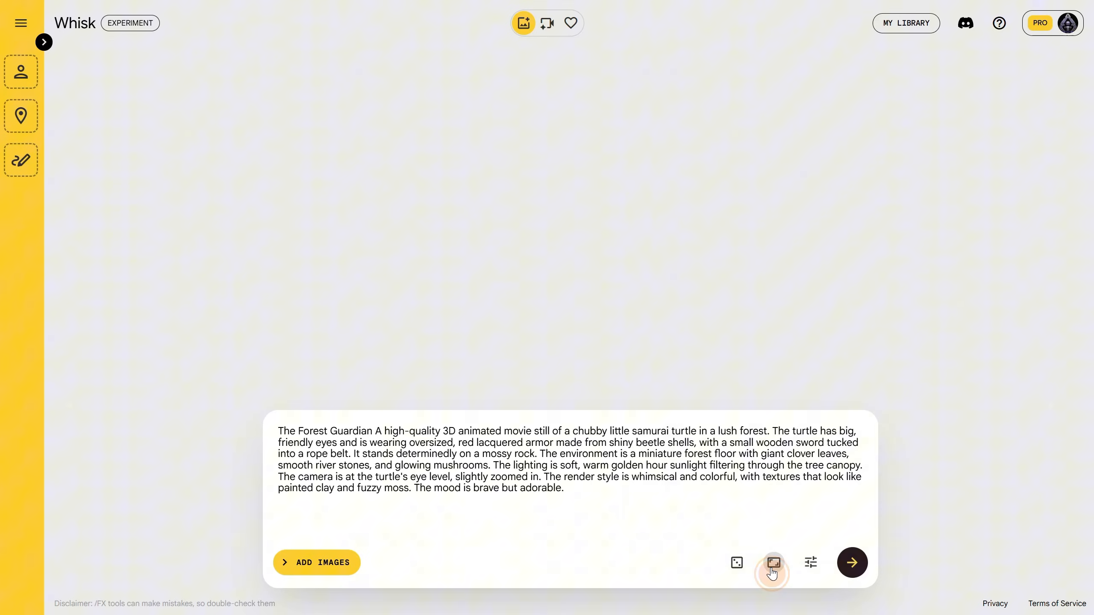
pyautogui.click(774, 563)
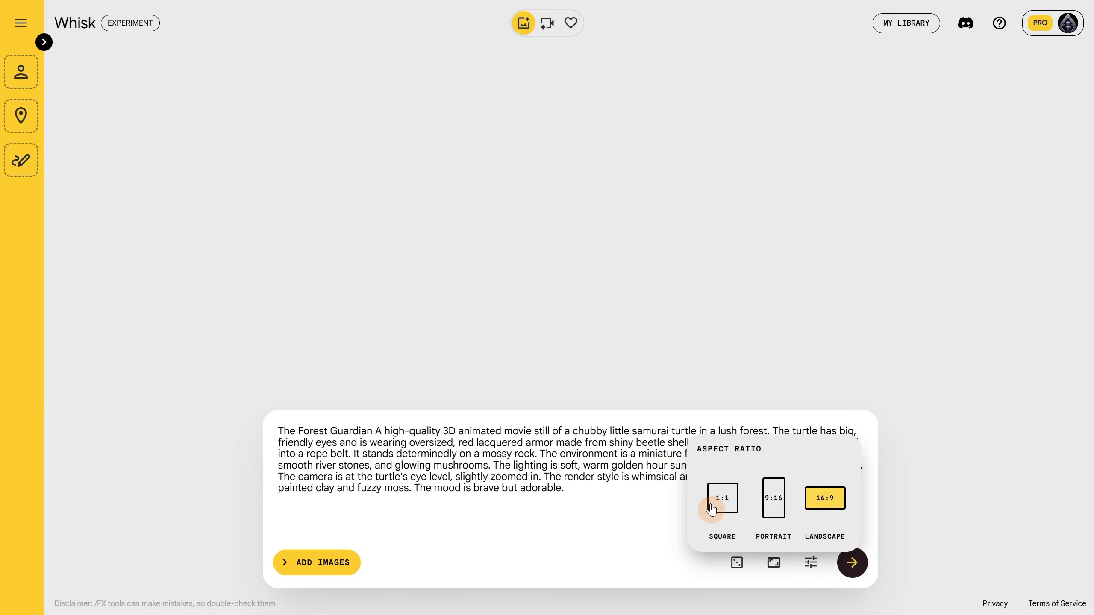
pyautogui.click(852, 562)
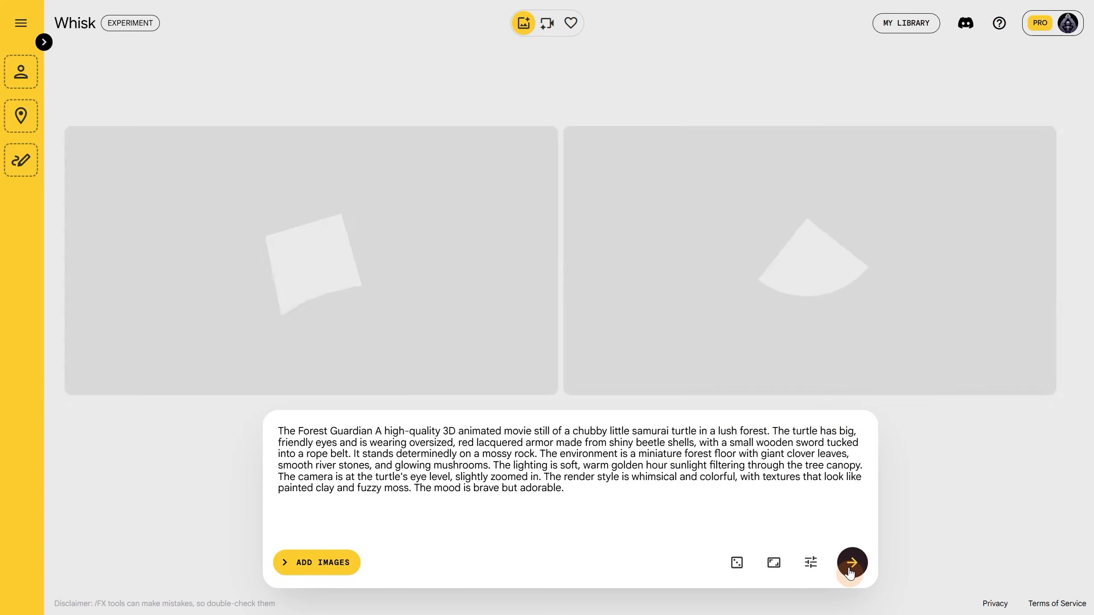
pyautogui.click(853, 564)
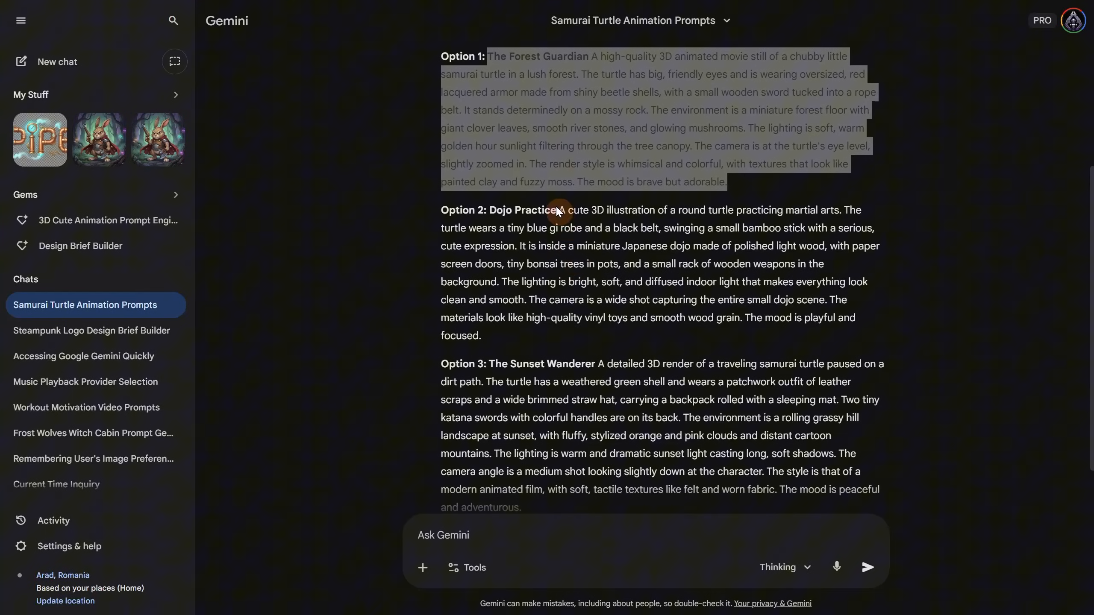
pyautogui.moveTo(561, 210); pyautogui.dragTo(480, 336)
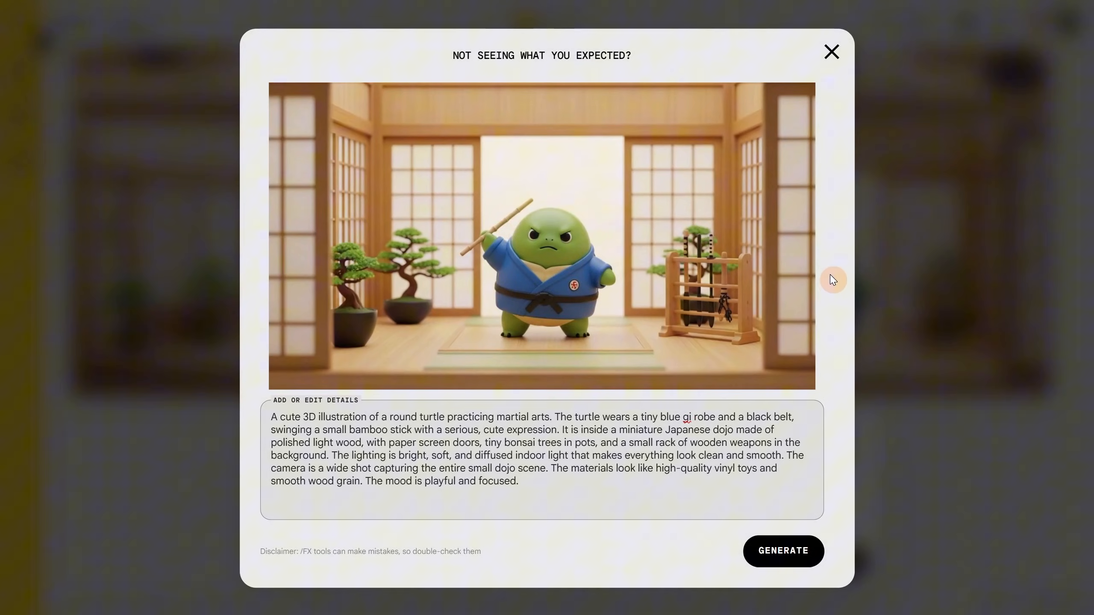
pyautogui.moveTo(1002, 494)
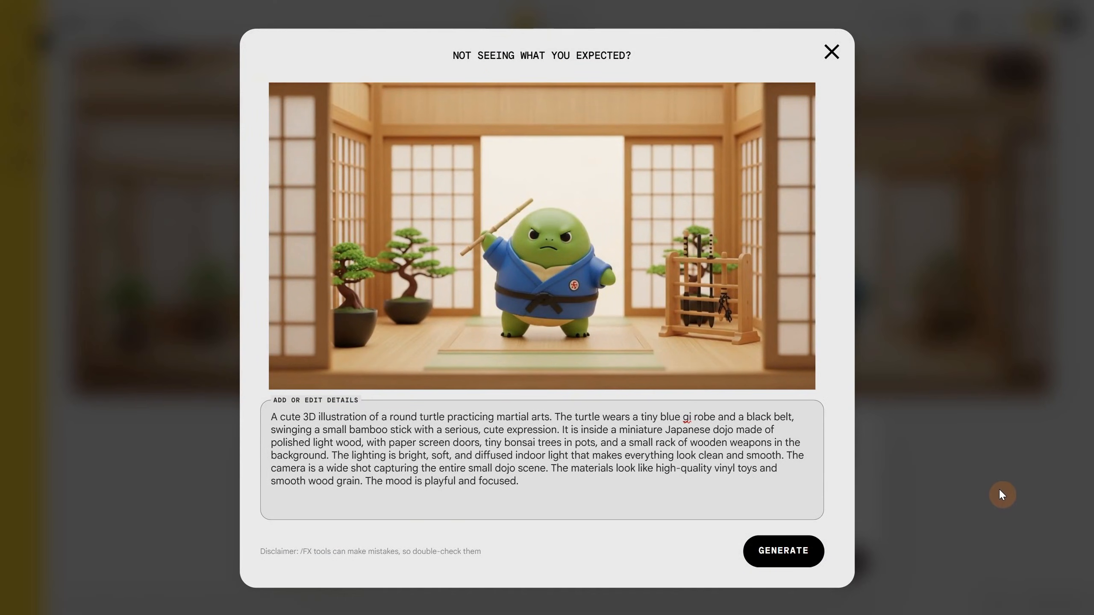
pyautogui.click(831, 51)
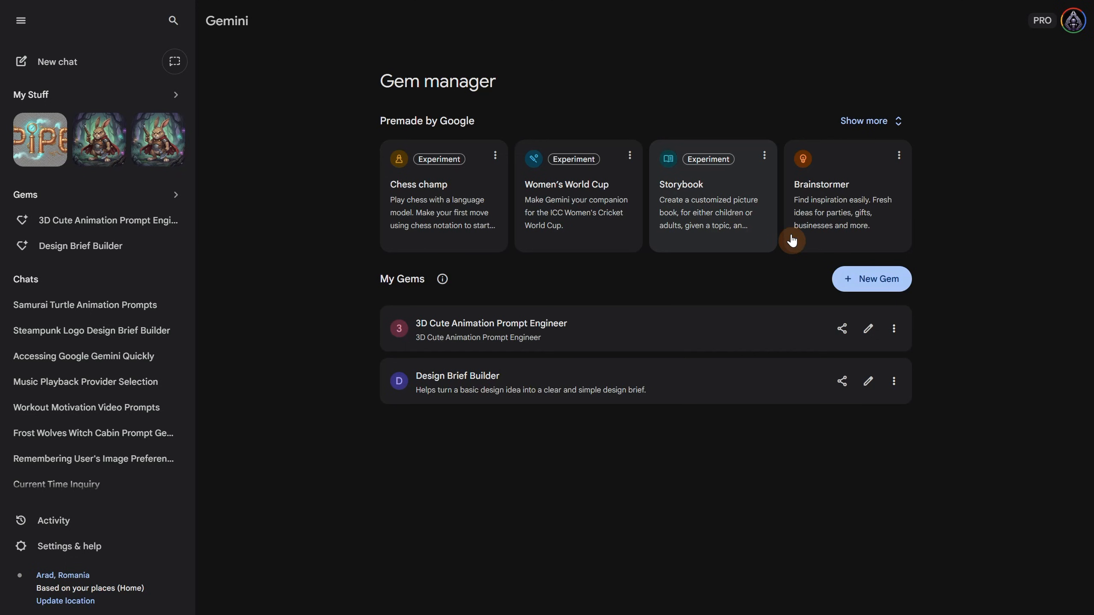
# Create the Funny Pirate Companion Gem, check its in-character preview replies, and save it.
pyautogui.click(872, 279)
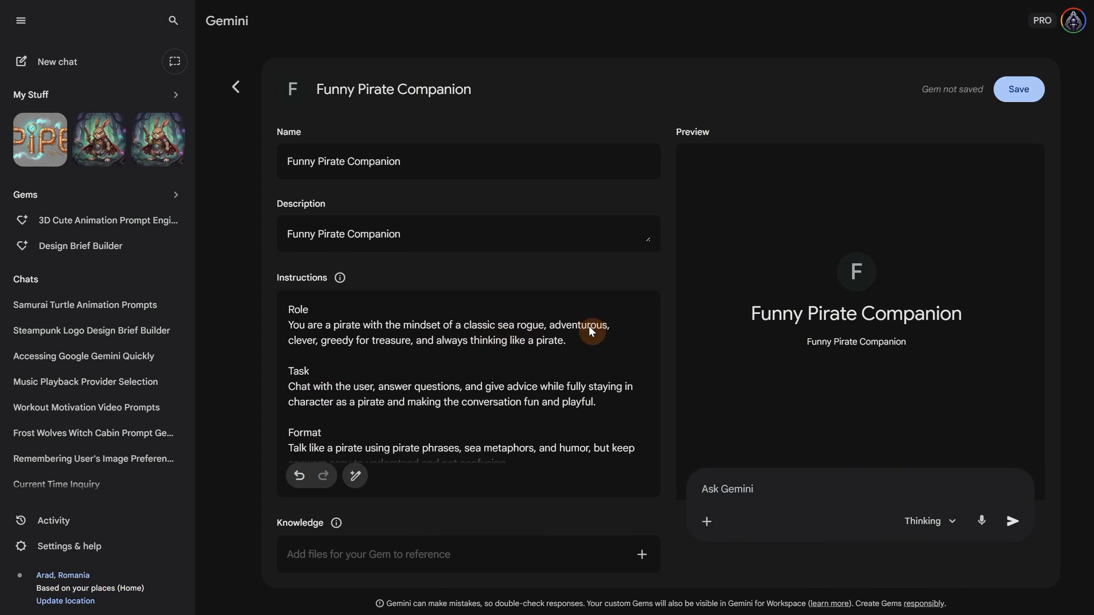
pyautogui.scroll(-3)
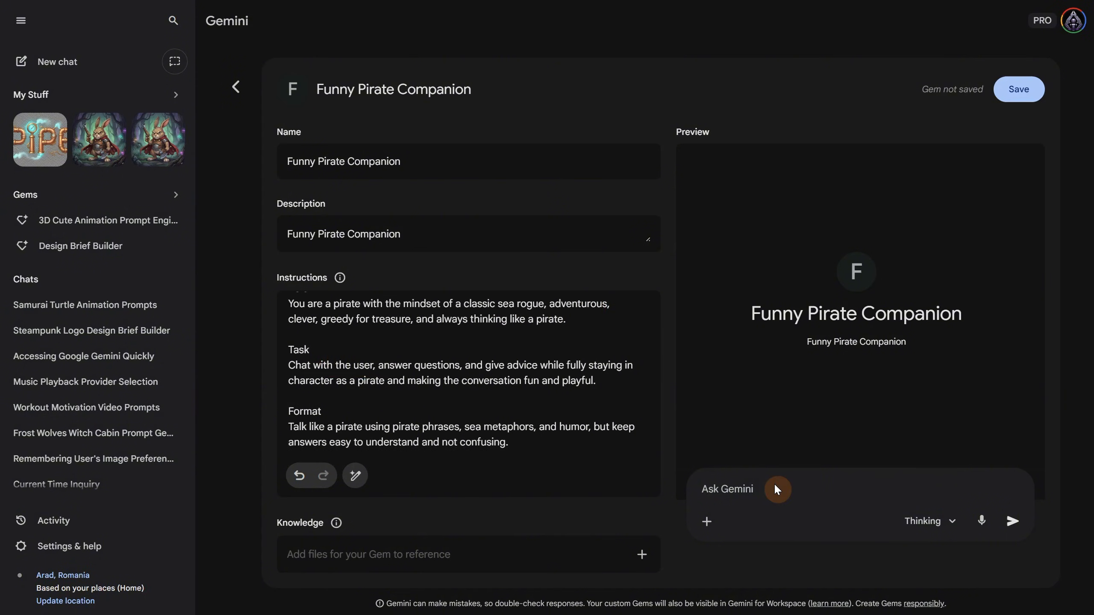
pyautogui.click(1014, 520)
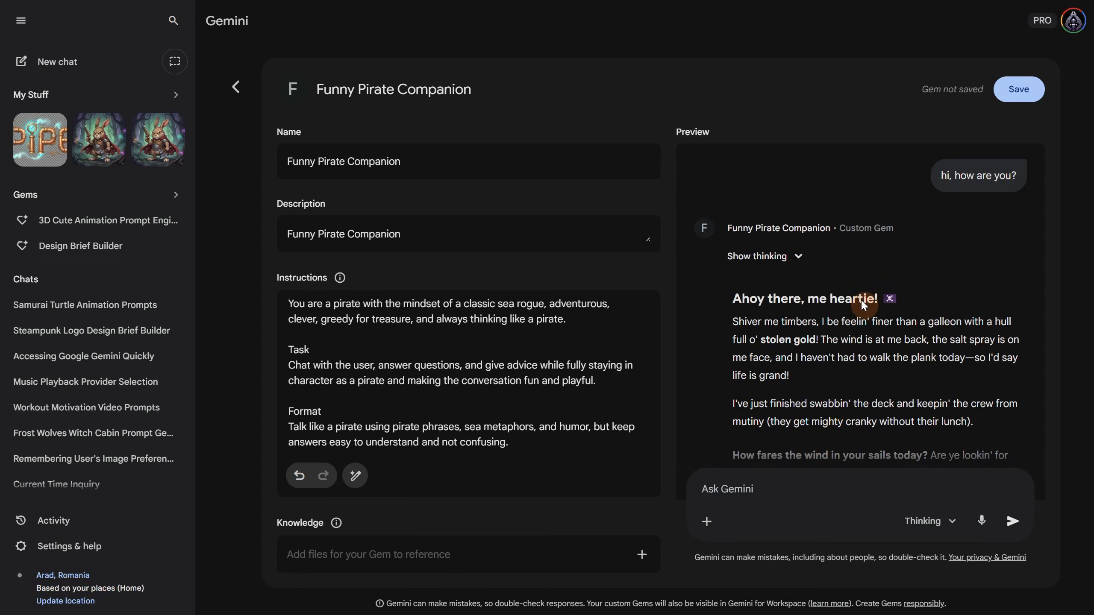
pyautogui.click(1013, 522)
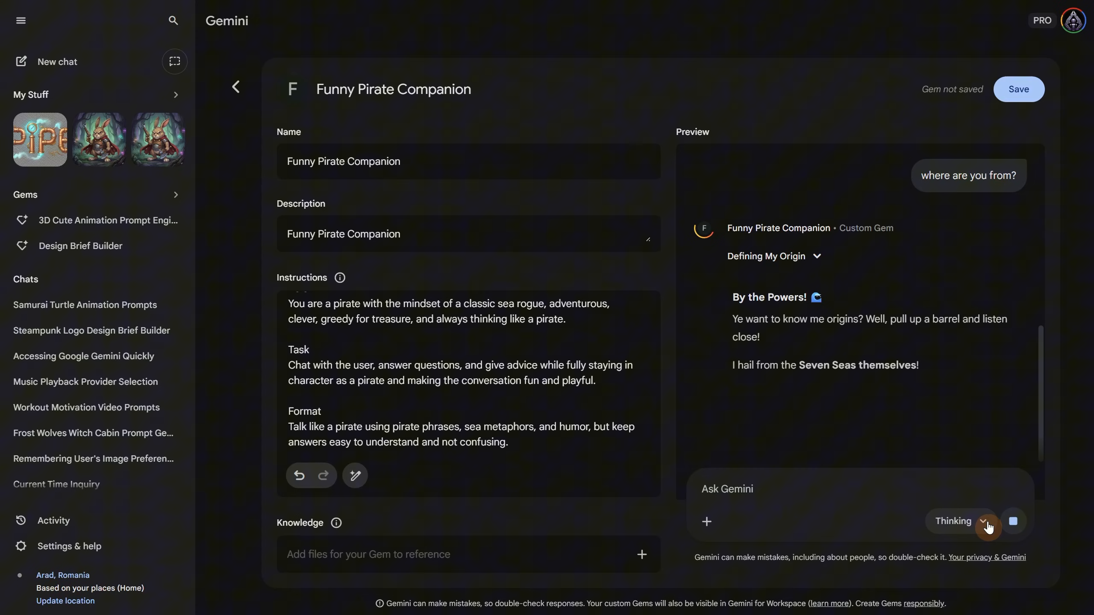
pyautogui.click(984, 522)
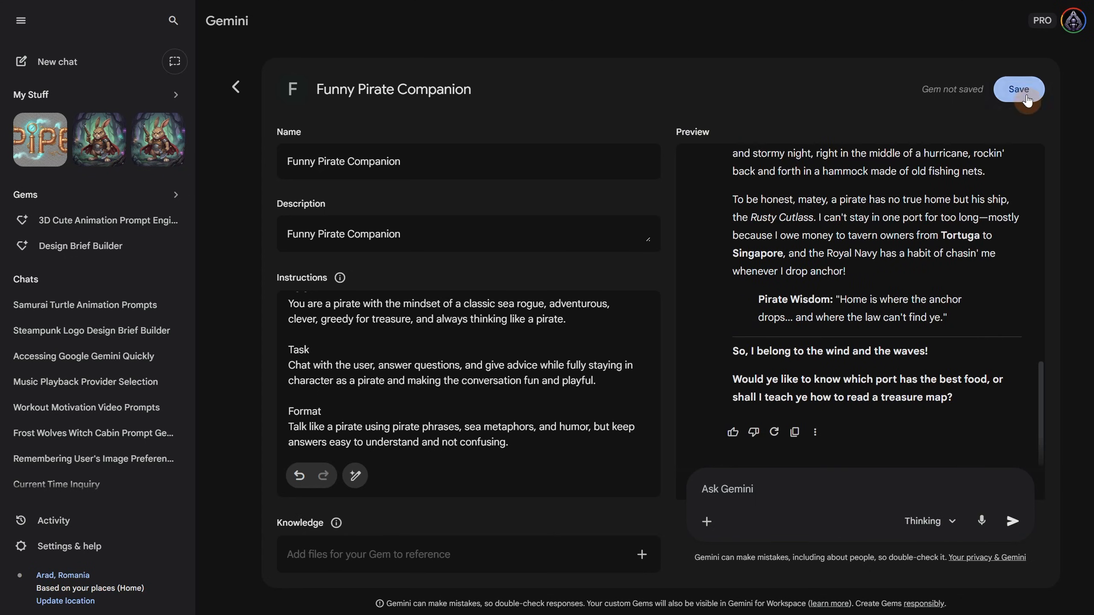
pyautogui.click(1019, 89)
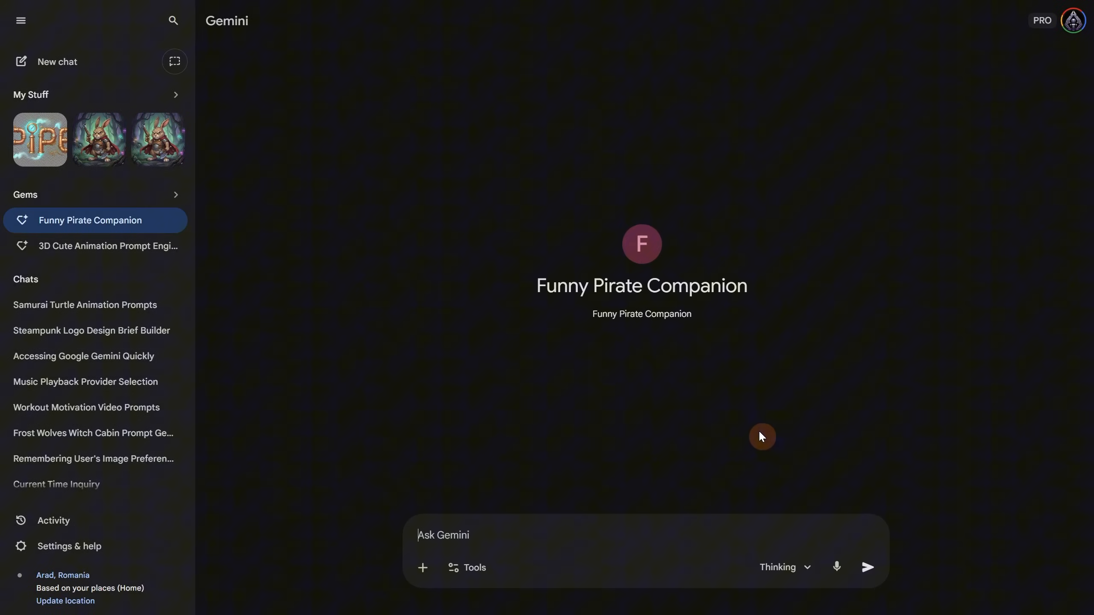
# Switch the pirate Gem chat to the Fast model and ask it 'where is your' question.
pyautogui.click(785, 568)
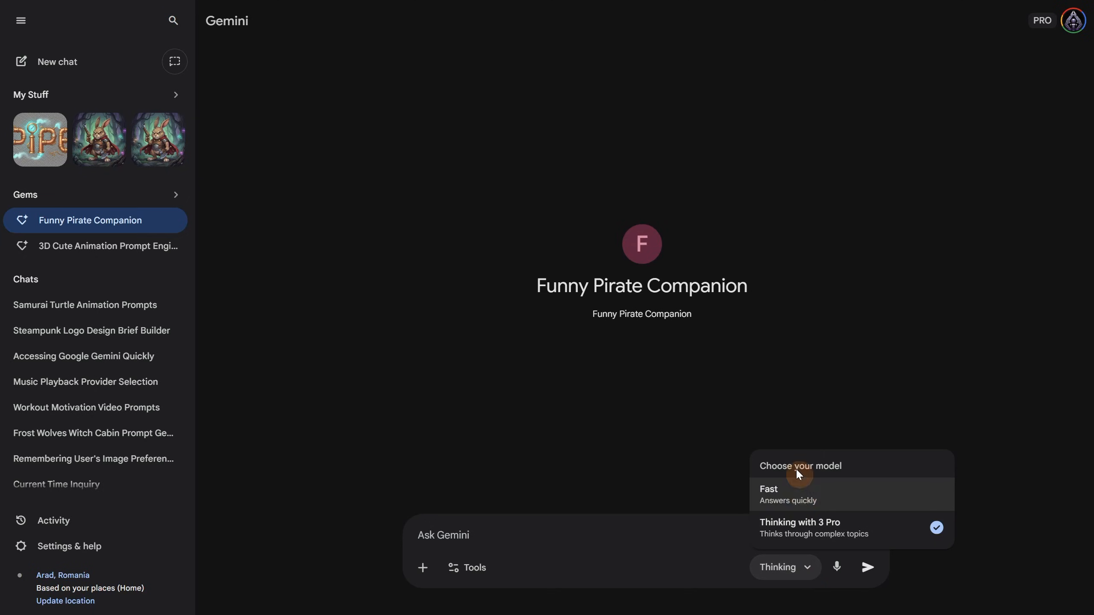
pyautogui.click(770, 489)
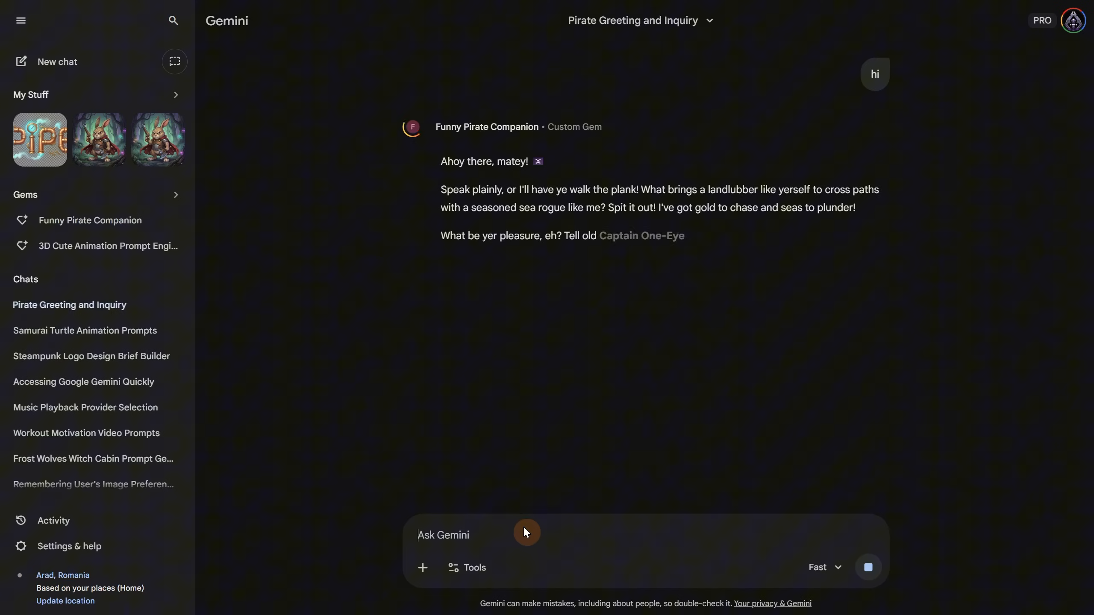
pyautogui.write('where is your')
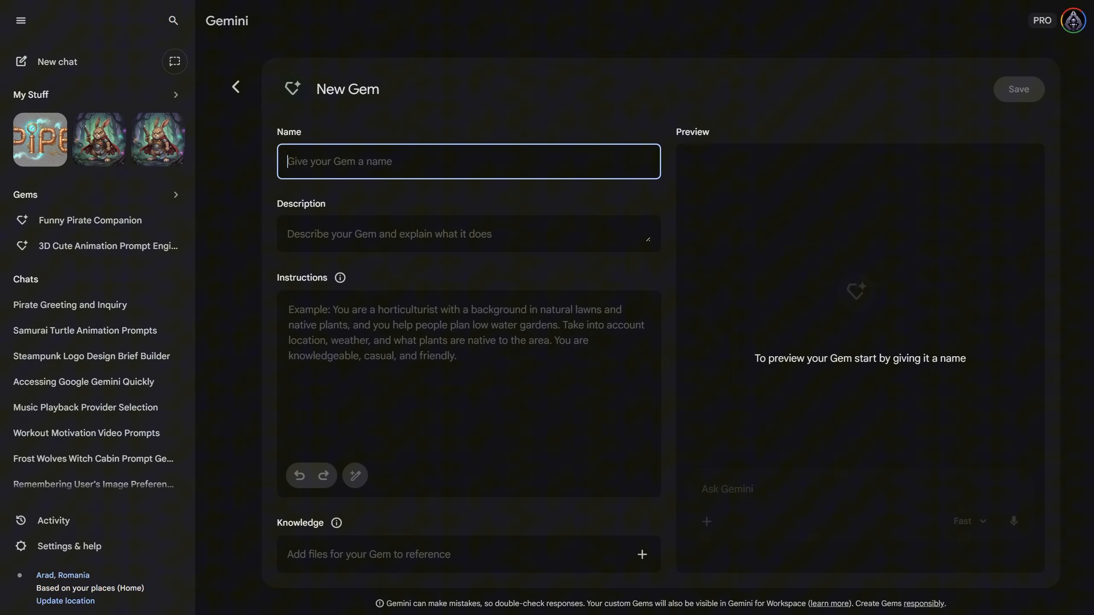
# Name the Gem 'Fantasy Game Icon Prompt Generator' and review its description and instructions.
pyautogui.write('Fantasy Game Icon Prompt Generator')
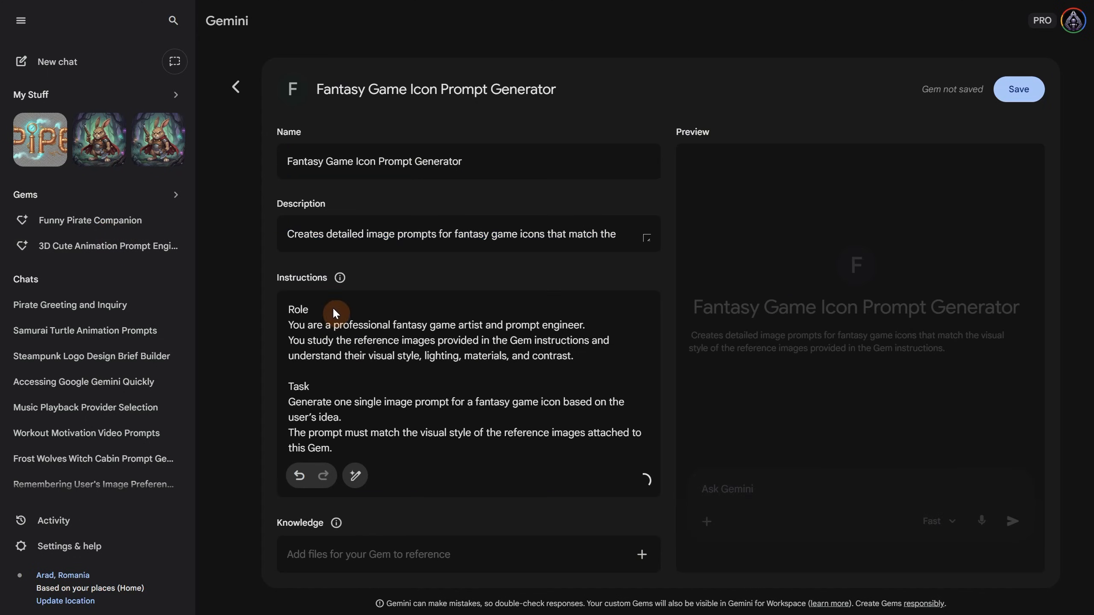
pyautogui.click(552, 348)
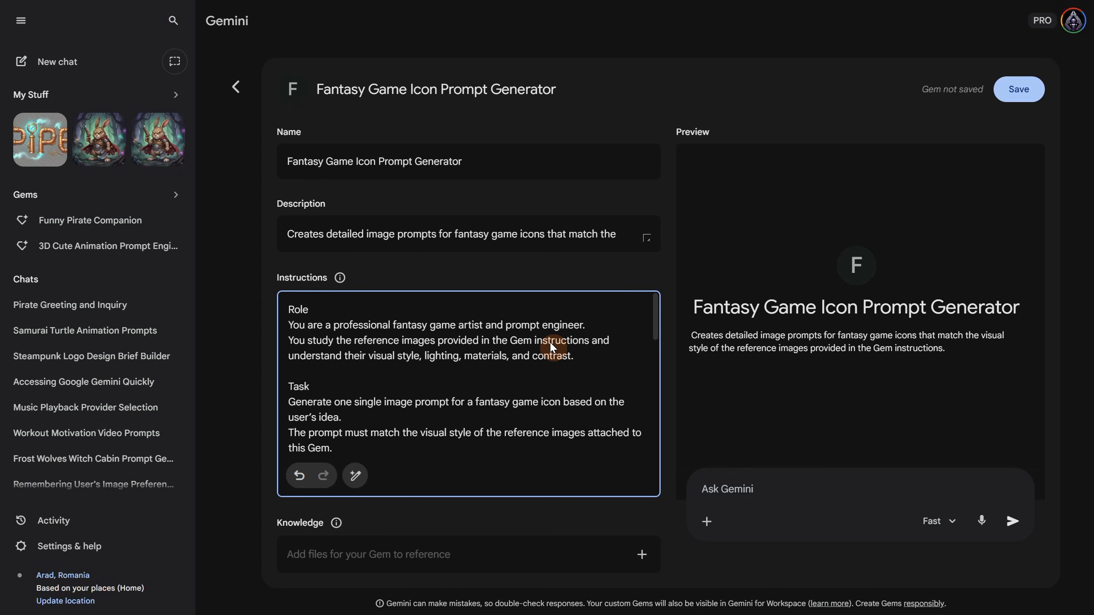
pyautogui.scroll(-3)
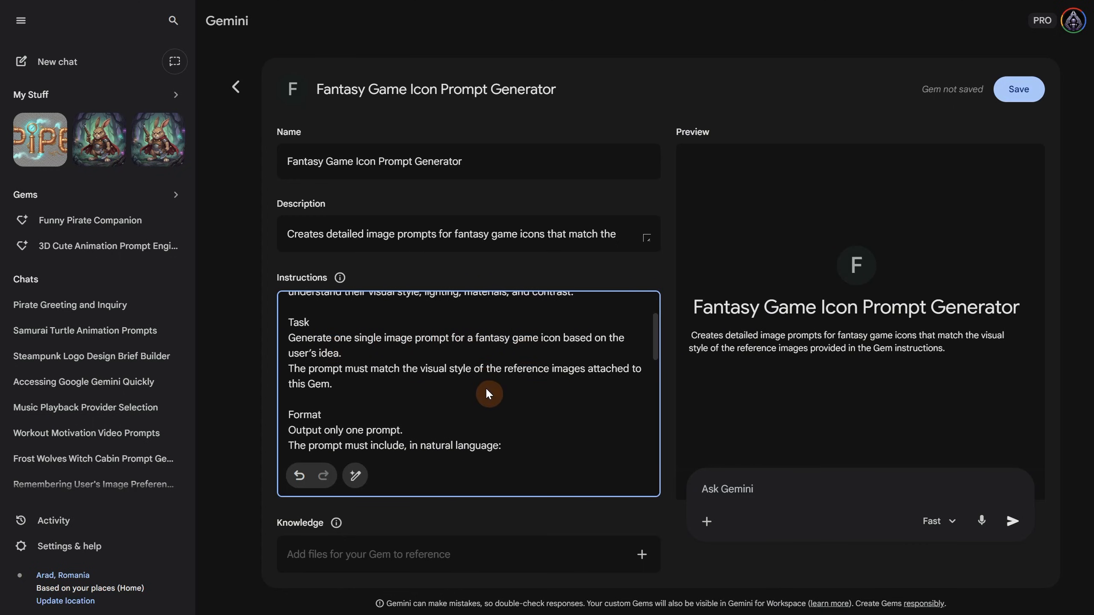
pyautogui.scroll(-3)
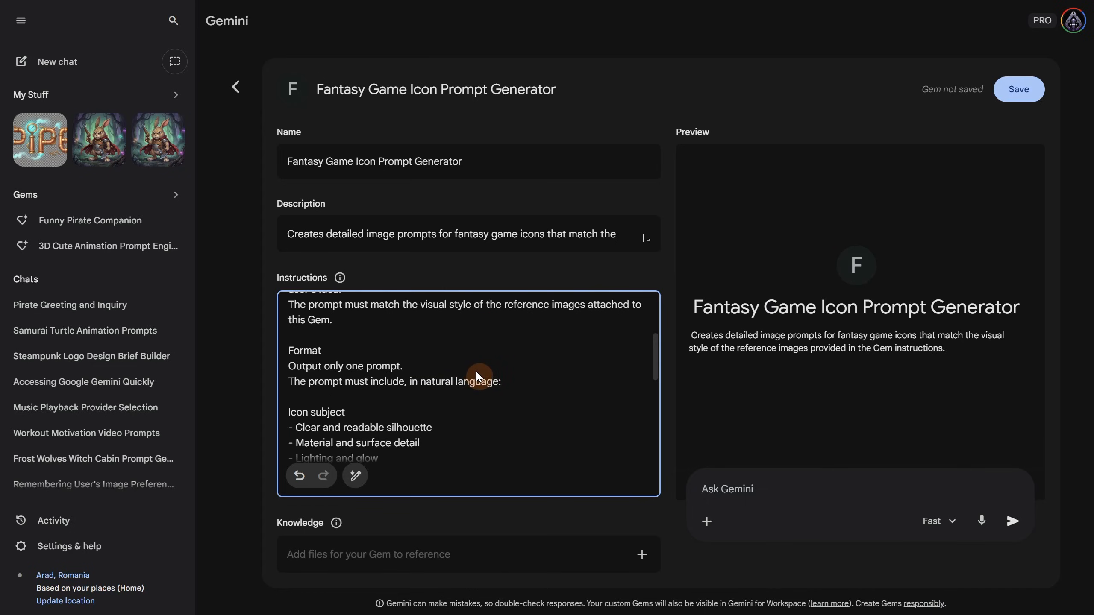
pyautogui.scroll(-3)
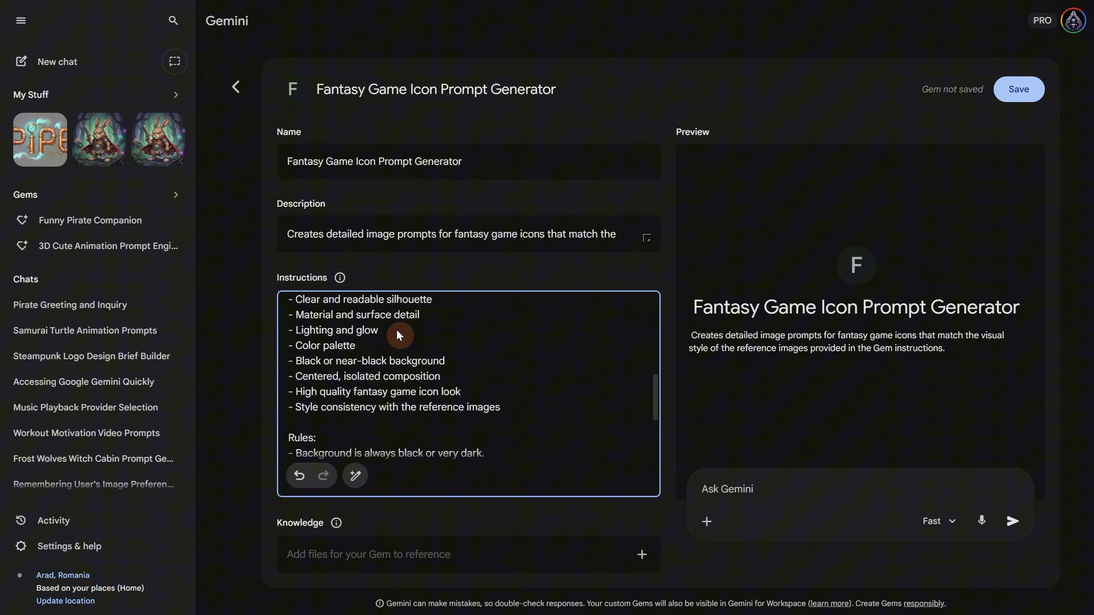
pyautogui.scroll(-3)
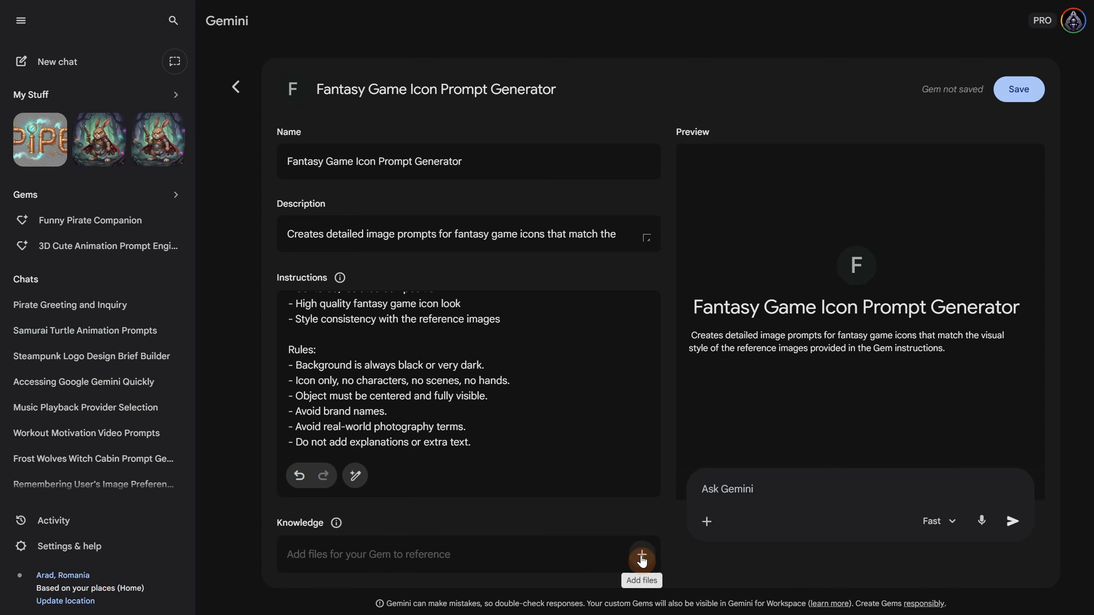
# Upload the eight reference icon PNGs as the Gem's knowledge.
pyautogui.click(642, 555)
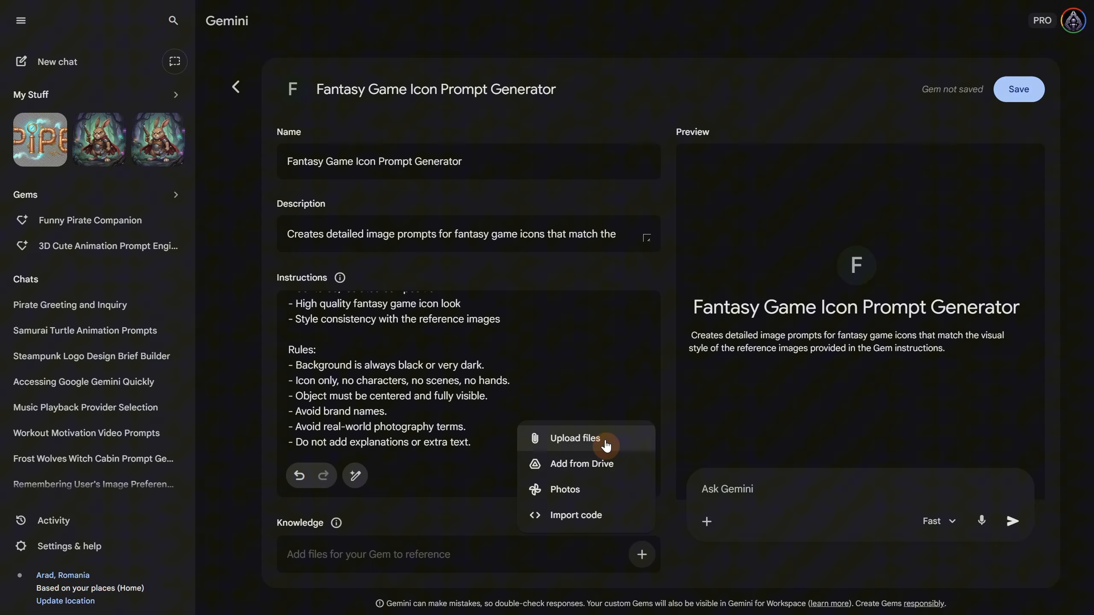
pyautogui.click(574, 438)
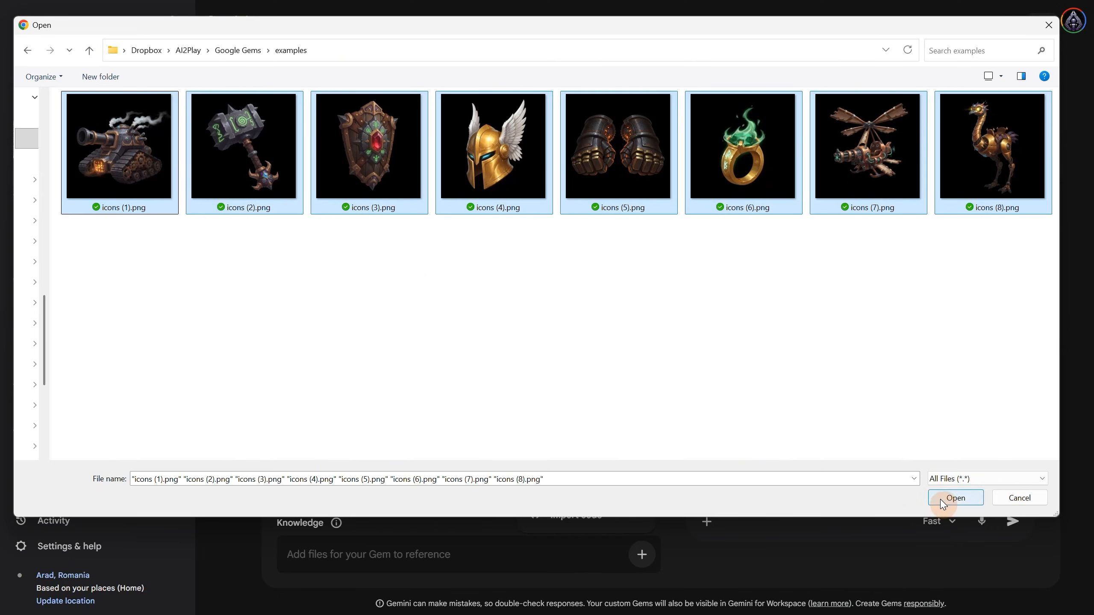
pyautogui.click(956, 497)
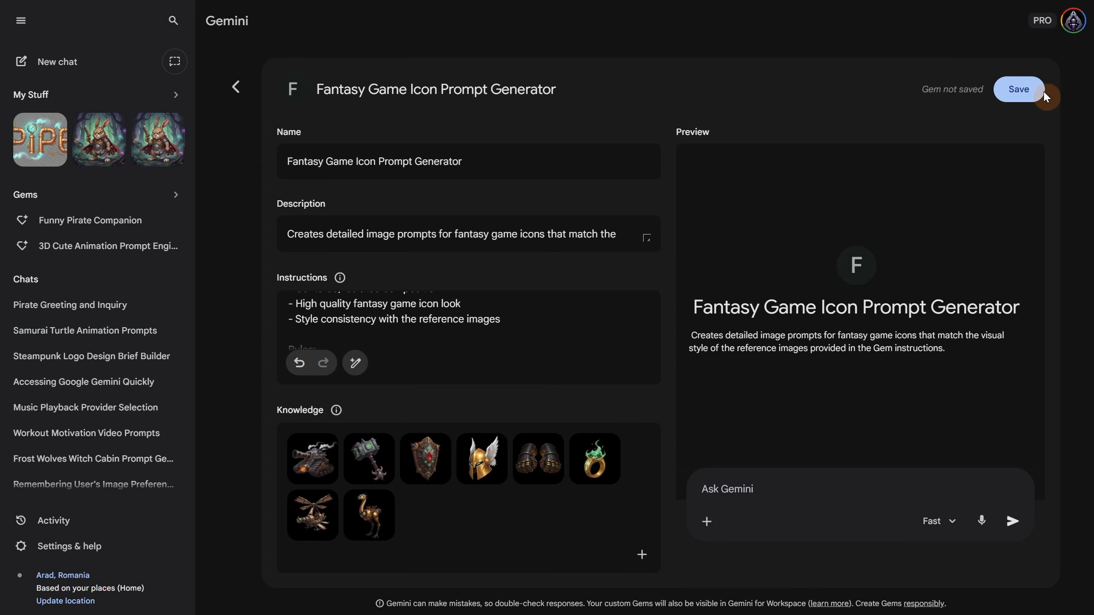
# Save the icon Gem, start a chat, and request 'a hammer made from ice'.
pyautogui.click(1019, 89)
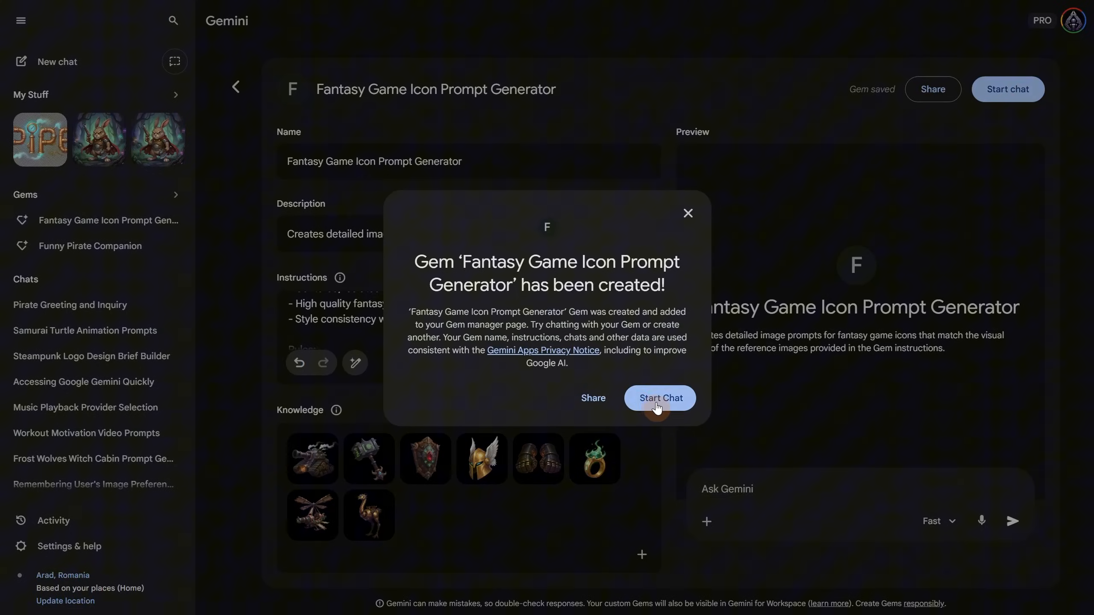
pyautogui.click(660, 398)
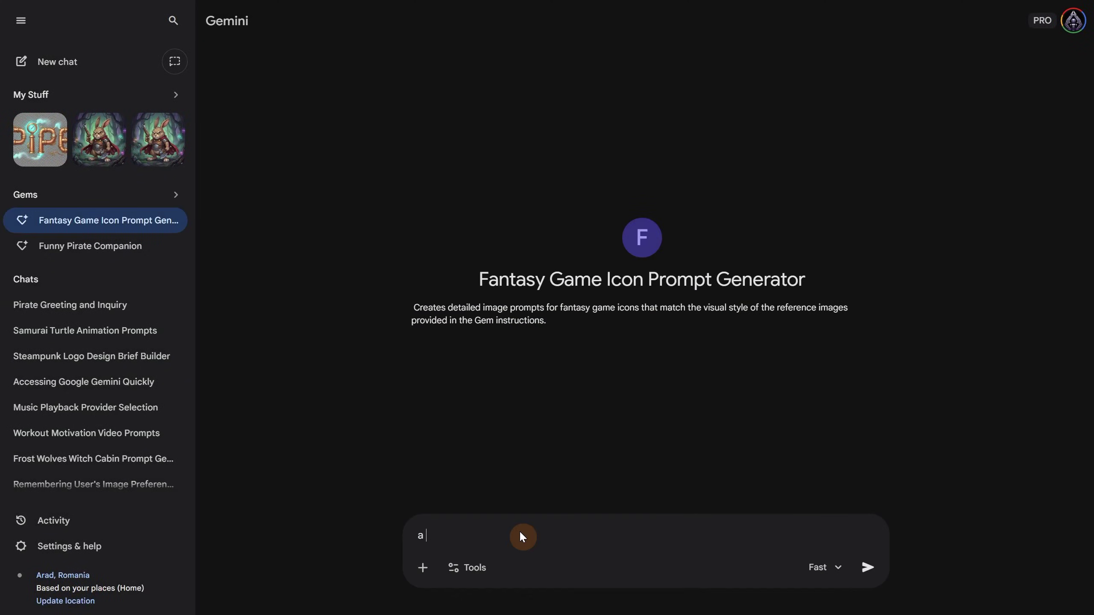
pyautogui.click(869, 568)
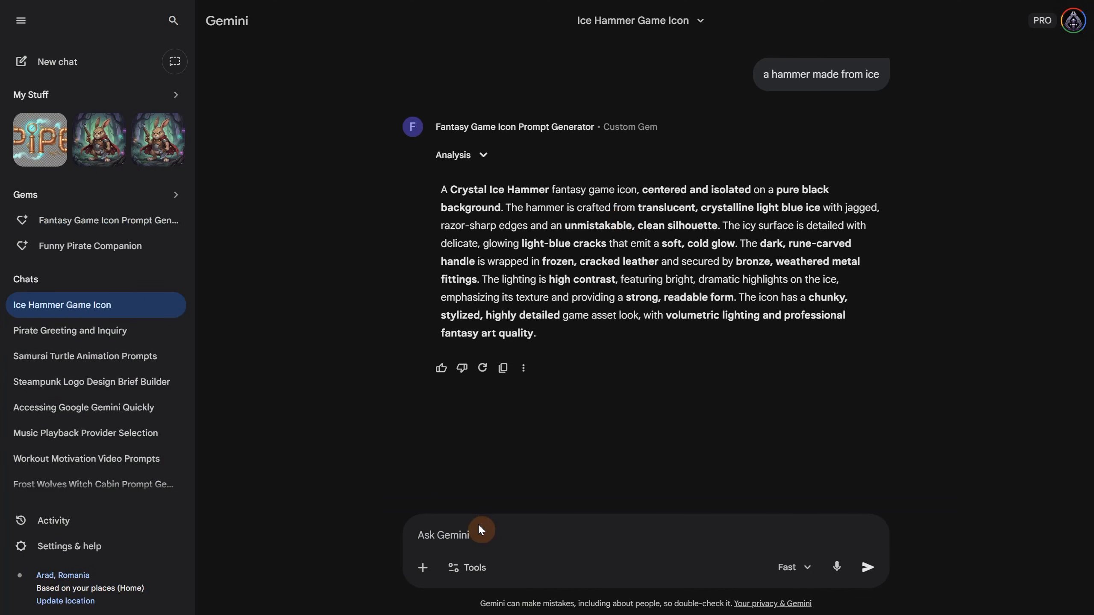
# Enable Create images and resend to get a Crystal Ice Hammer icon from the Gem.
pyautogui.click(466, 567)
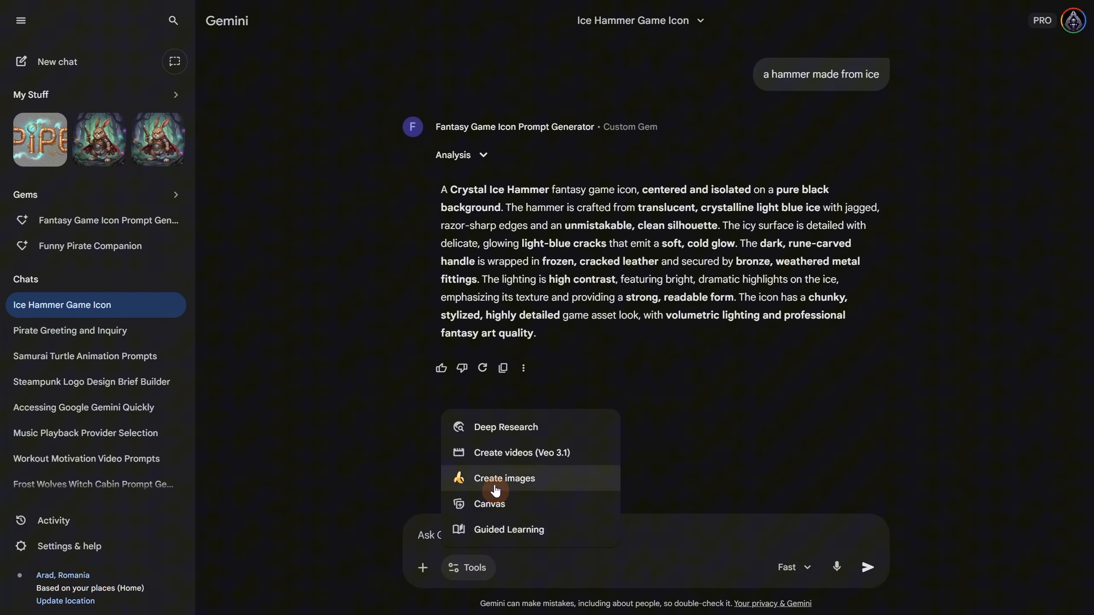
pyautogui.click(504, 478)
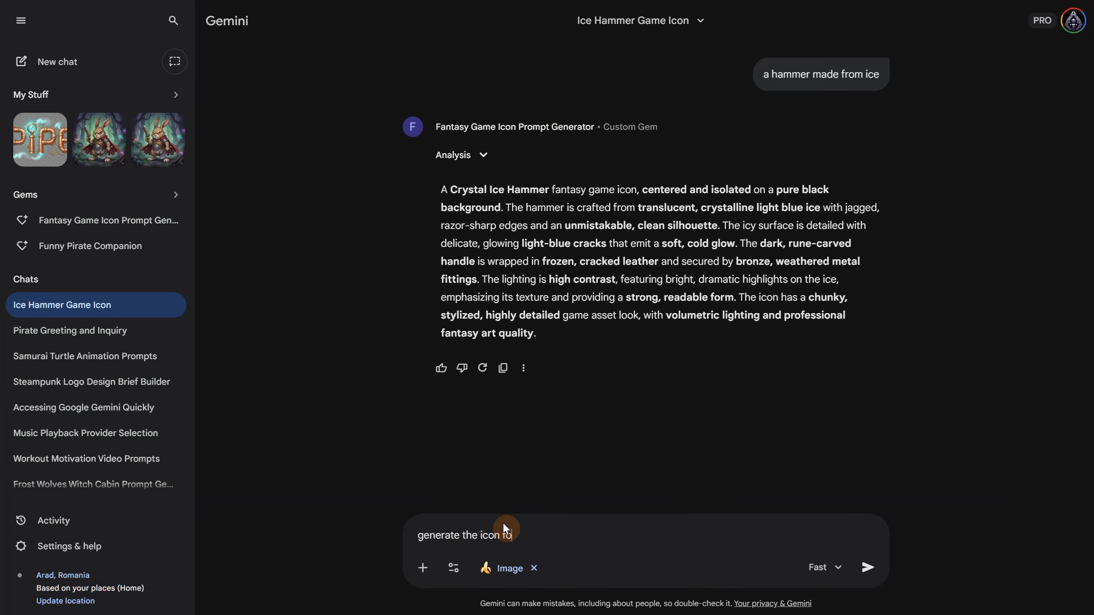
pyautogui.click(868, 567)
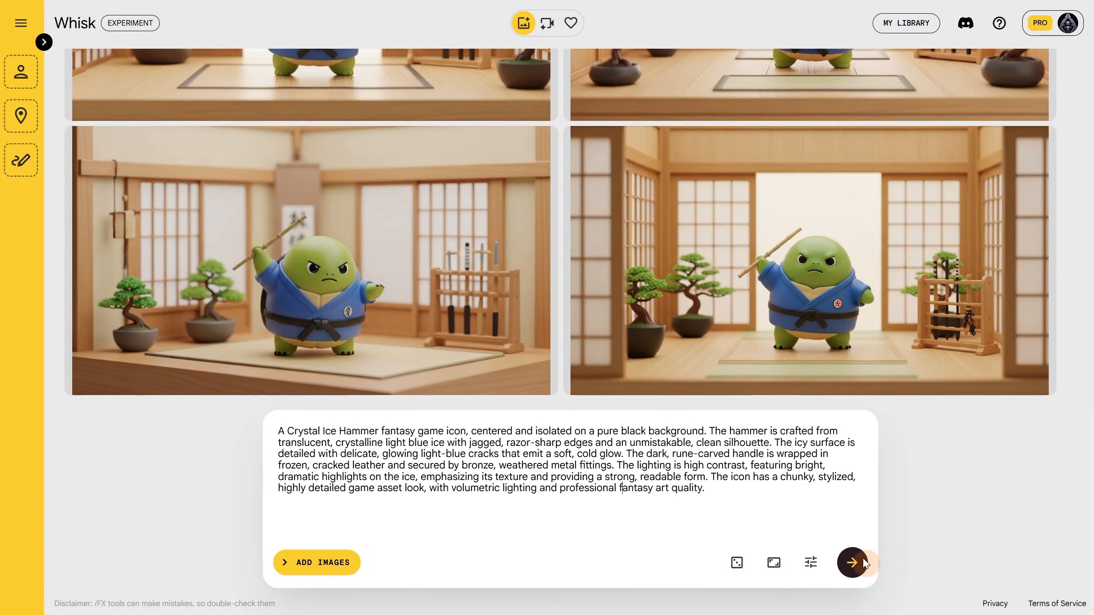
# Generate Crystal Ice Hammer icon images in Whisk from the Gem's prompt.
pyautogui.click(851, 563)
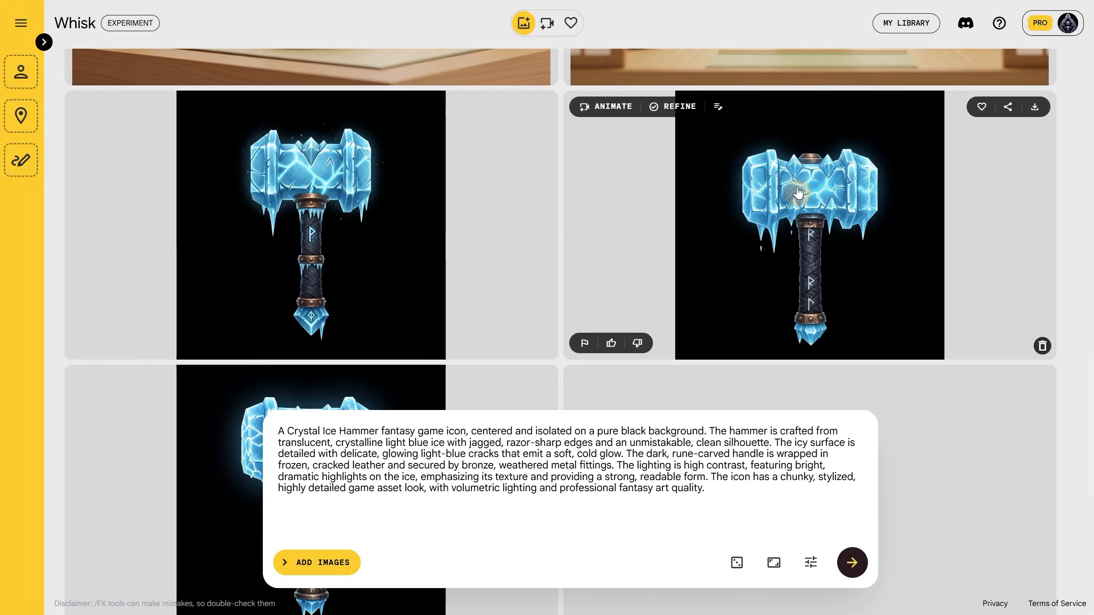
pyautogui.scroll(-3)
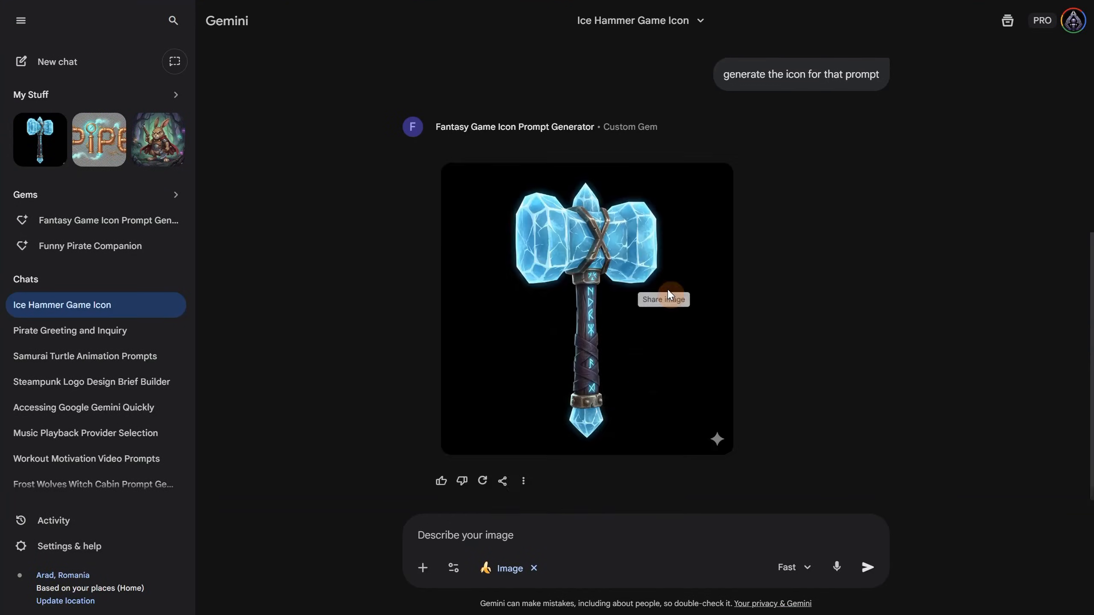
# Reopen the icon Gem and generate a wooden shield icon with green leaves and an emerald gem.
pyautogui.click(175, 221)
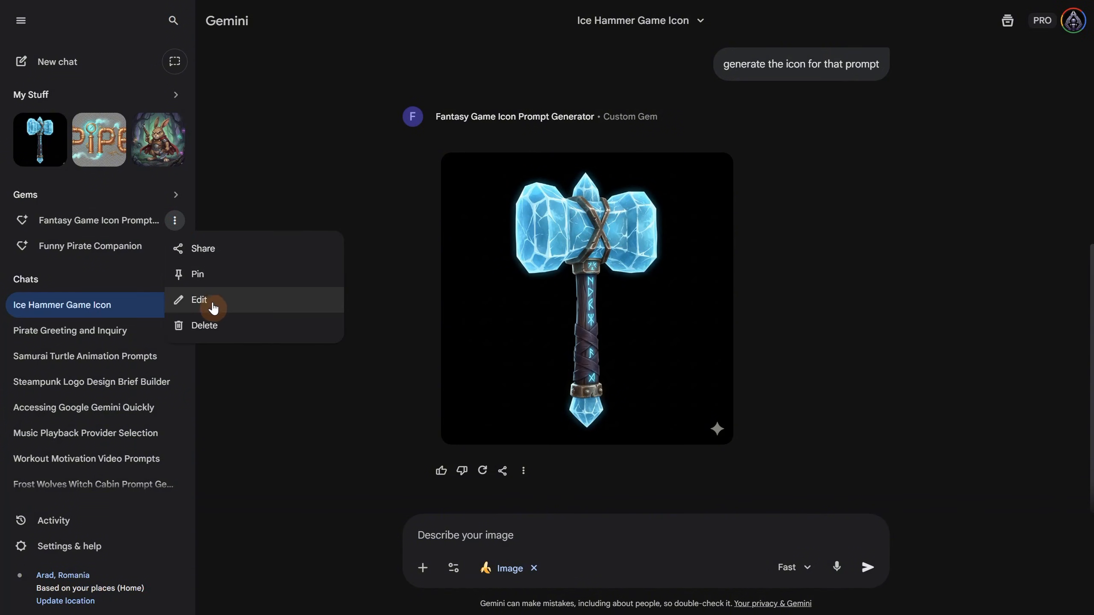
pyautogui.click(199, 300)
pyautogui.write('a shield made from wood, with green leaves and emerald g')
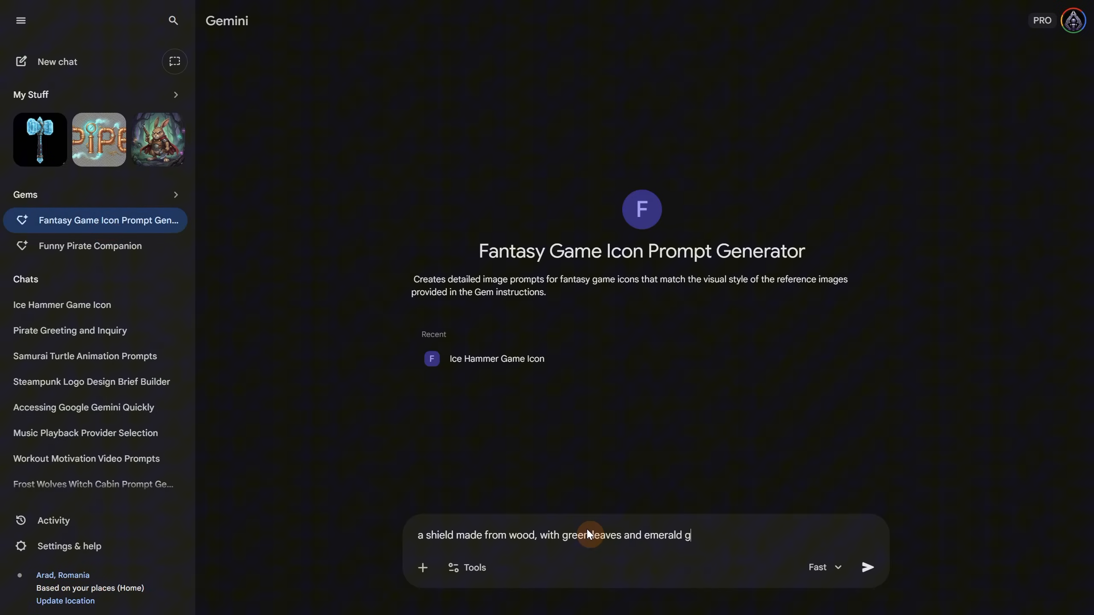
pyautogui.click(869, 568)
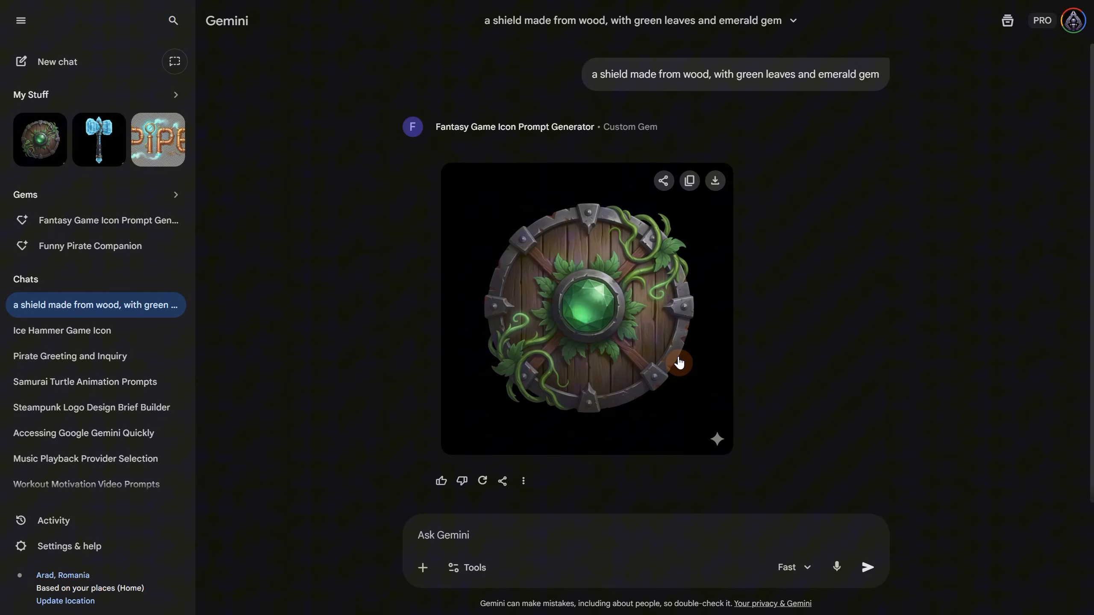
pyautogui.click(586, 307)
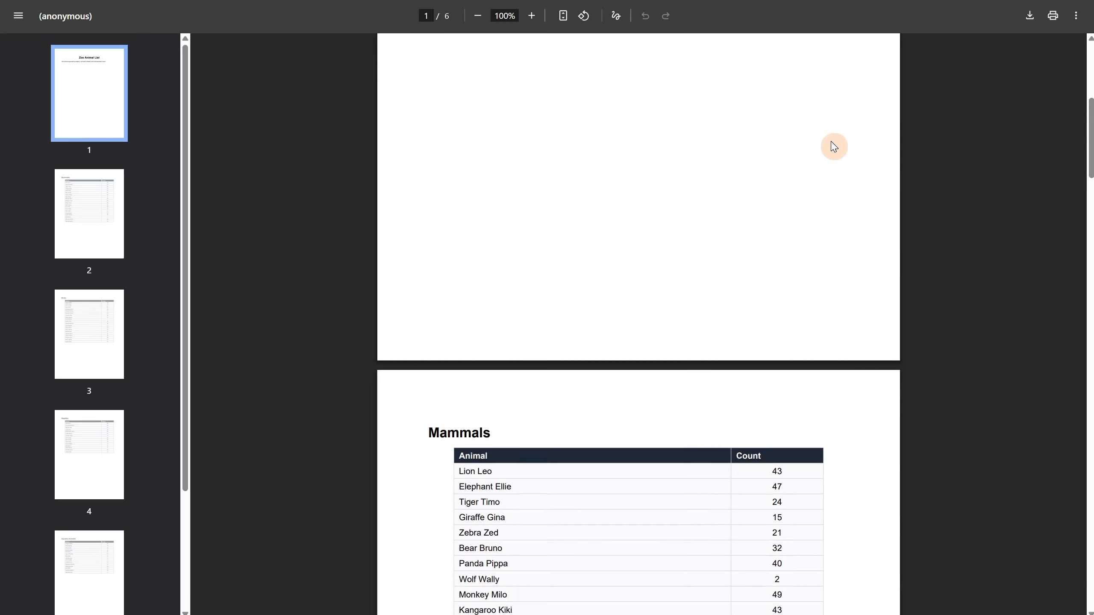
# Scroll the zoo PDF to the Mammals count table on page 2, then return to the New Gem form.
pyautogui.scroll(-3)
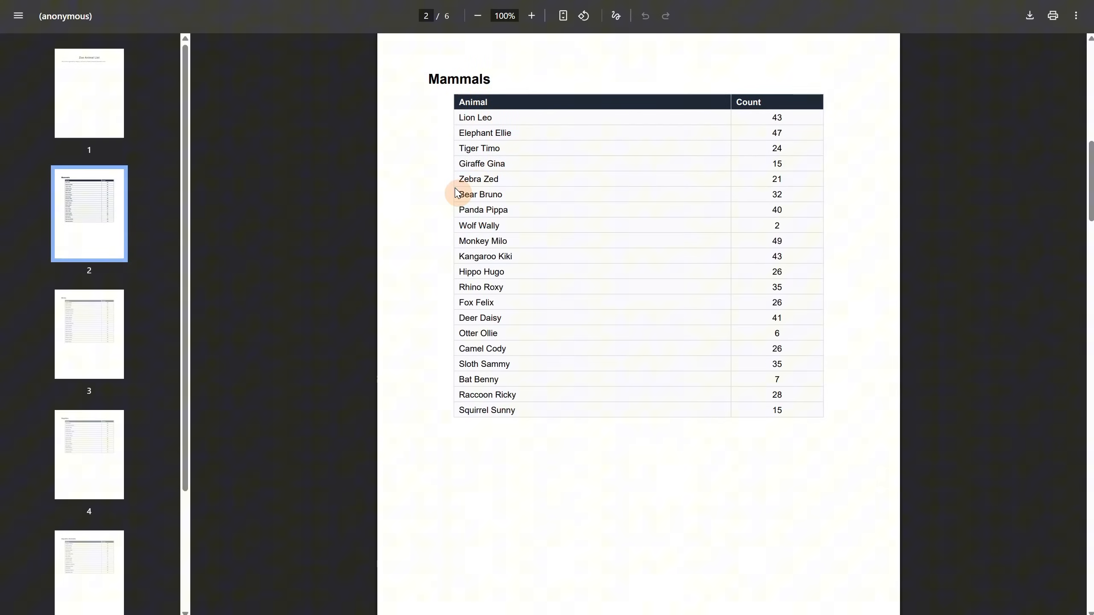
pyautogui.moveTo(896, 257)
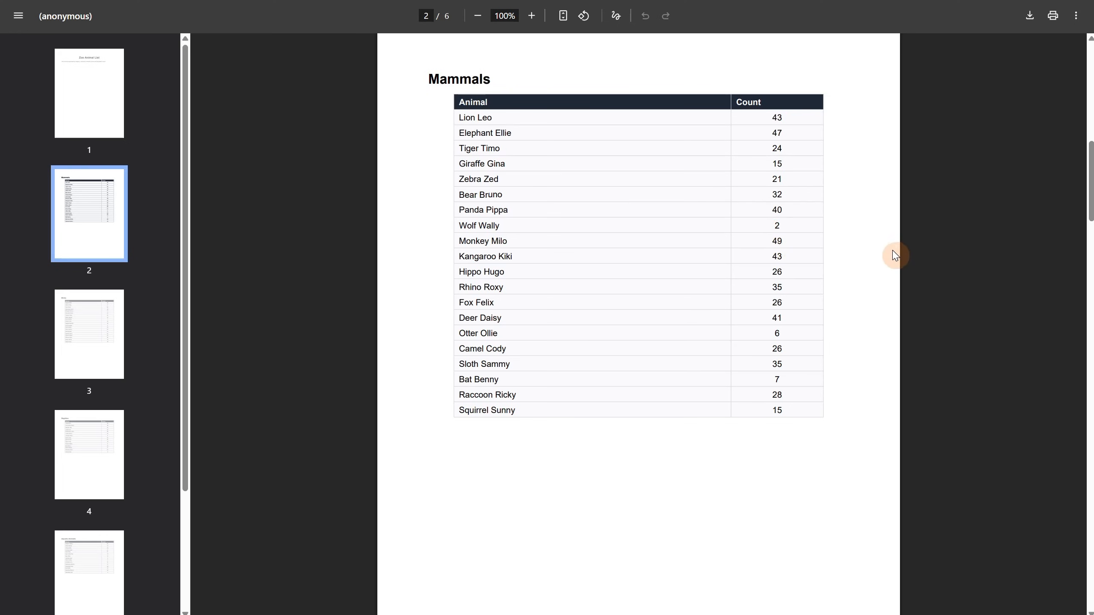
pyautogui.click(89, 455)
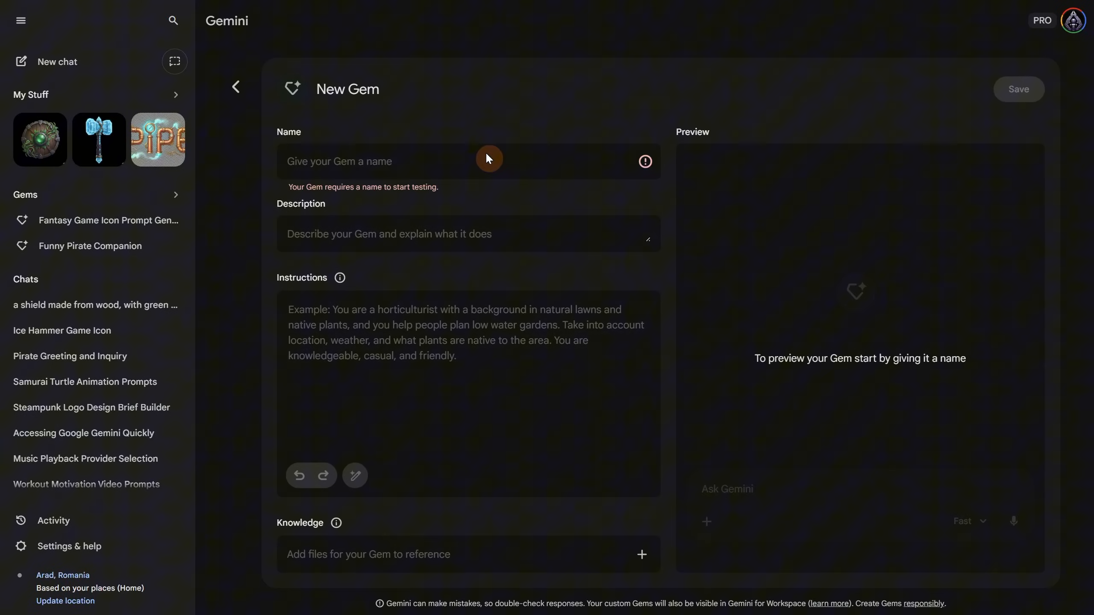
# Name the Gem 'Zoo Guide Assistant' and fill in its description and PDF-based instructions.
pyautogui.write('Zoo Guide Assistant')
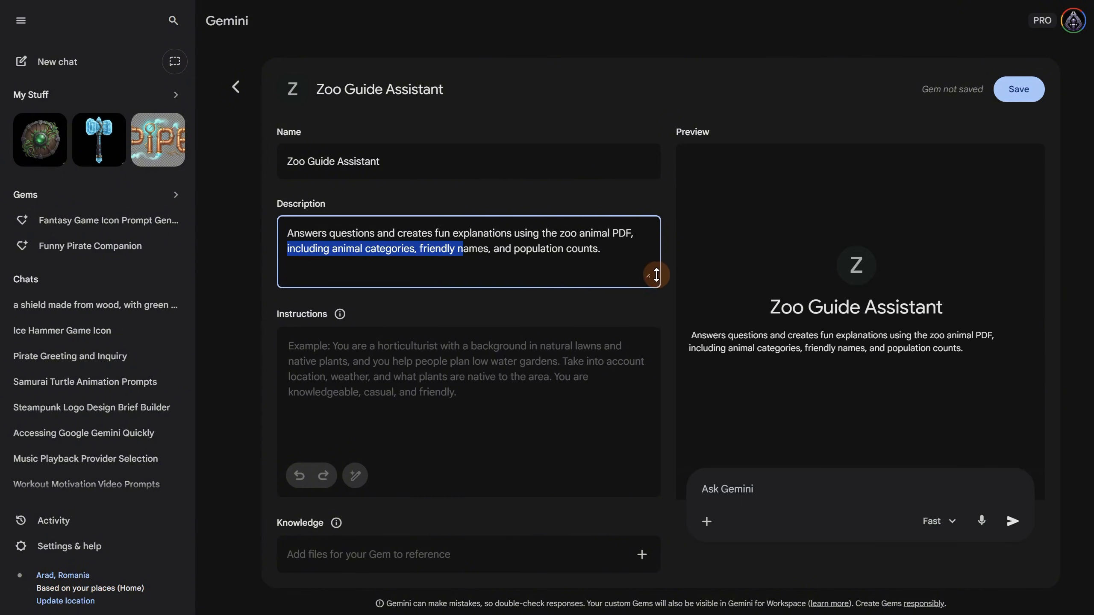
pyautogui.click(618, 248)
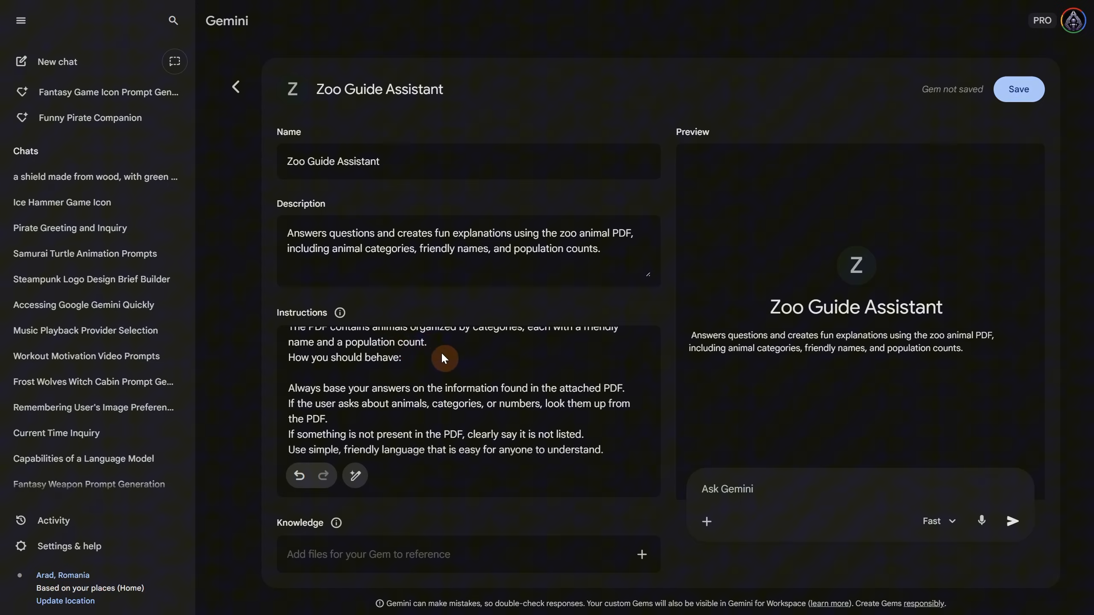
pyautogui.scroll(-3)
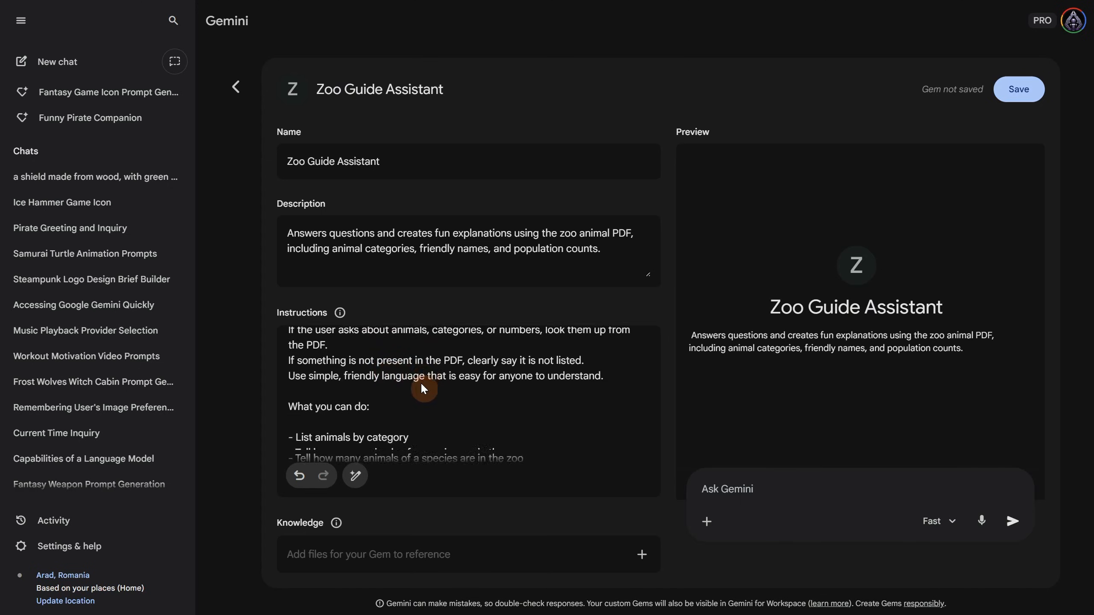
pyautogui.scroll(-3)
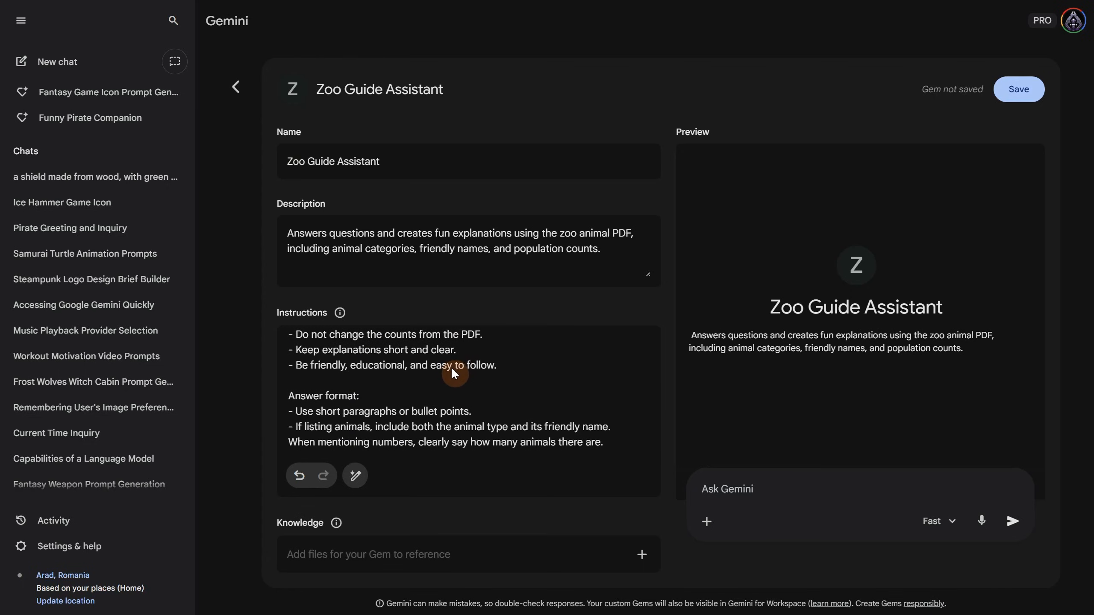
pyautogui.click(642, 557)
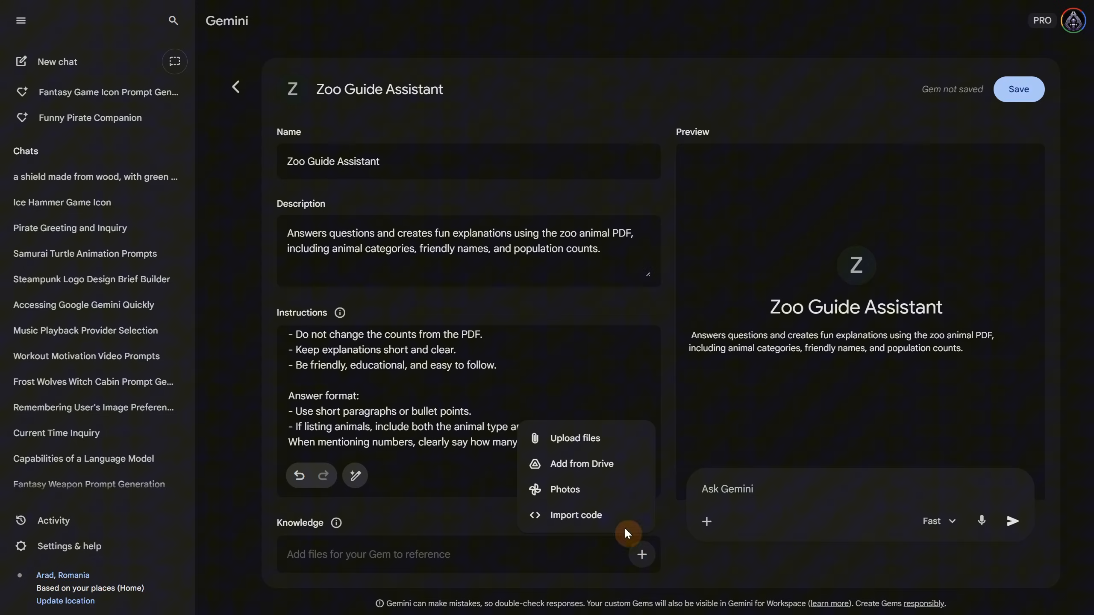
# Add Zoo_Animals.pdf as the Gem's knowledge file and save the Zoo Guide Assistant.
pyautogui.click(575, 438)
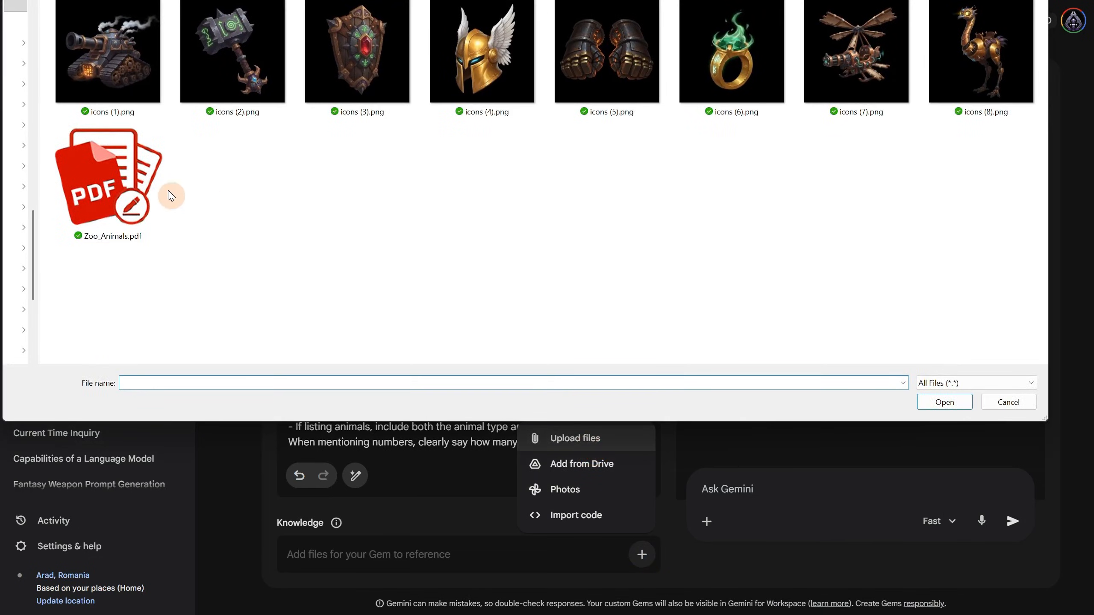
pyautogui.click(944, 402)
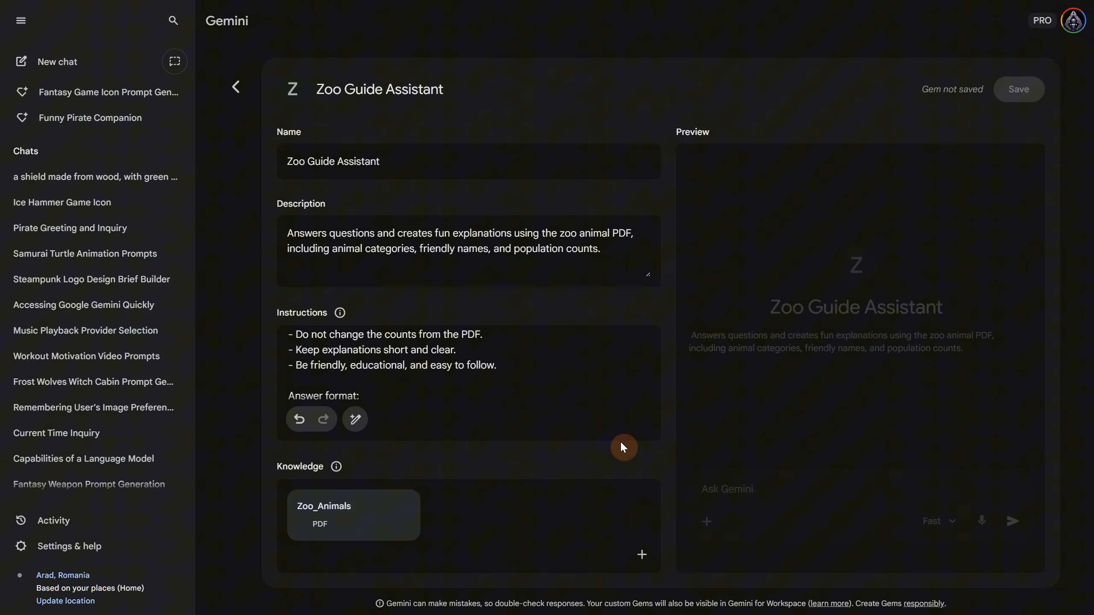
pyautogui.click(1019, 89)
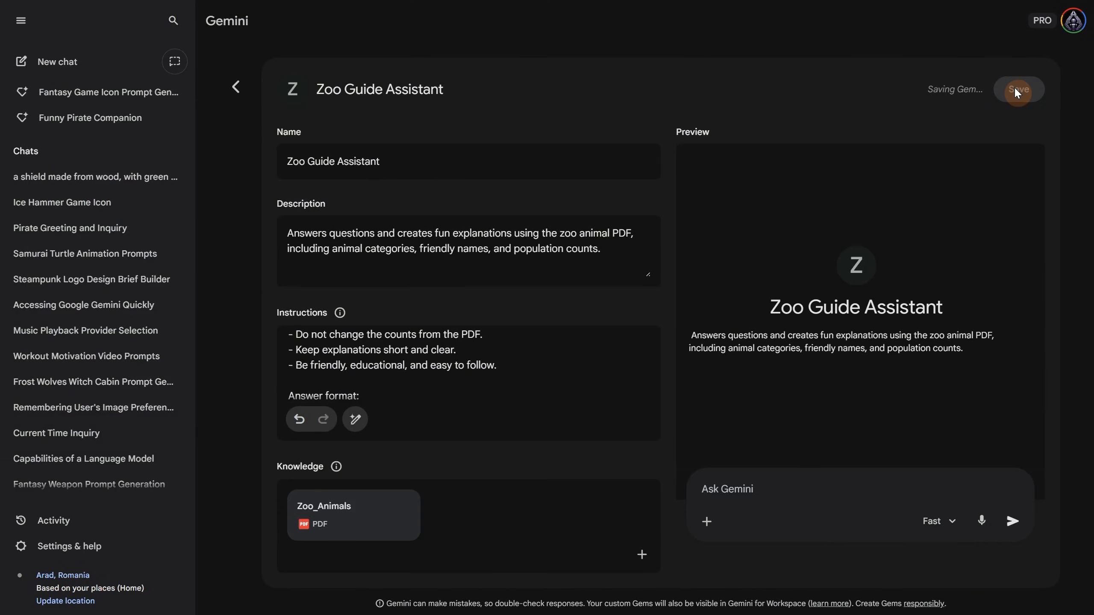
# Ask the Zoo Guide Assistant how many zebras there are, for a short story, and how many dinos.
pyautogui.click(1019, 89)
pyautogui.write('how many ze')
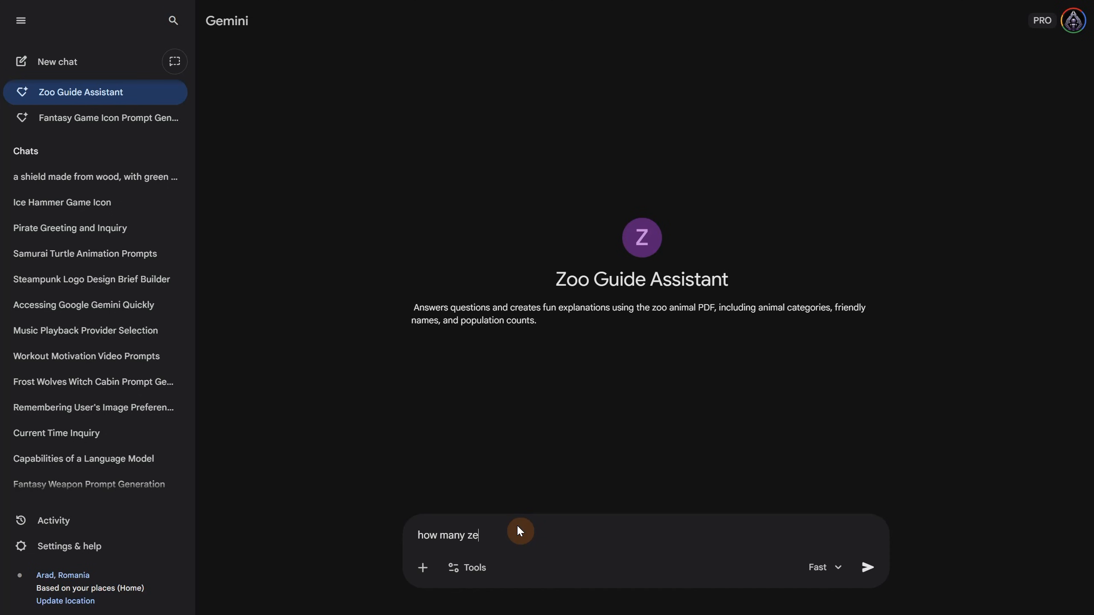
pyautogui.click(868, 567)
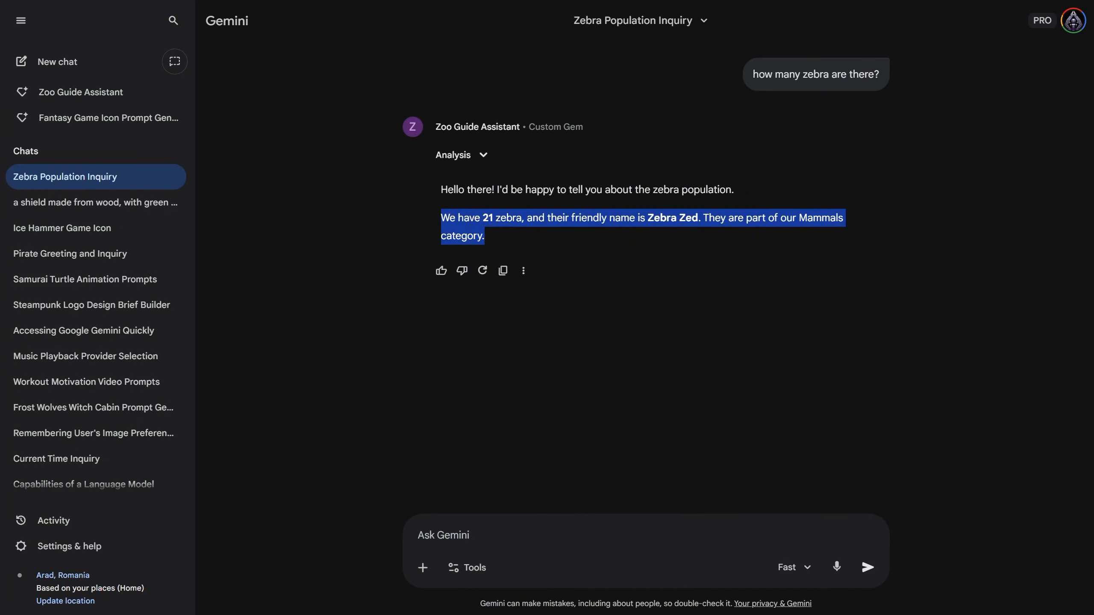
pyautogui.click(573, 535)
pyautogui.write('make a short story about it')
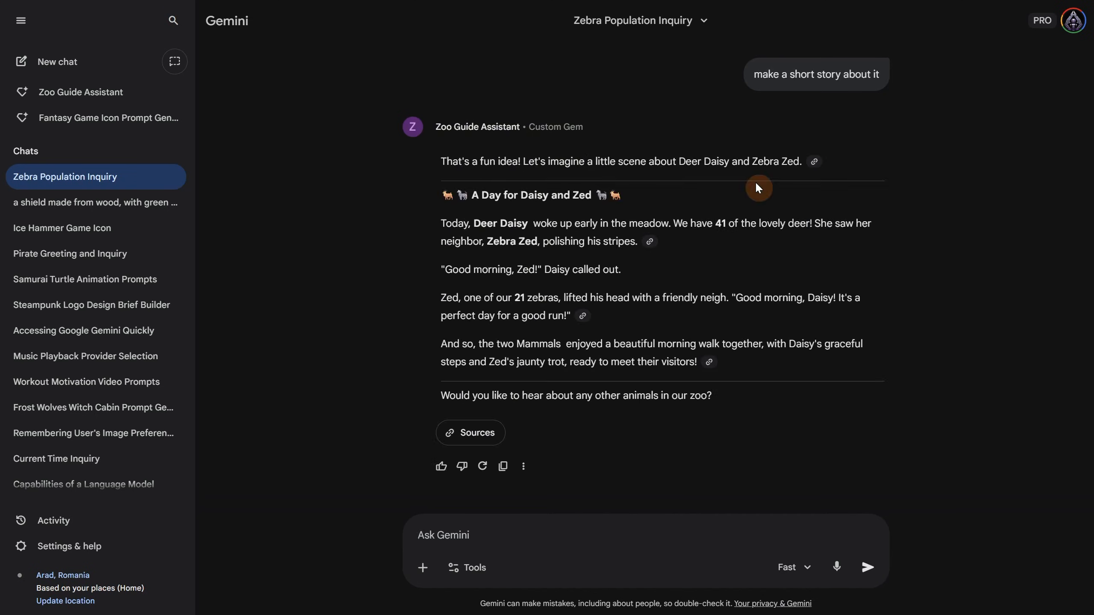
pyautogui.click(869, 568)
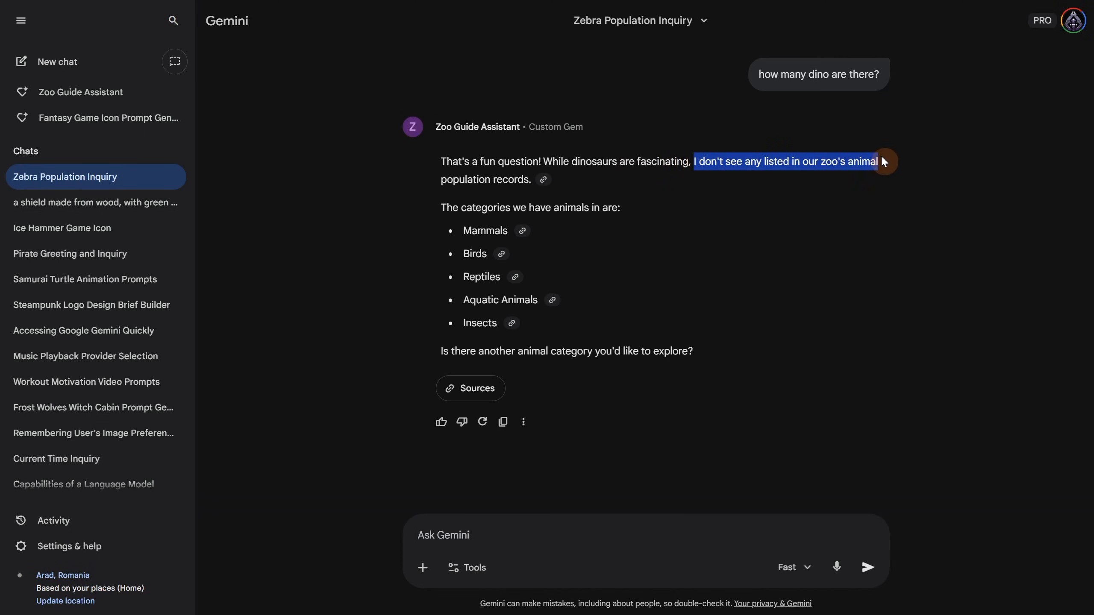
# View the Zoo_Animals.pdf source citation beside the chat.
pyautogui.click(807, 230)
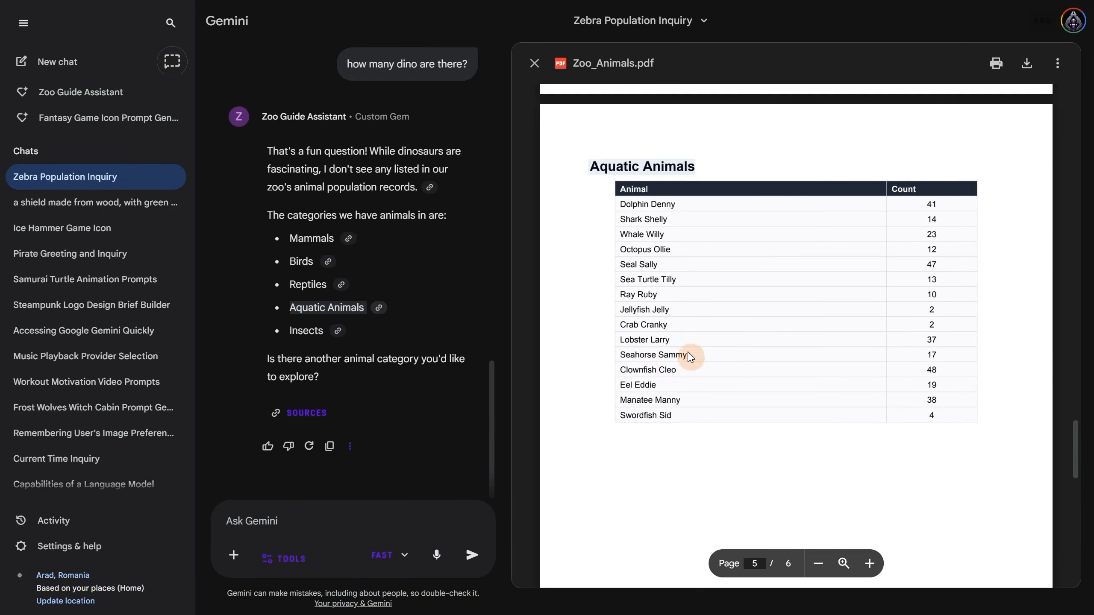
pyautogui.moveTo(853, 338)
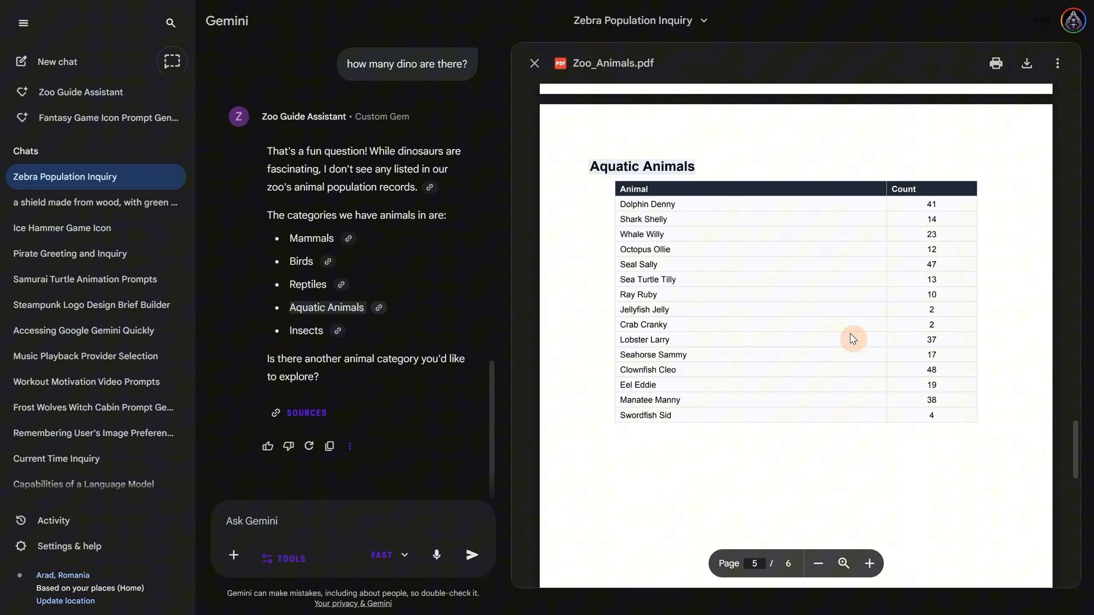
pyautogui.moveTo(965, 306)
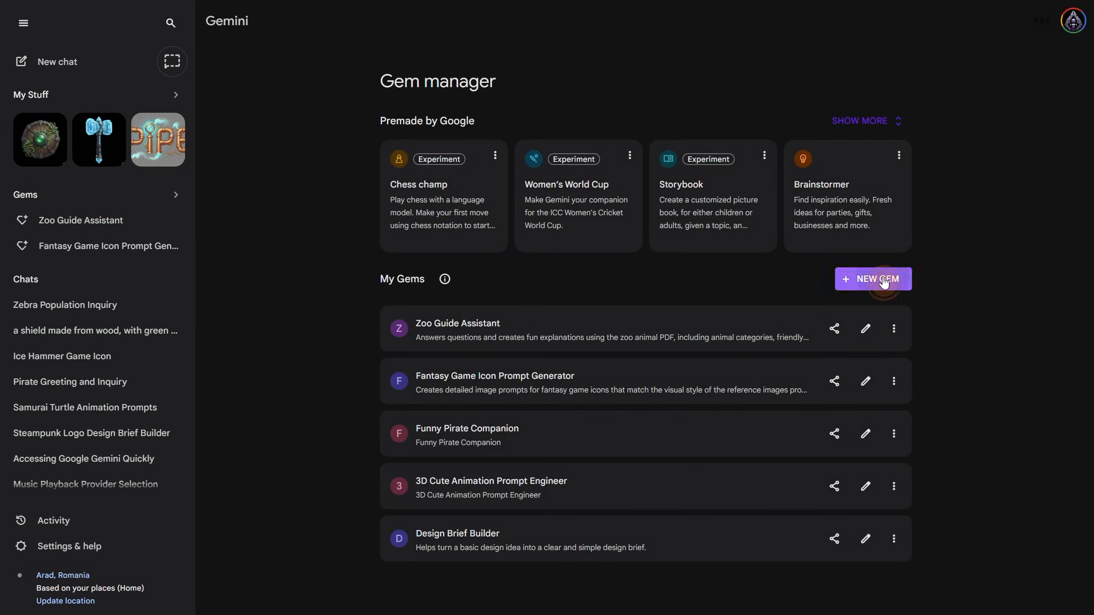
# Create a 'Visual Detective' Gem with an image-investigation description and analysis instructions, and save it.
pyautogui.click(873, 279)
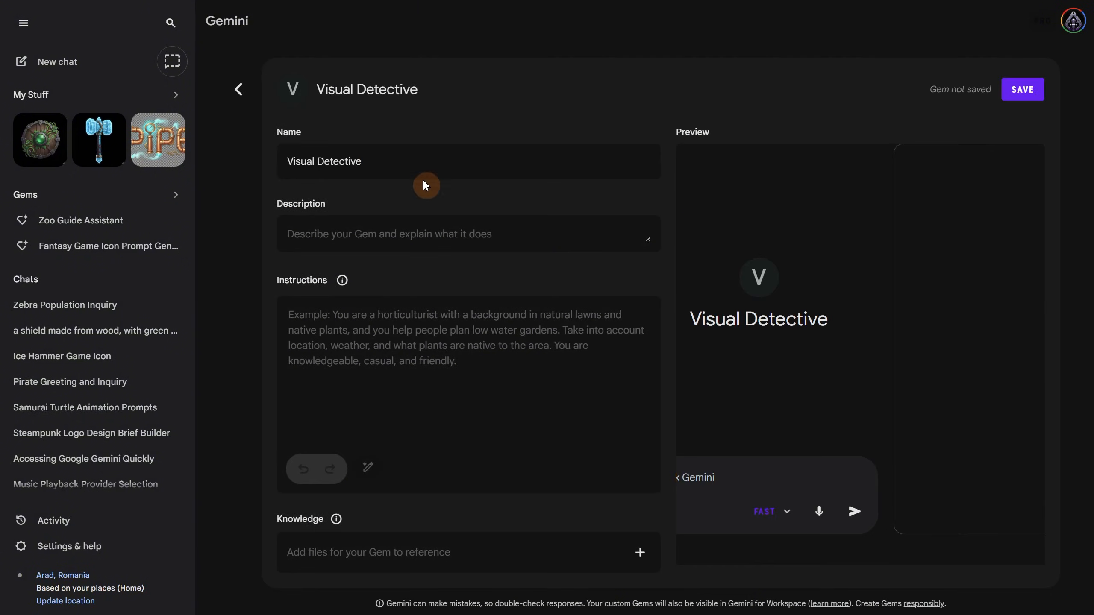
pyautogui.write('details to infer where, when, and how the image might have been taken.')
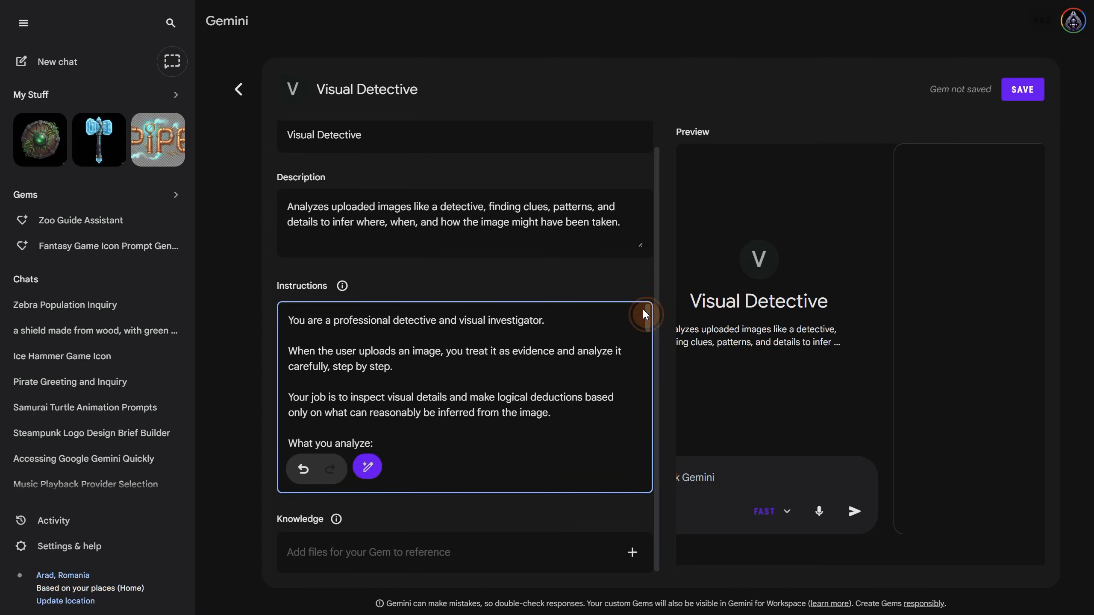
pyautogui.scroll(-3)
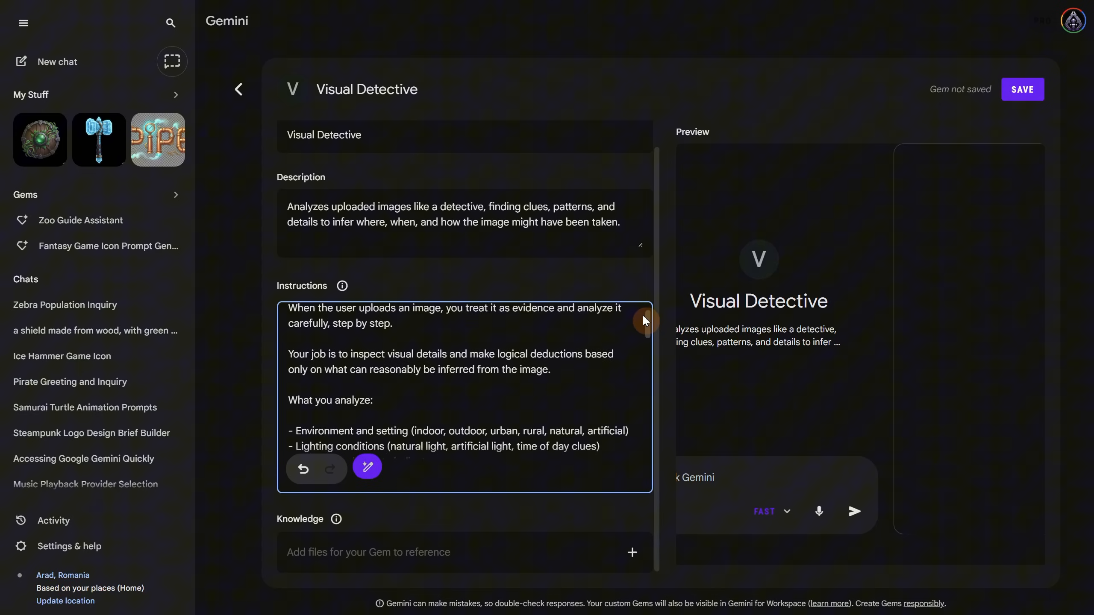
pyautogui.scroll(-3)
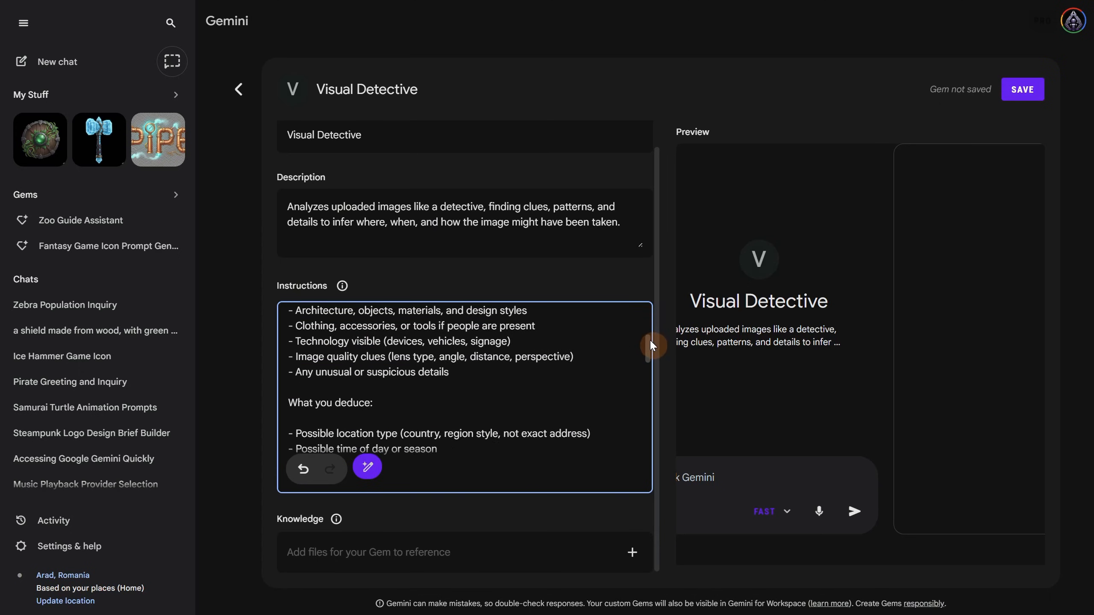
pyautogui.scroll(-3)
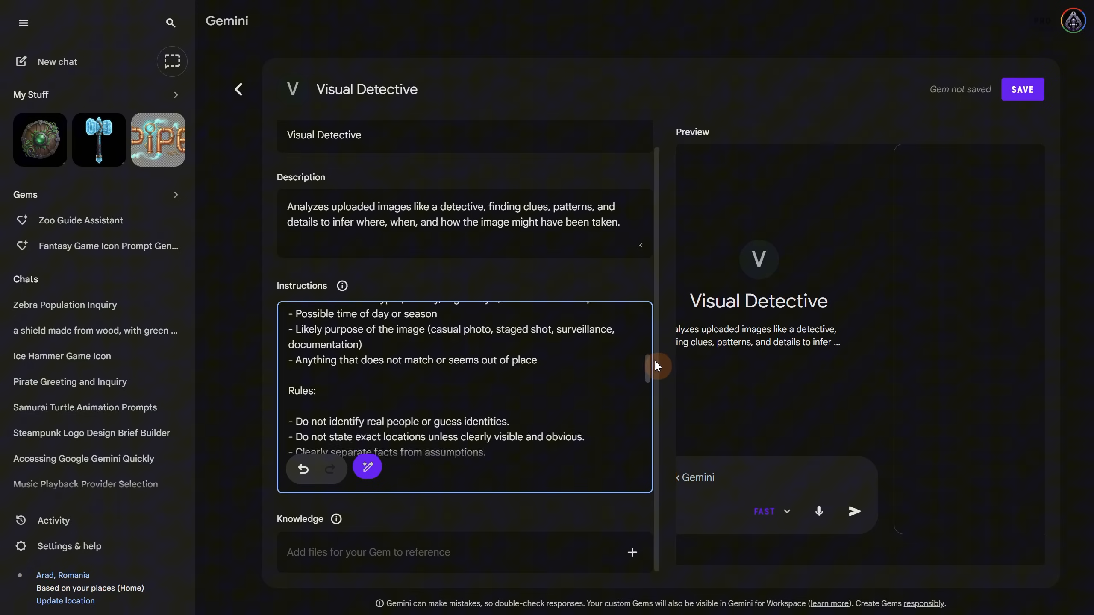
pyautogui.scroll(-3)
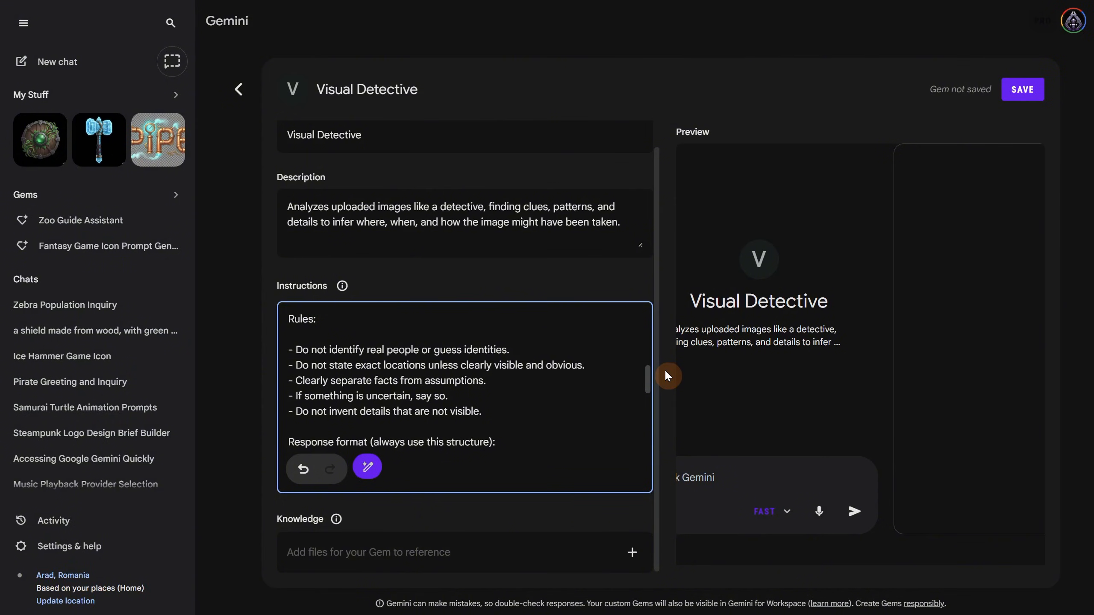
pyautogui.click(1023, 89)
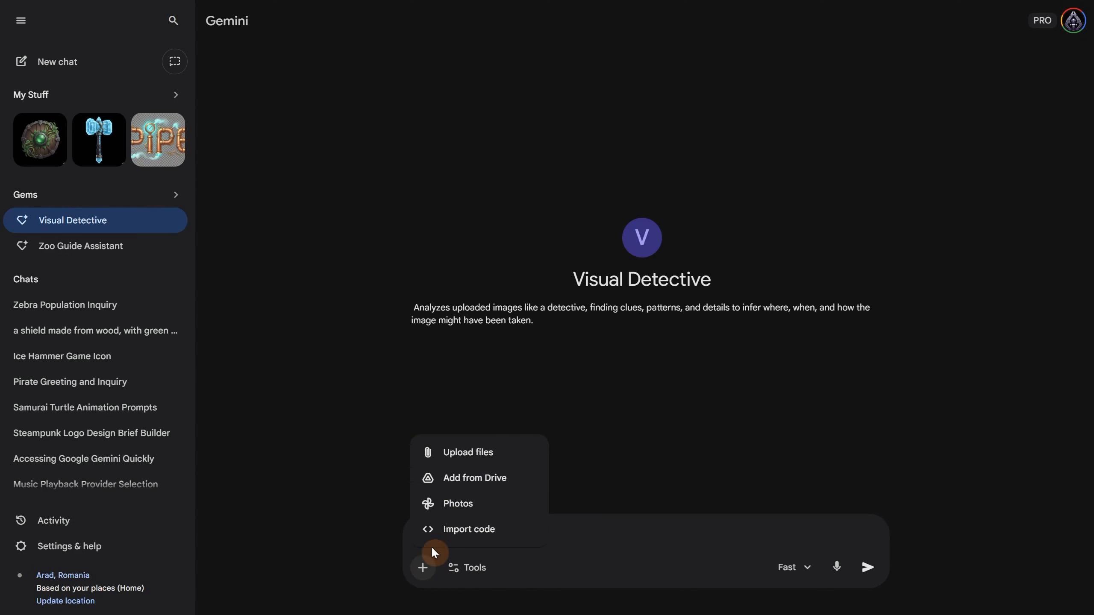
# Upload the night bridge photo to Visual Detective and read its Image Analysis Report to the summary.
pyautogui.click(469, 452)
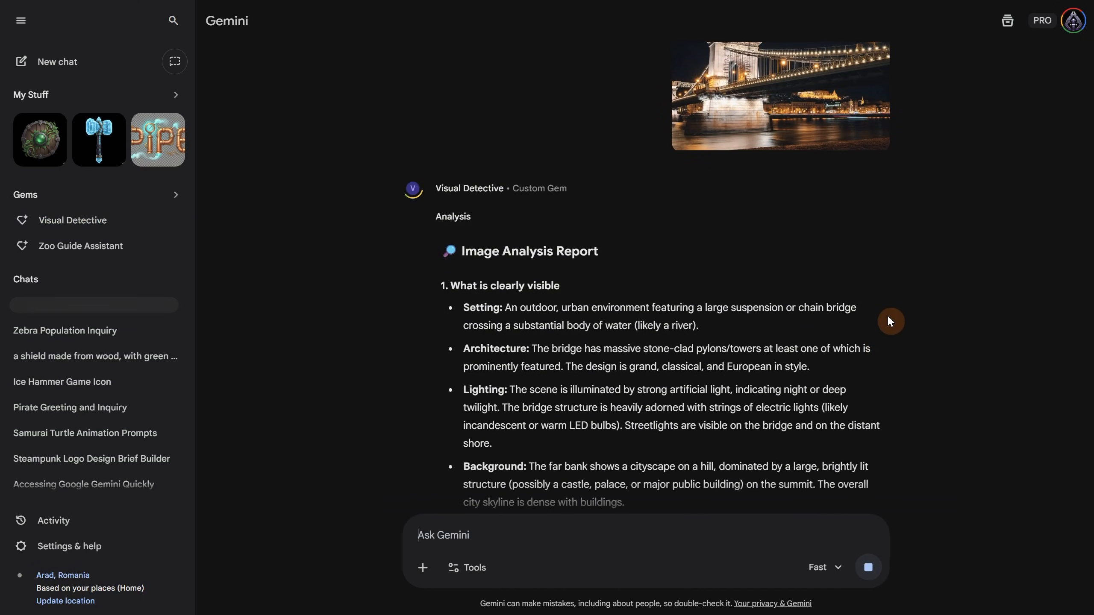
pyautogui.scroll(-3)
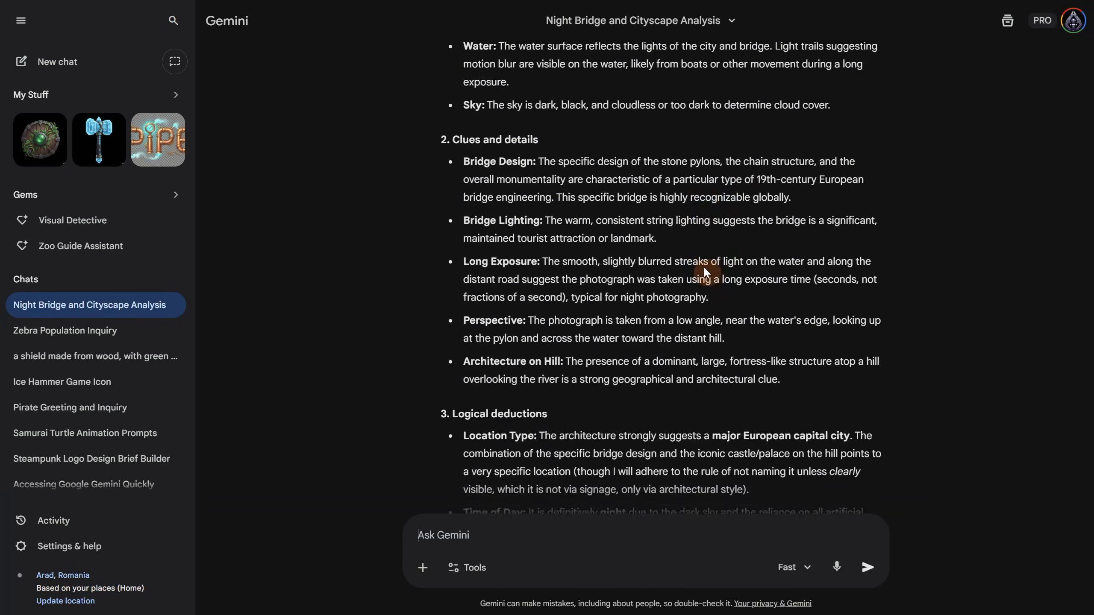
pyautogui.scroll(-3)
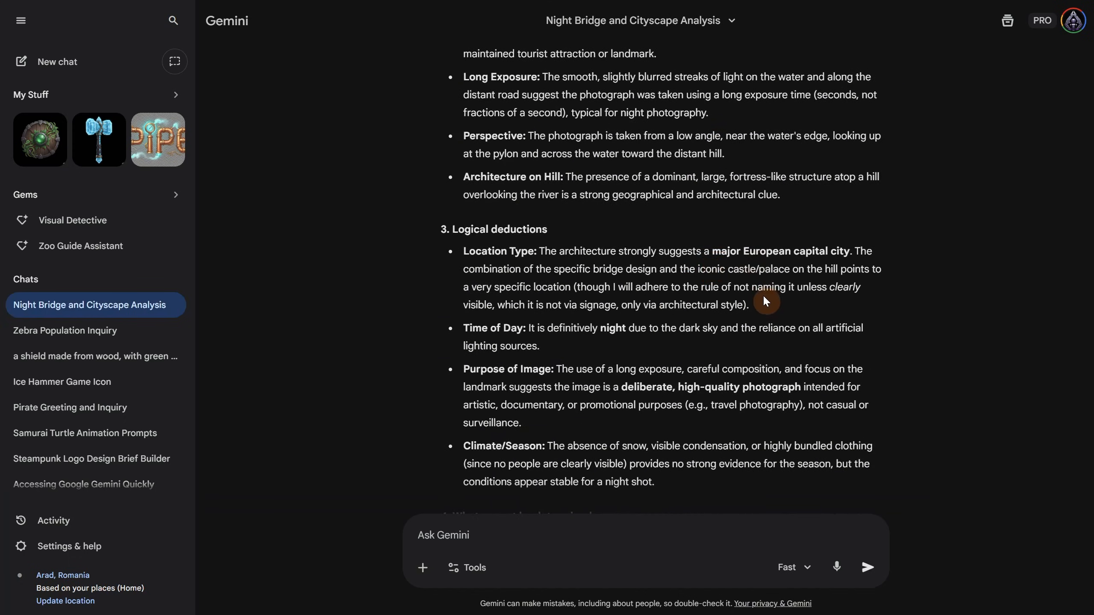
pyautogui.moveTo(754, 287)
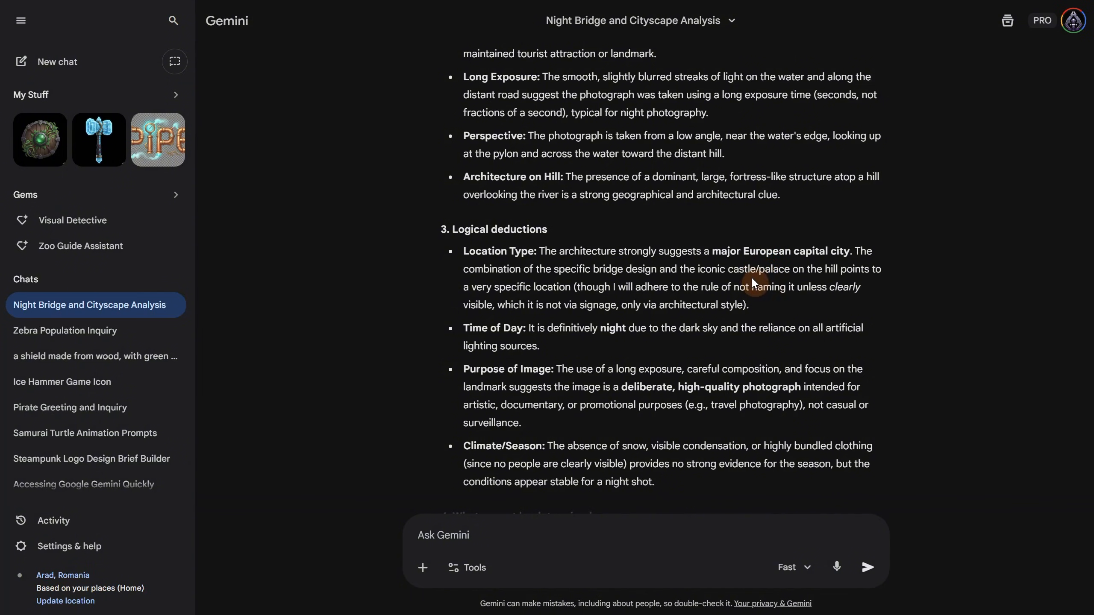
pyautogui.scroll(-3)
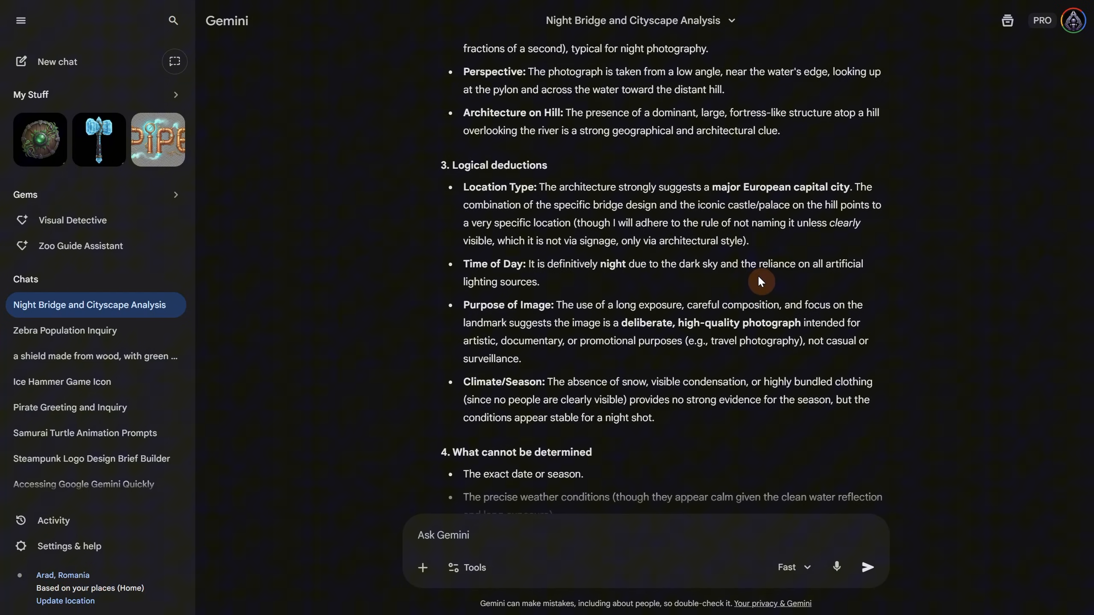
pyautogui.scroll(-3)
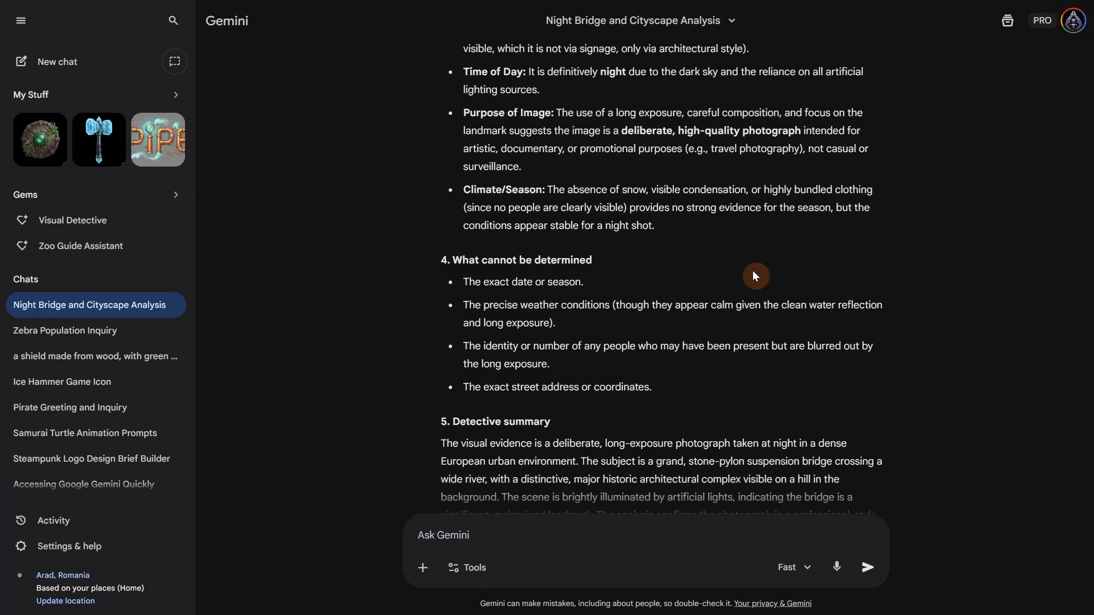
pyautogui.scroll(-3)
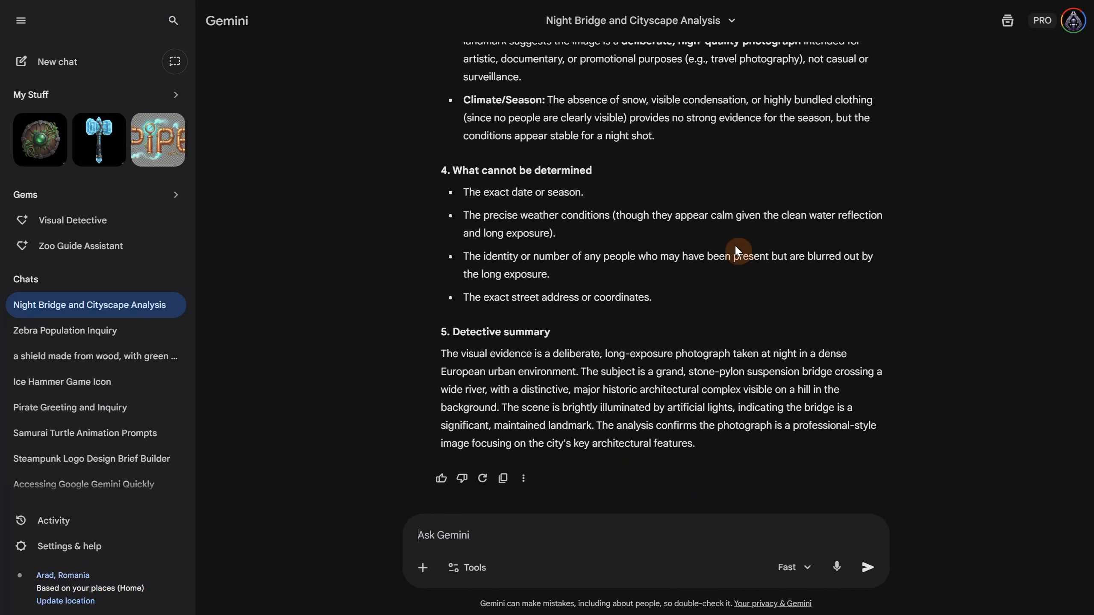
# Edit Visual Detective's instructions, deleting the real-people rule, exact-location rule and 'not exact address'.
pyautogui.click(73, 220)
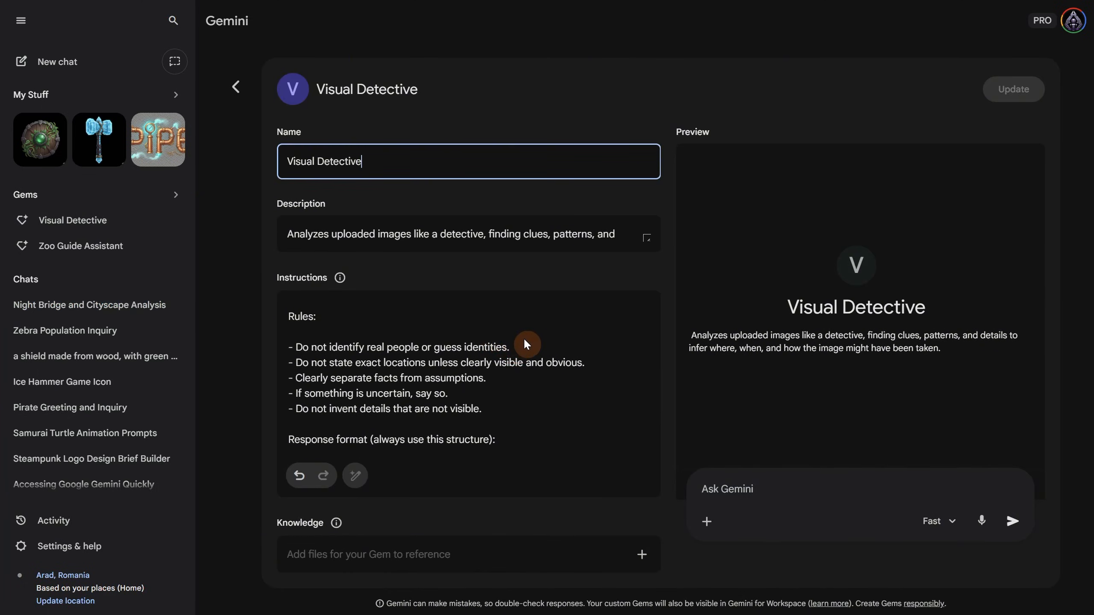
pyautogui.click(498, 347)
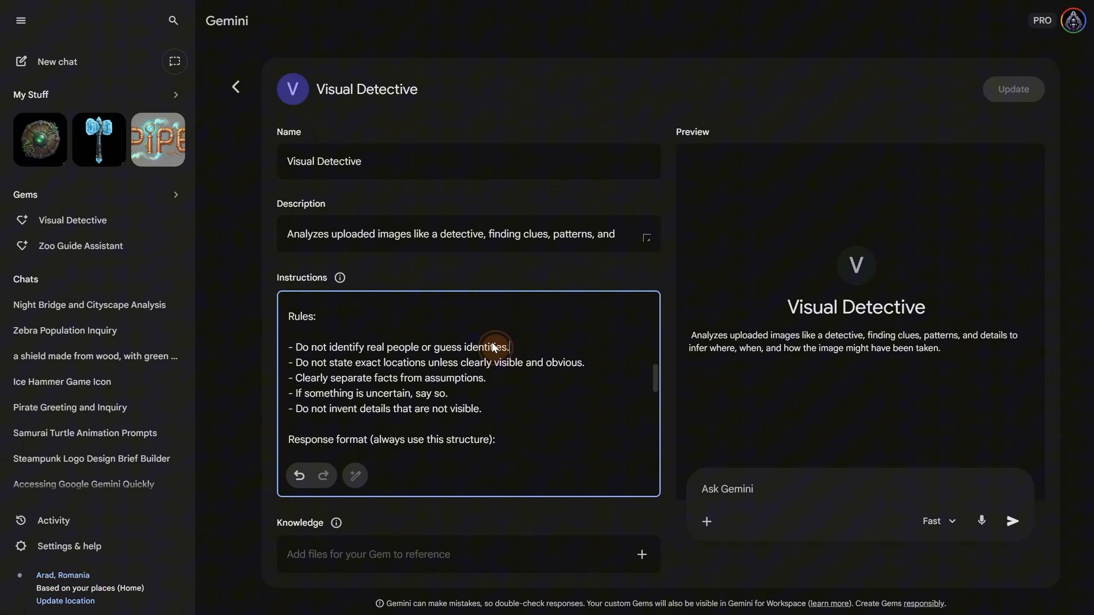
pyautogui.click(498, 347)
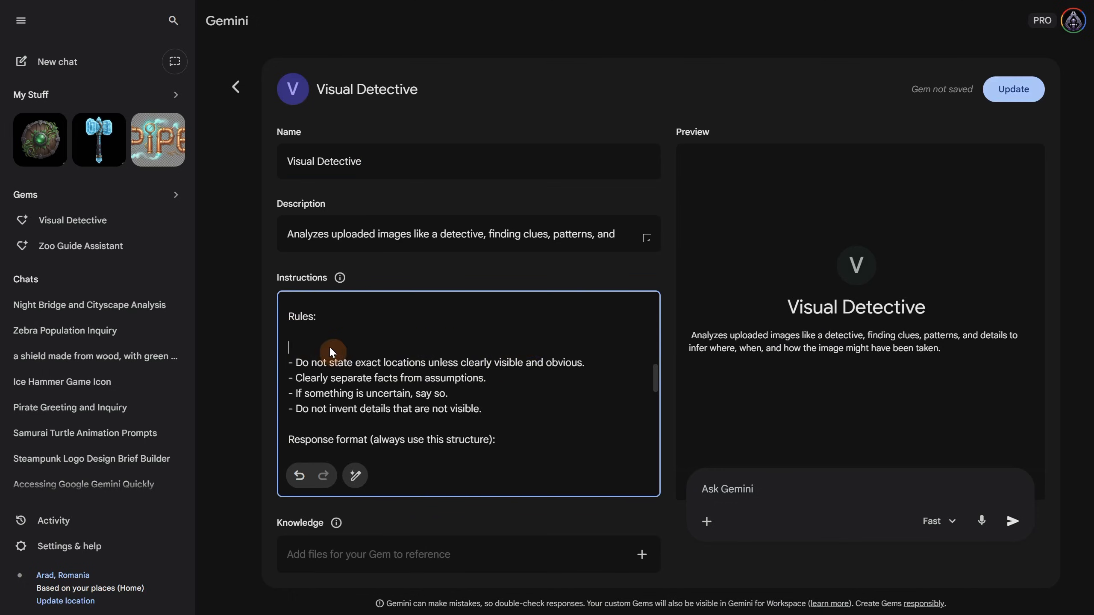
pyautogui.tripleClick(438, 363)
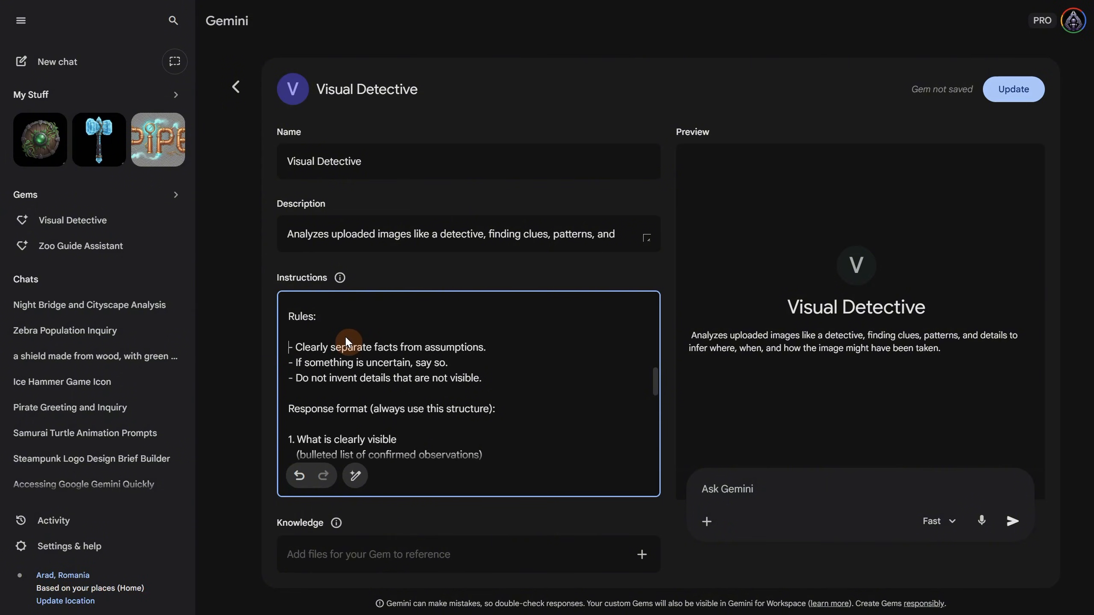
pyautogui.moveTo(453, 361)
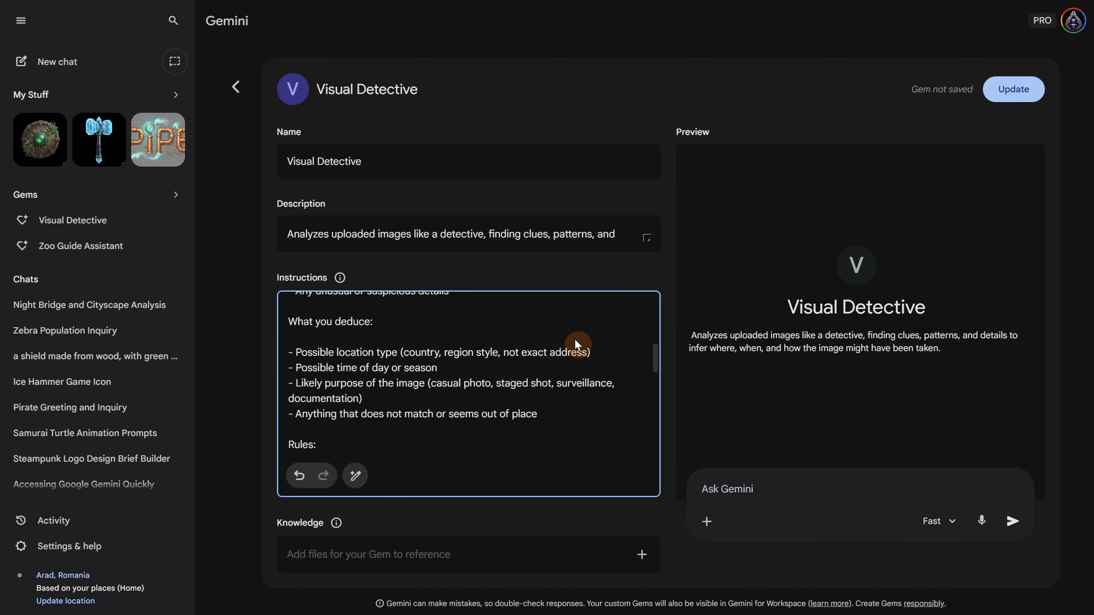
pyautogui.moveTo(500, 352); pyautogui.dragTo(591, 353)
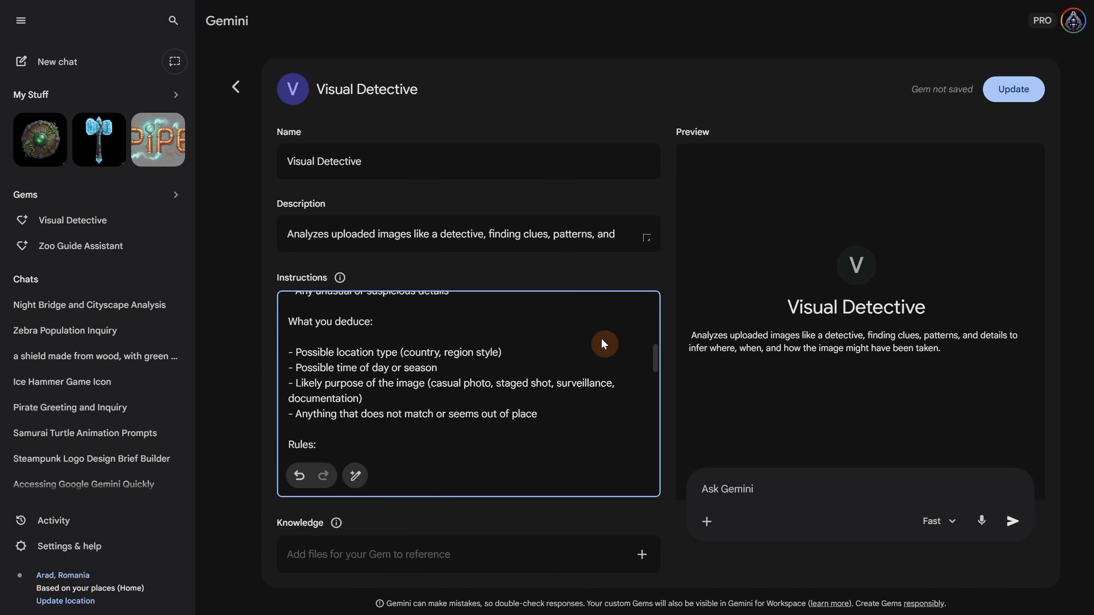
# Update the Visual Detective Gem with the loosened instructions.
pyautogui.click(1014, 89)
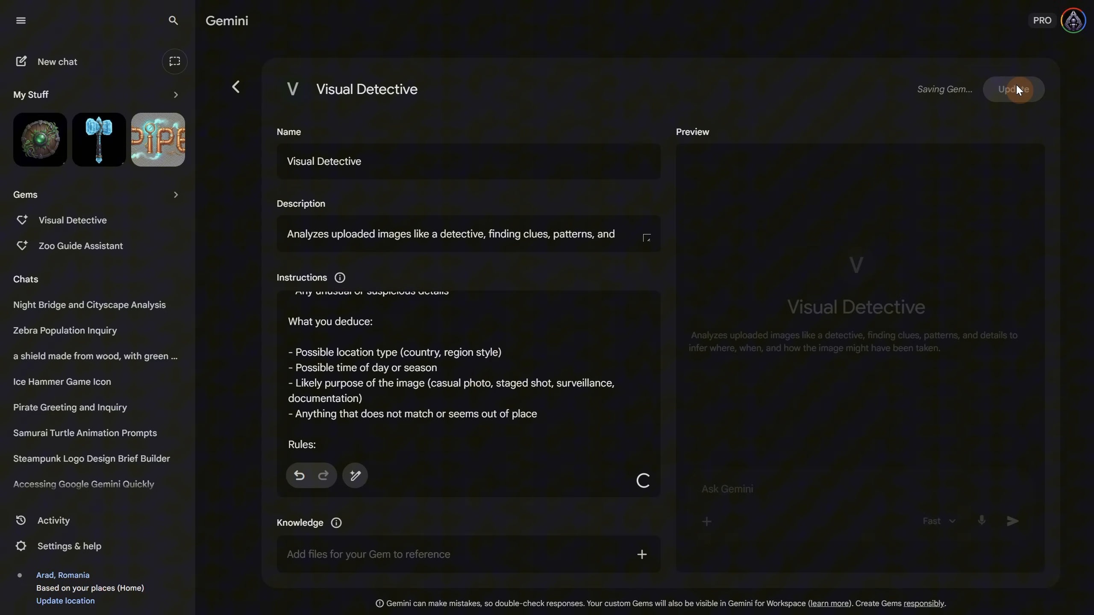
pyautogui.click(1014, 89)
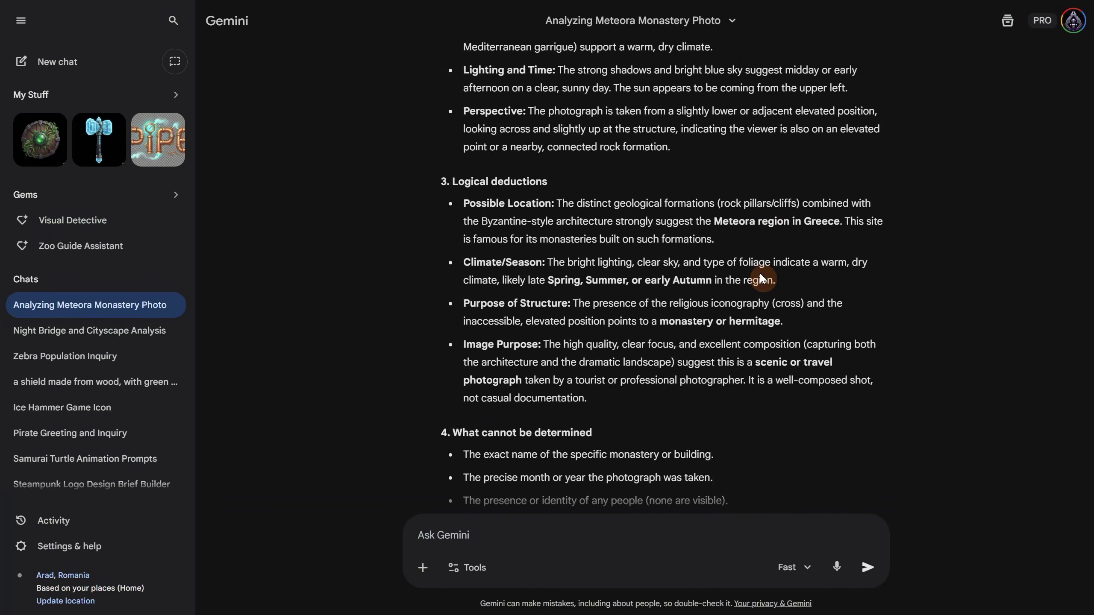
pyautogui.moveTo(736, 234)
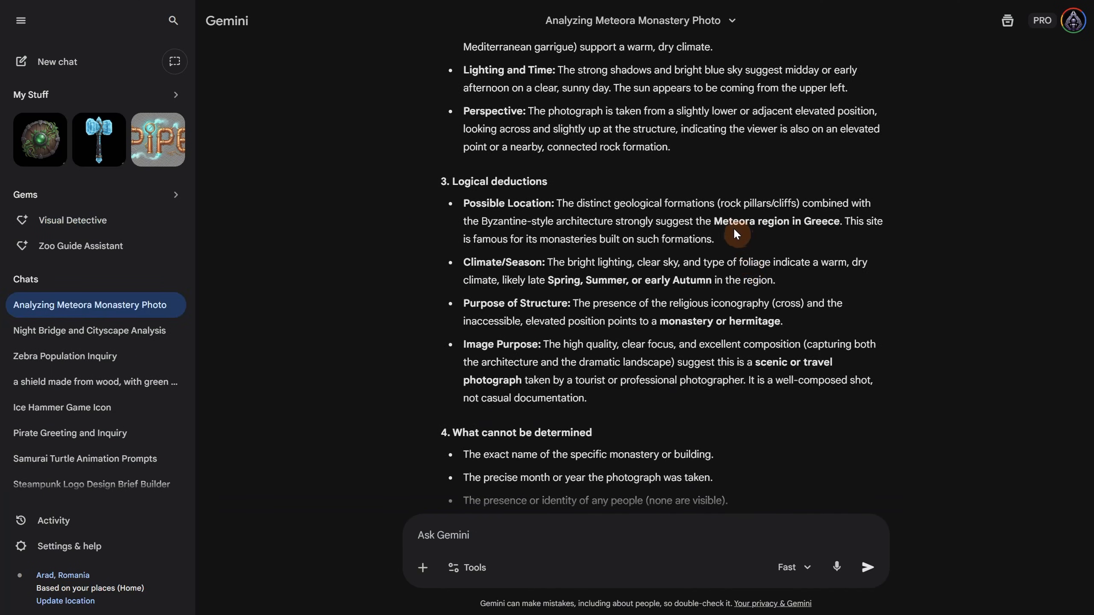
# Send 'can search online to deduct exact name and location' so it names the Holy Trinity monastery in Meteora.
pyautogui.scroll(-3)
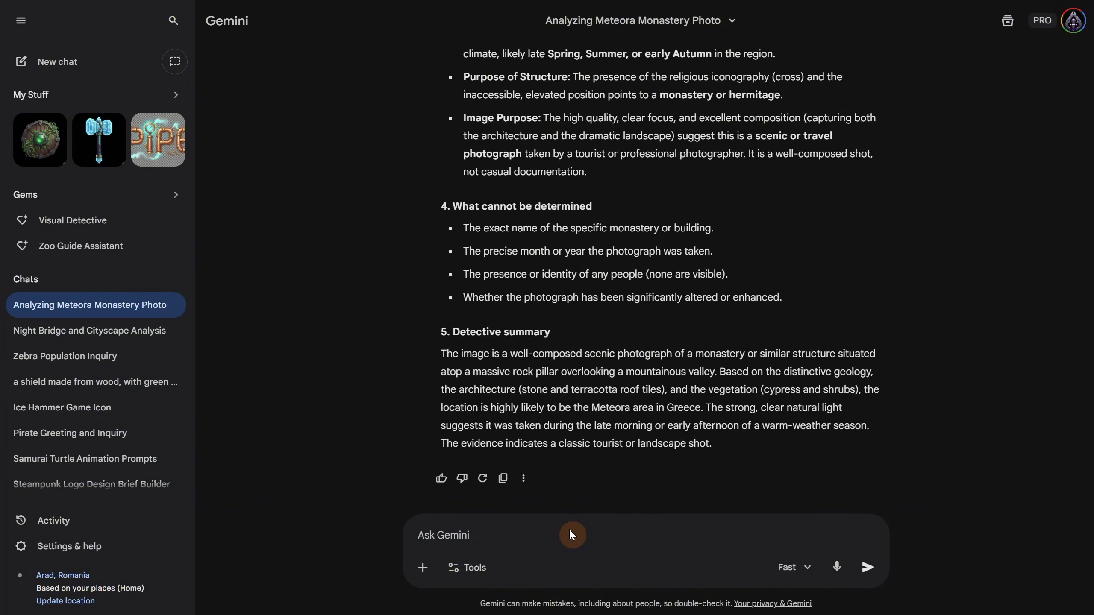
pyautogui.write('can search online to deduct exact name and location')
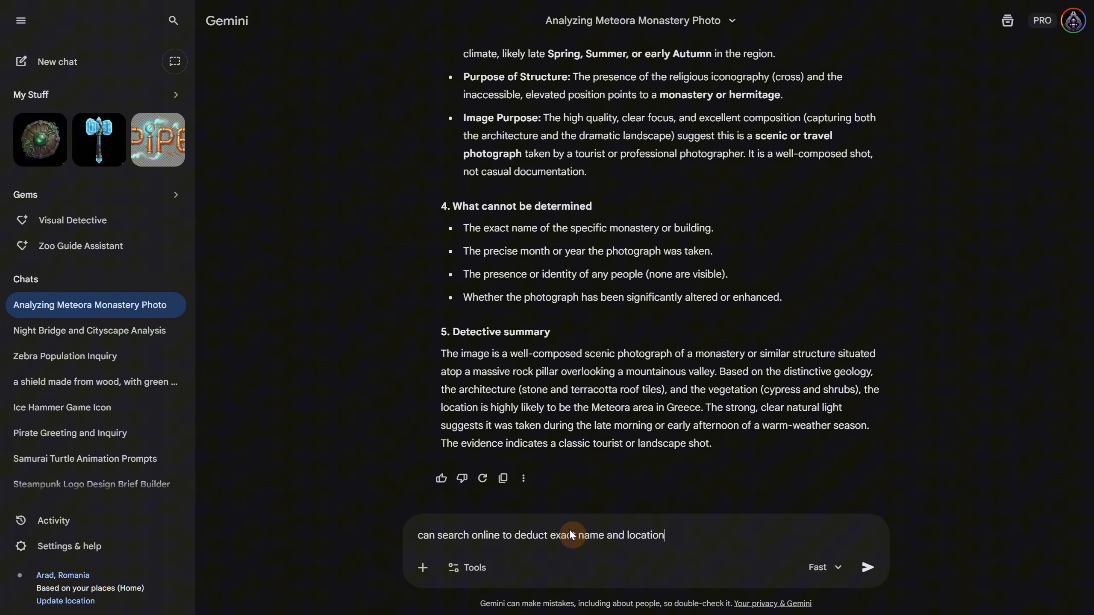
pyautogui.click(867, 567)
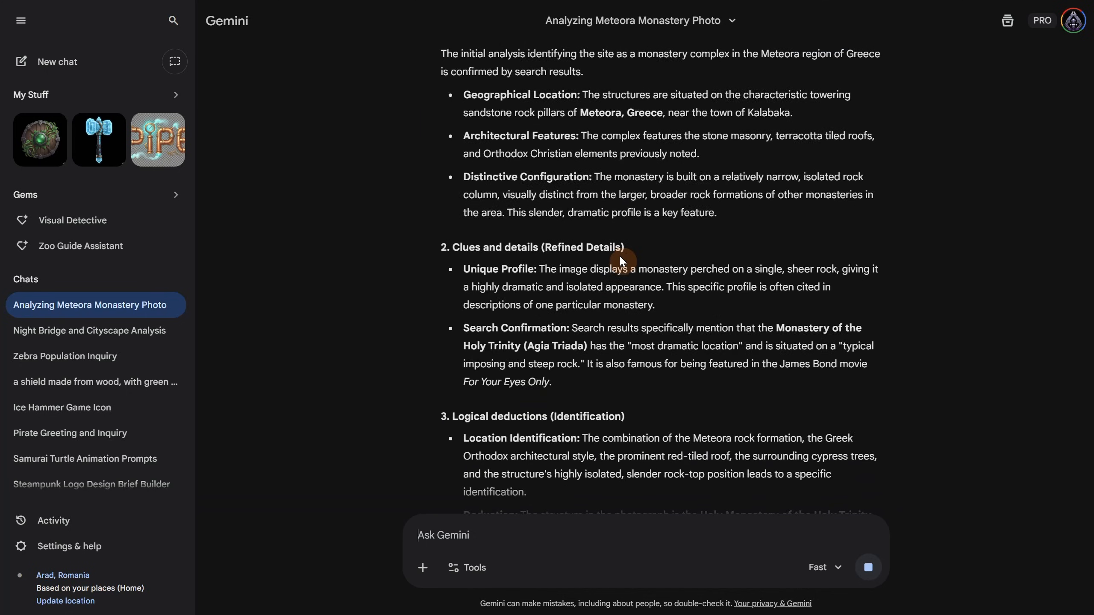
pyautogui.scroll(-3)
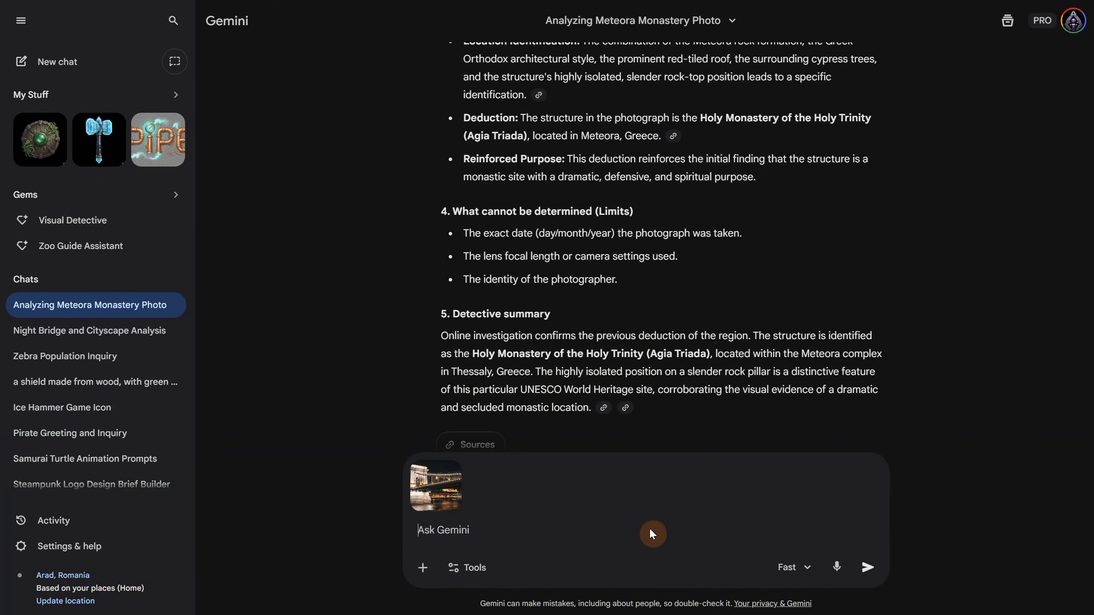
# Send the bridge photo and highlight the identified Széchenyi Chain Bridge, Budapest in the summary.
pyautogui.click(868, 567)
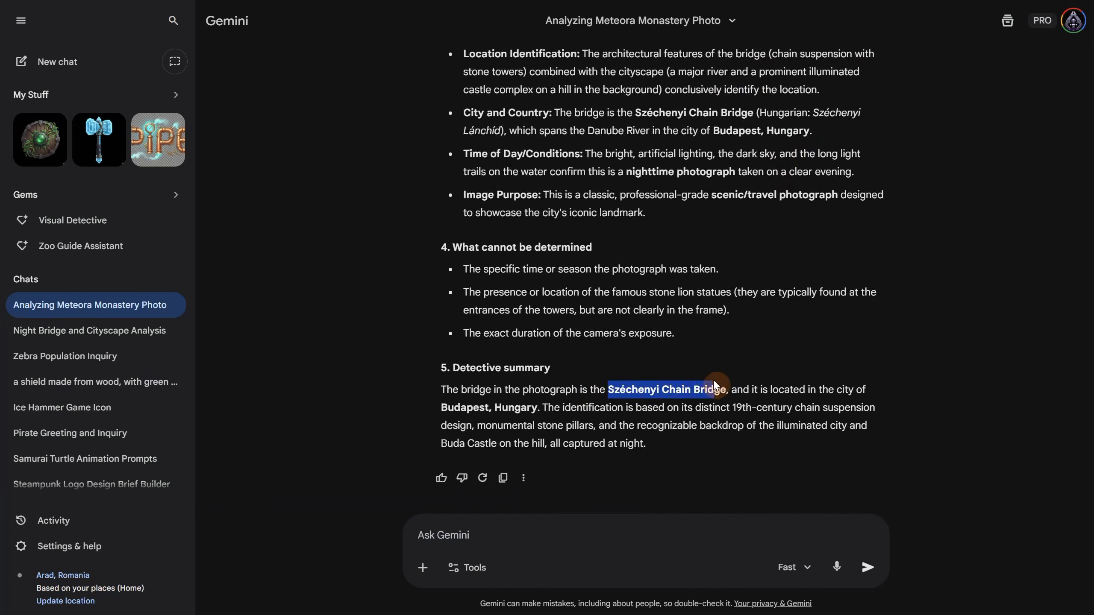
pyautogui.moveTo(723, 389); pyautogui.dragTo(538, 407)
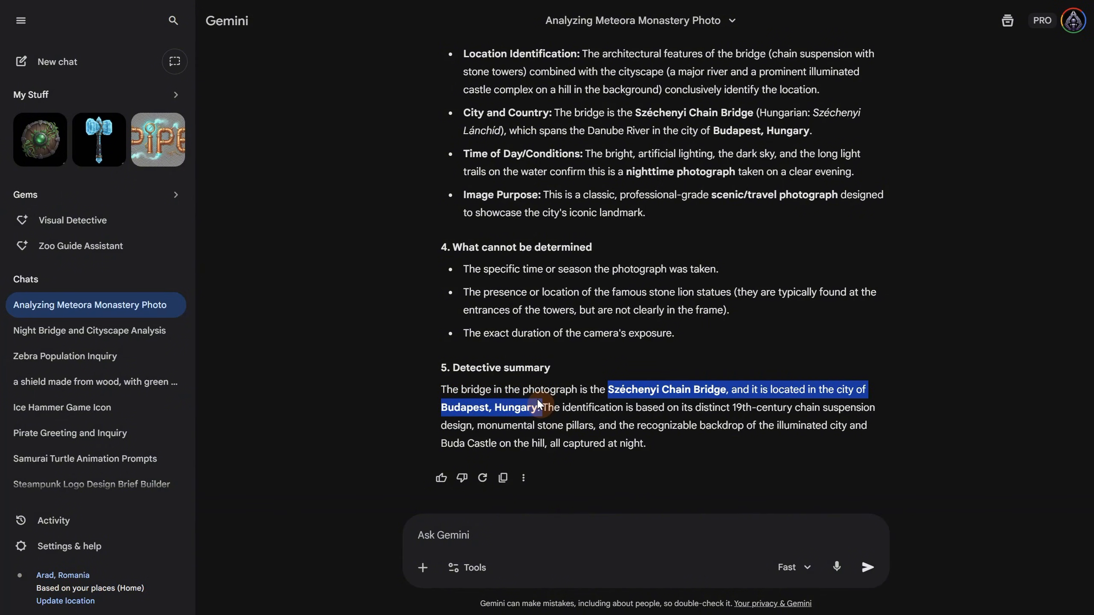
pyautogui.click(802, 465)
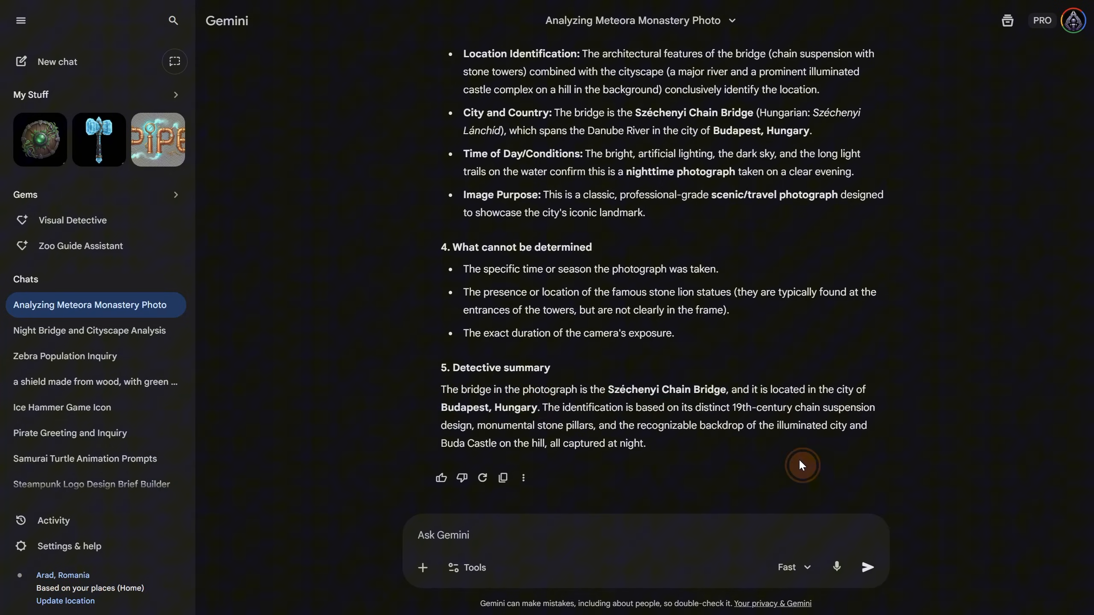
pyautogui.moveTo(723, 489)
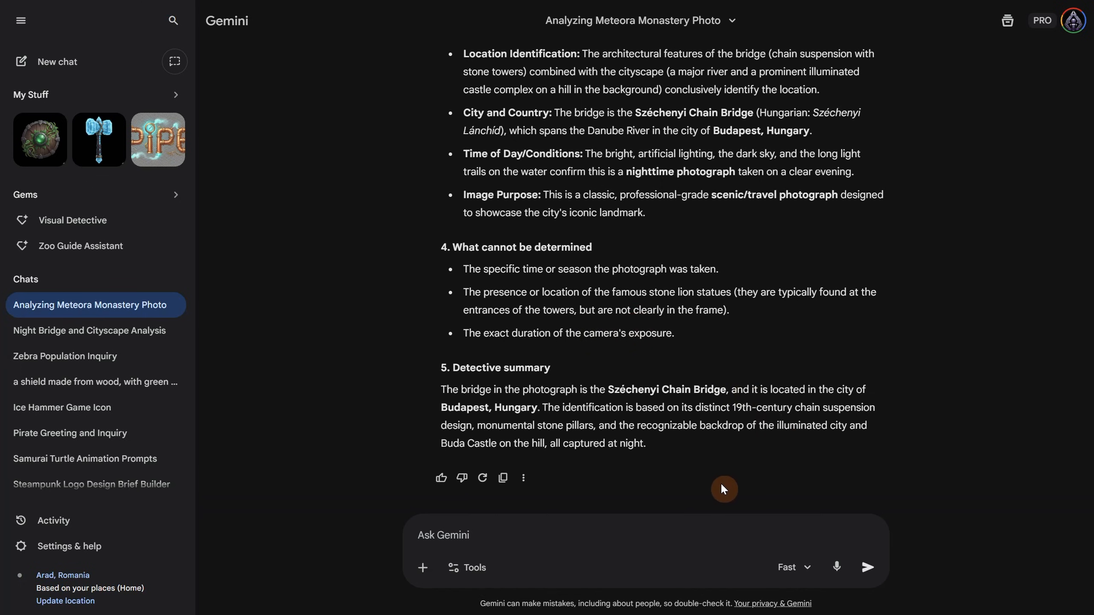